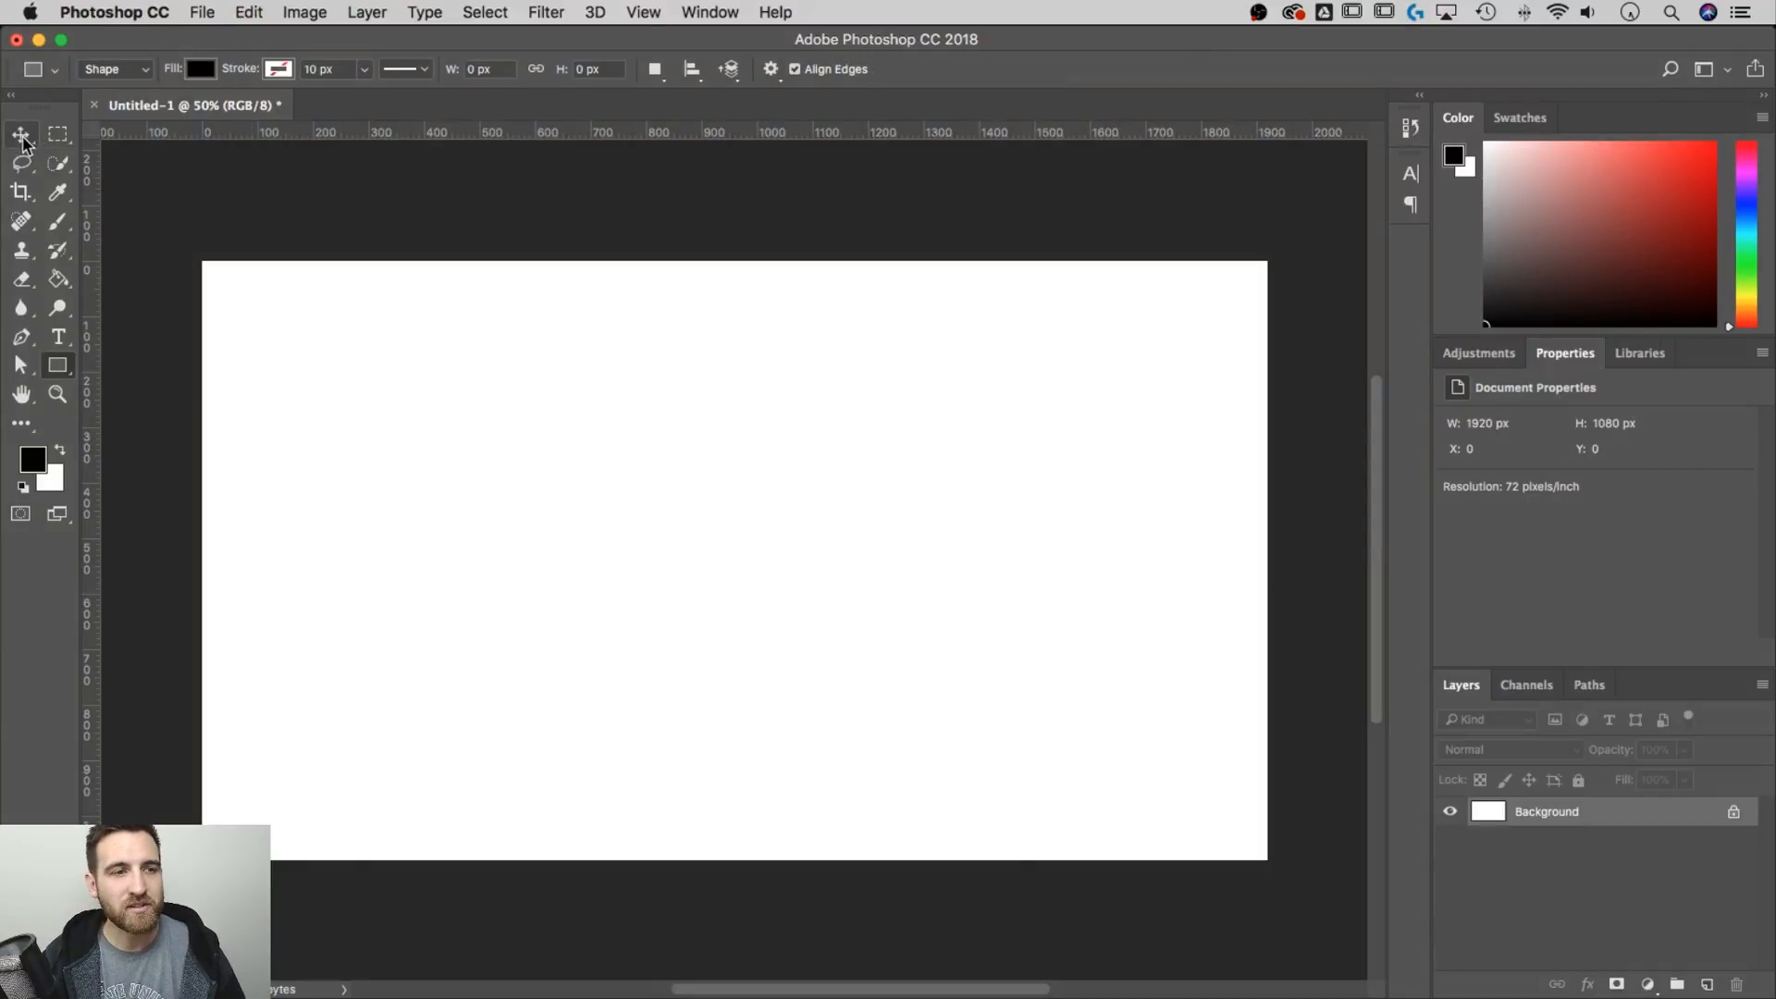
Step: Switch from the Move Tool to the Rectangle Tool and list its shape-tool group
left_click(21, 133)
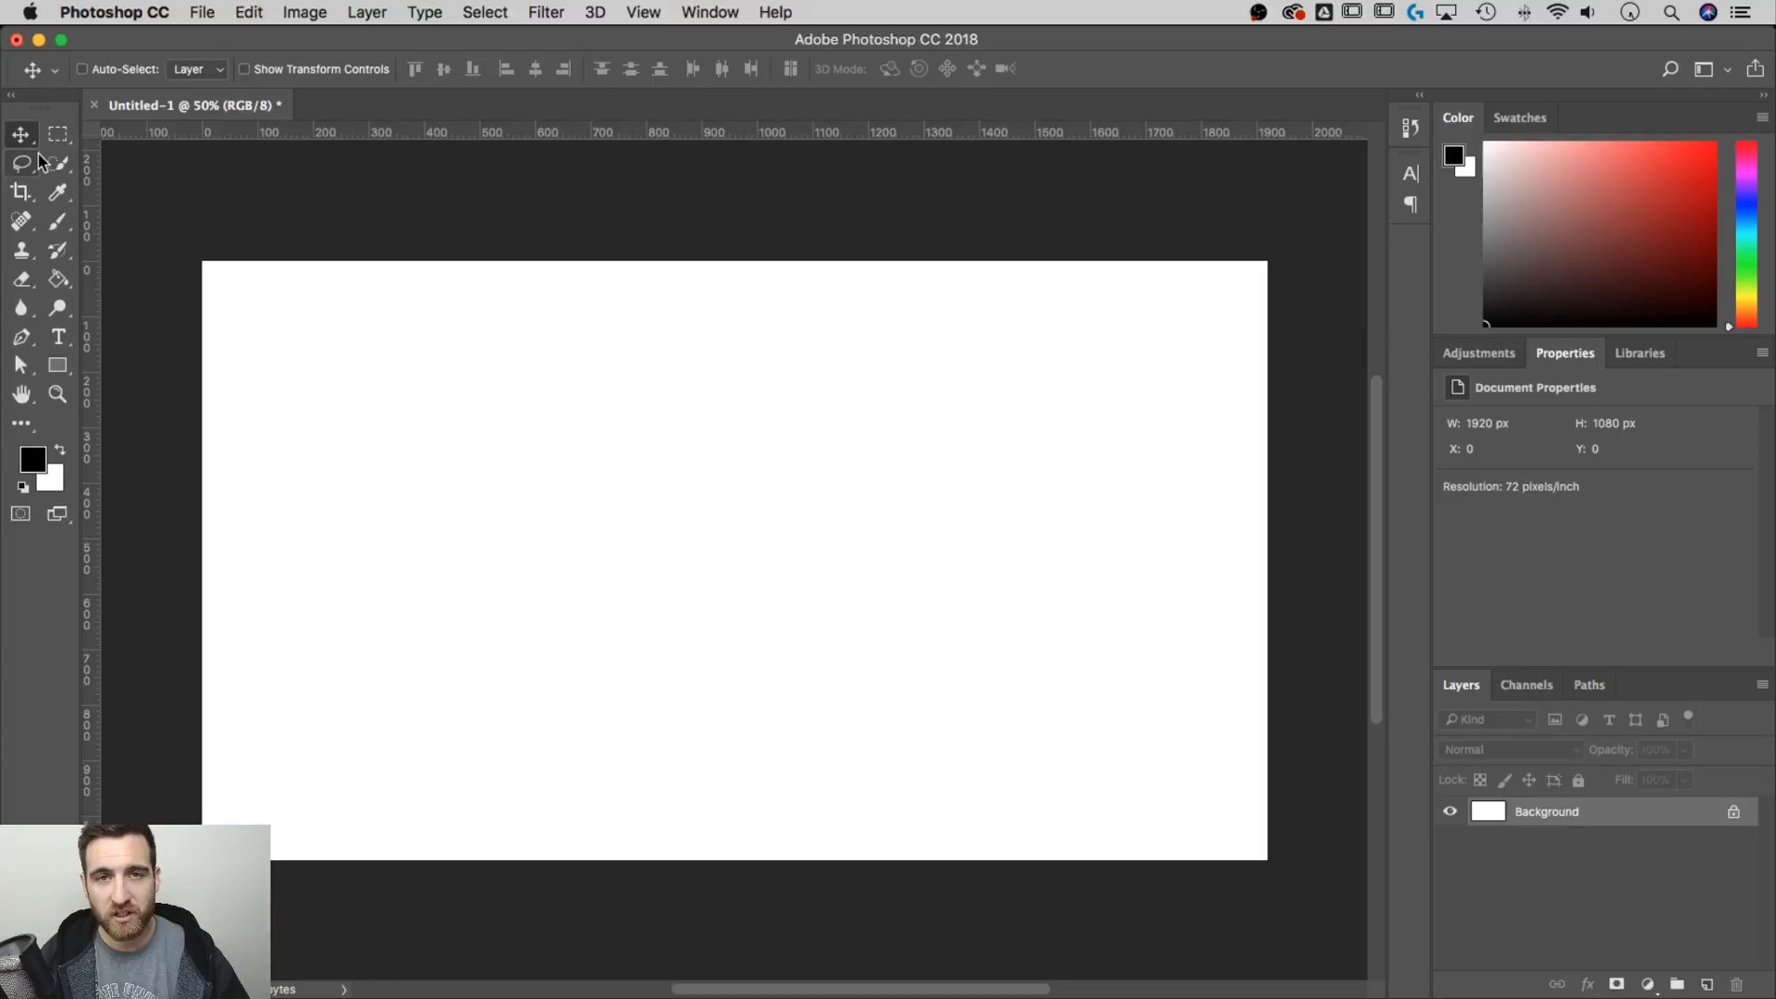
mouse_move(62, 379)
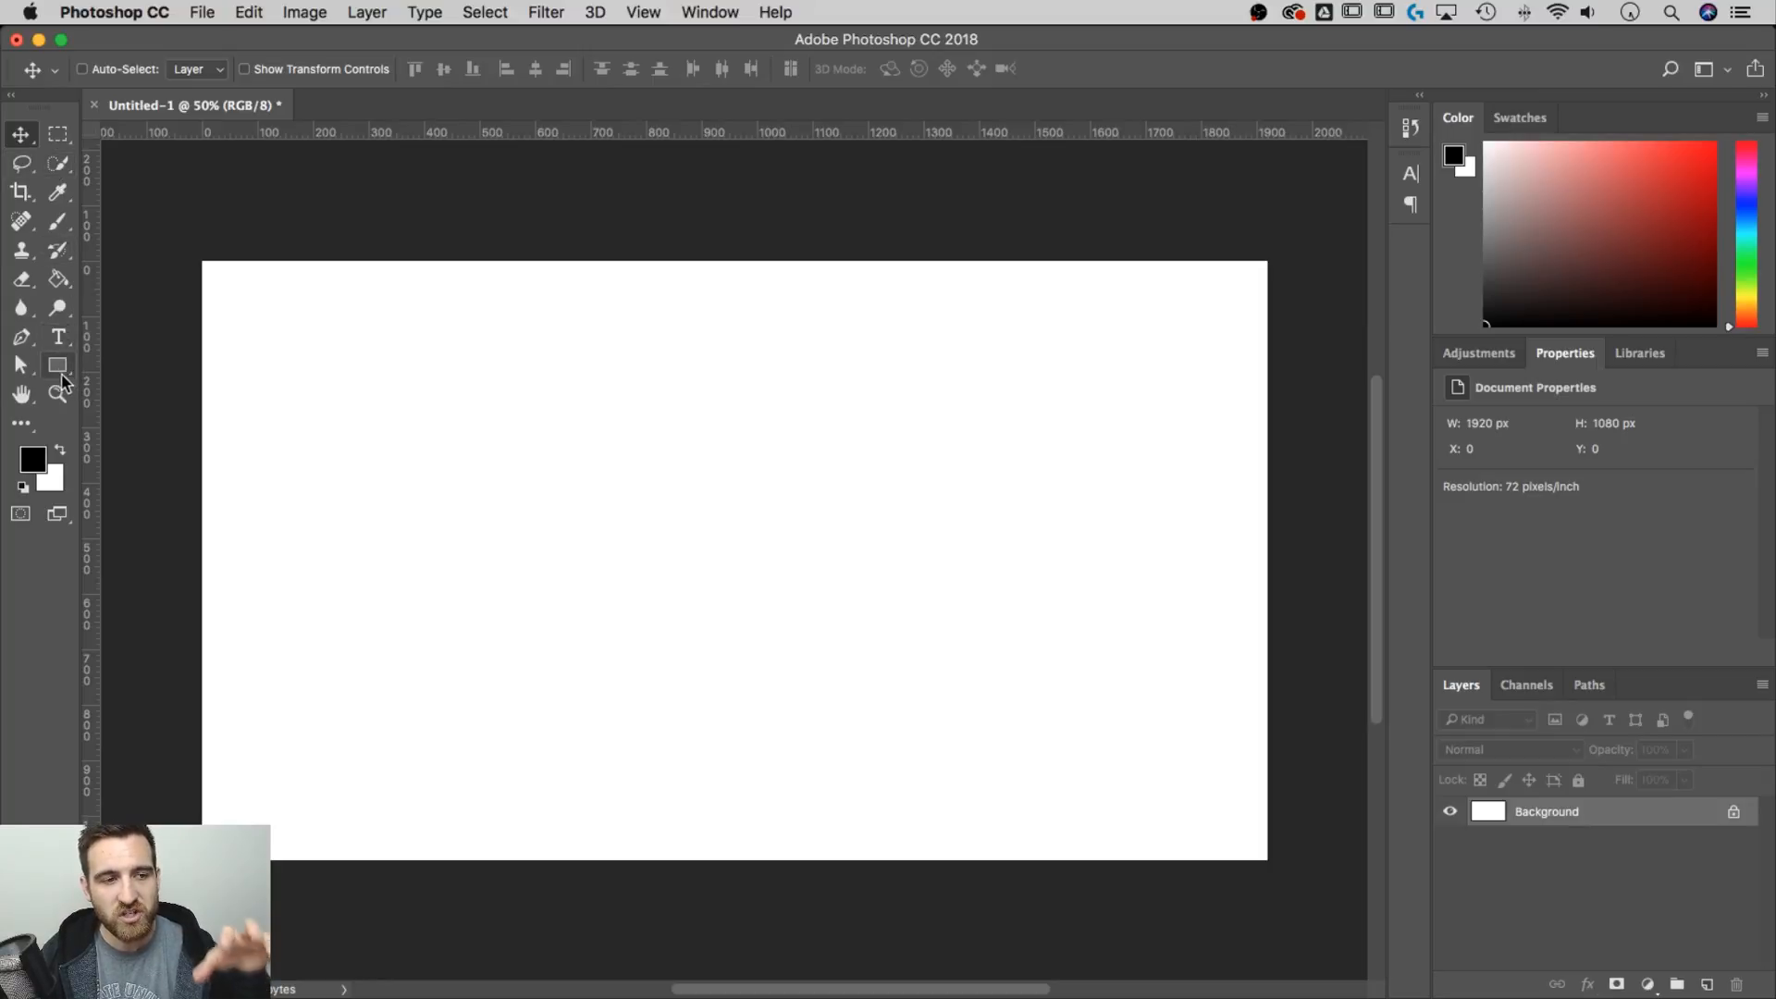
mouse_move(57, 365)
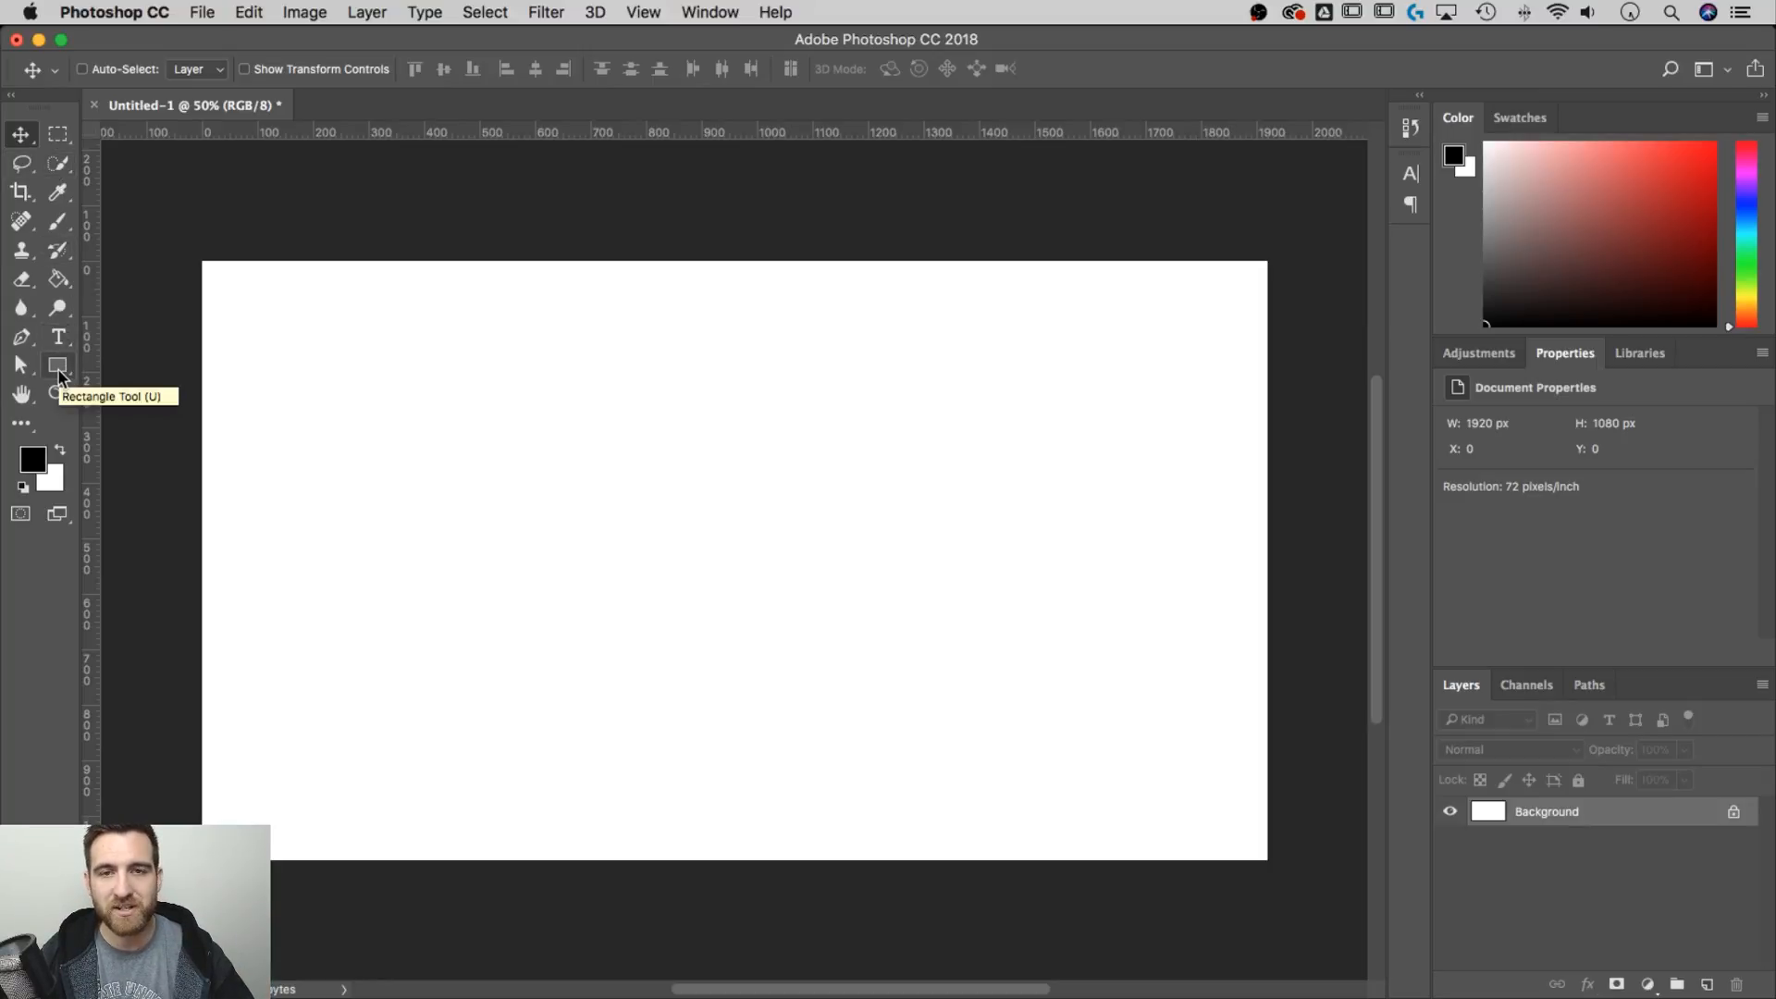
left_click(57, 364)
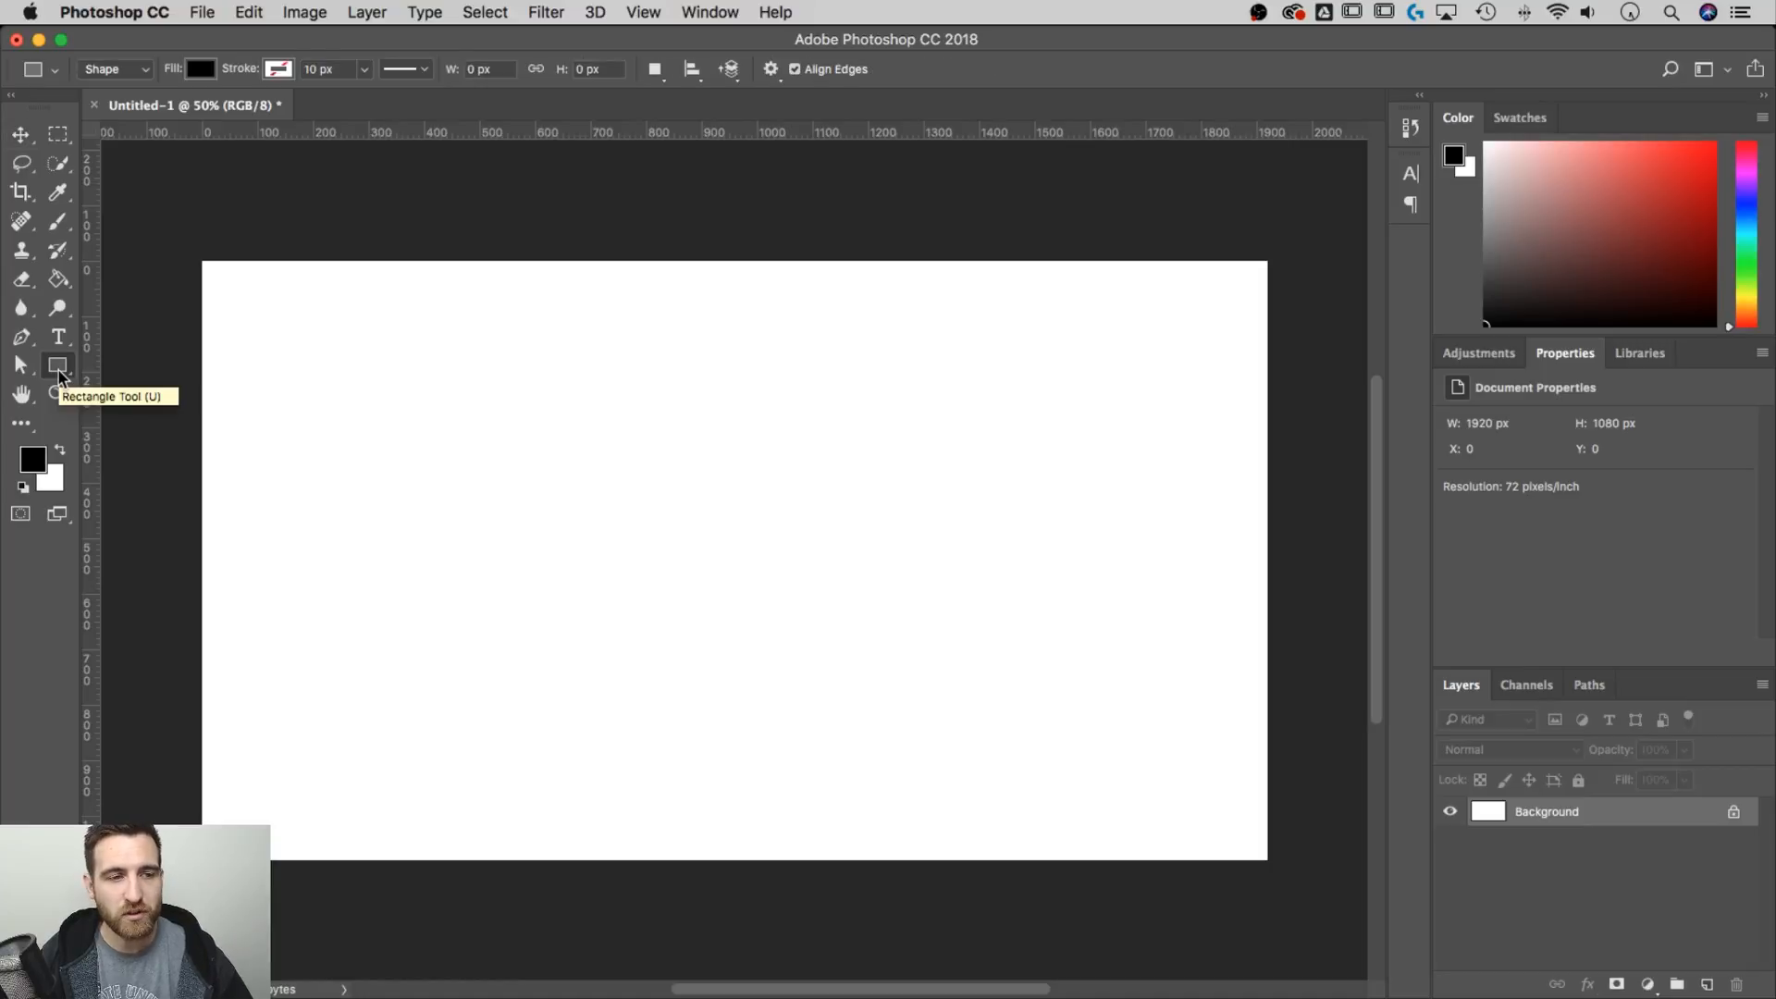
right_click(57, 364)
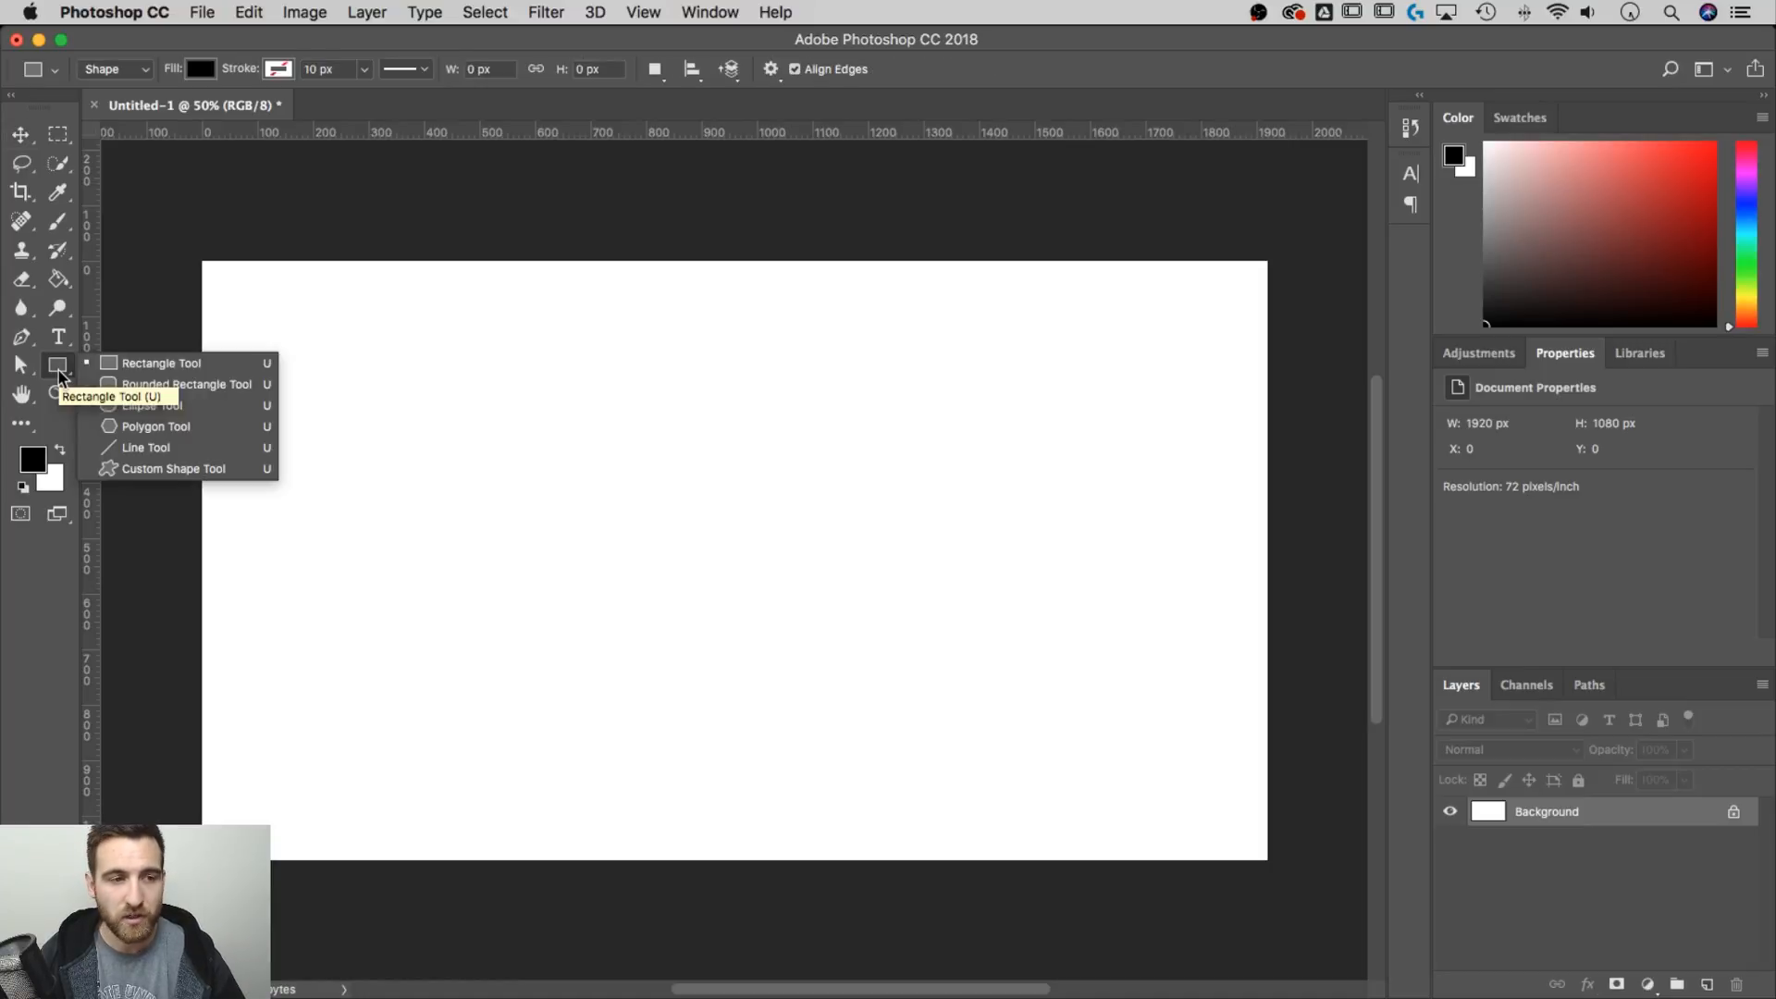
mouse_move(181, 405)
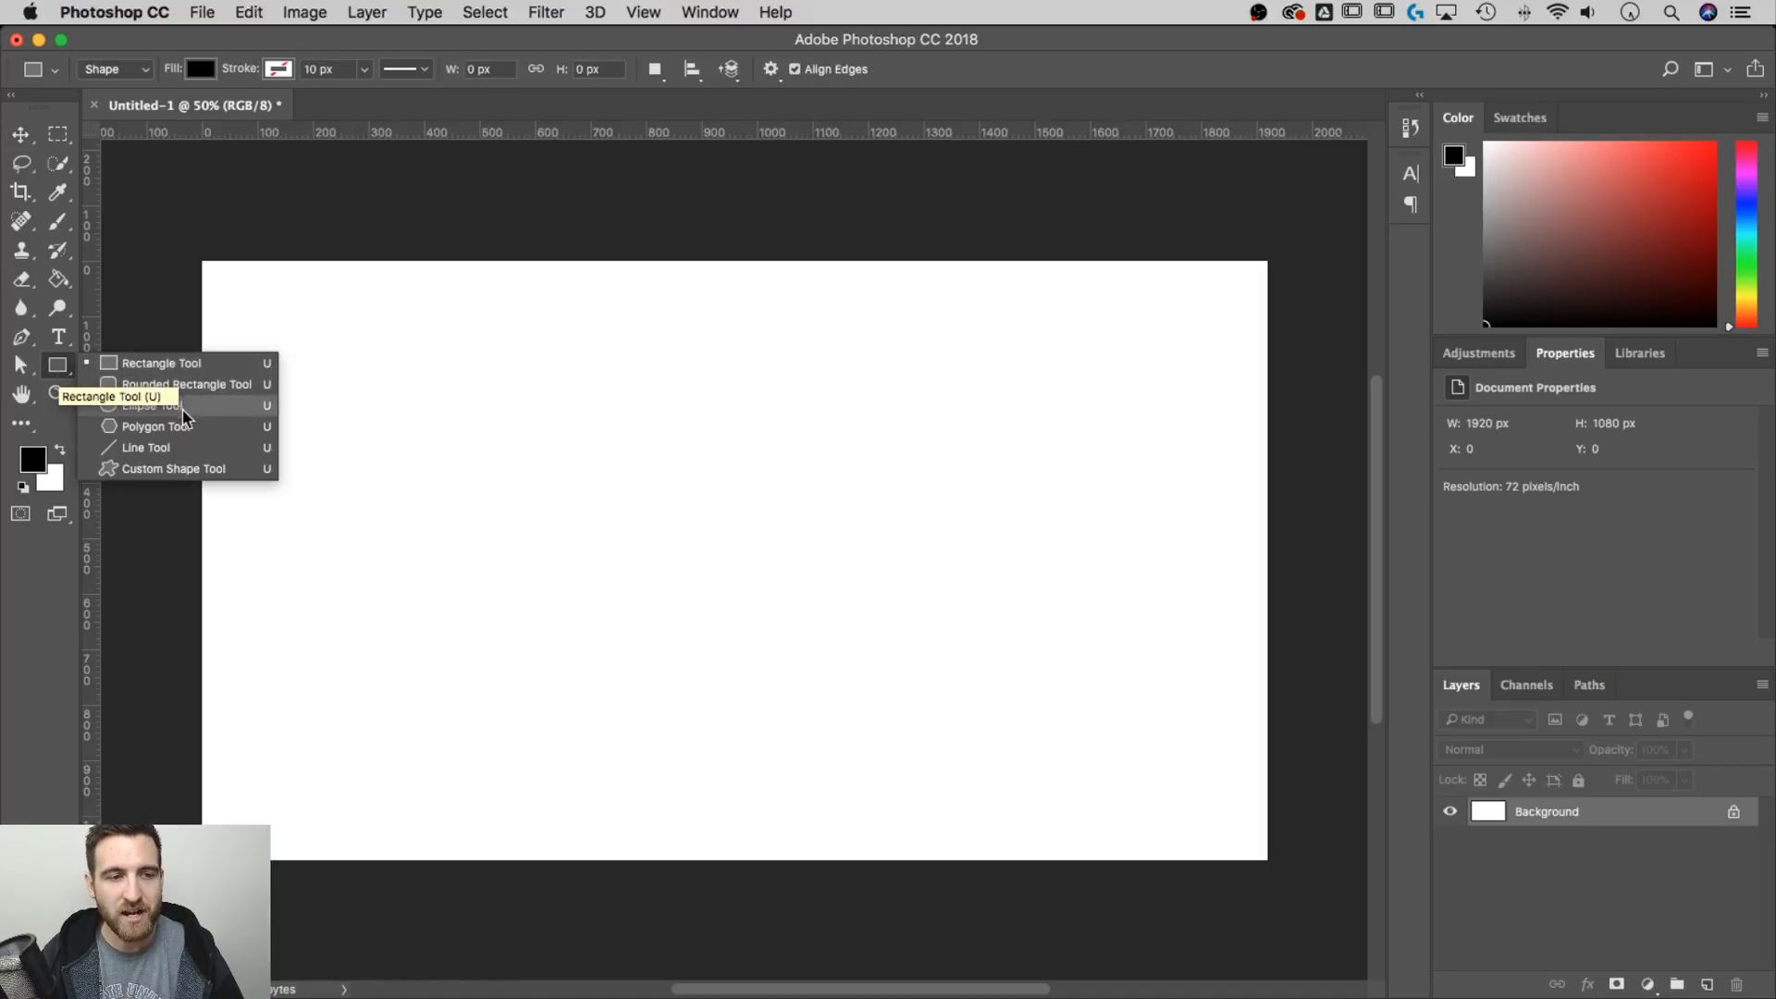
mouse_move(189, 429)
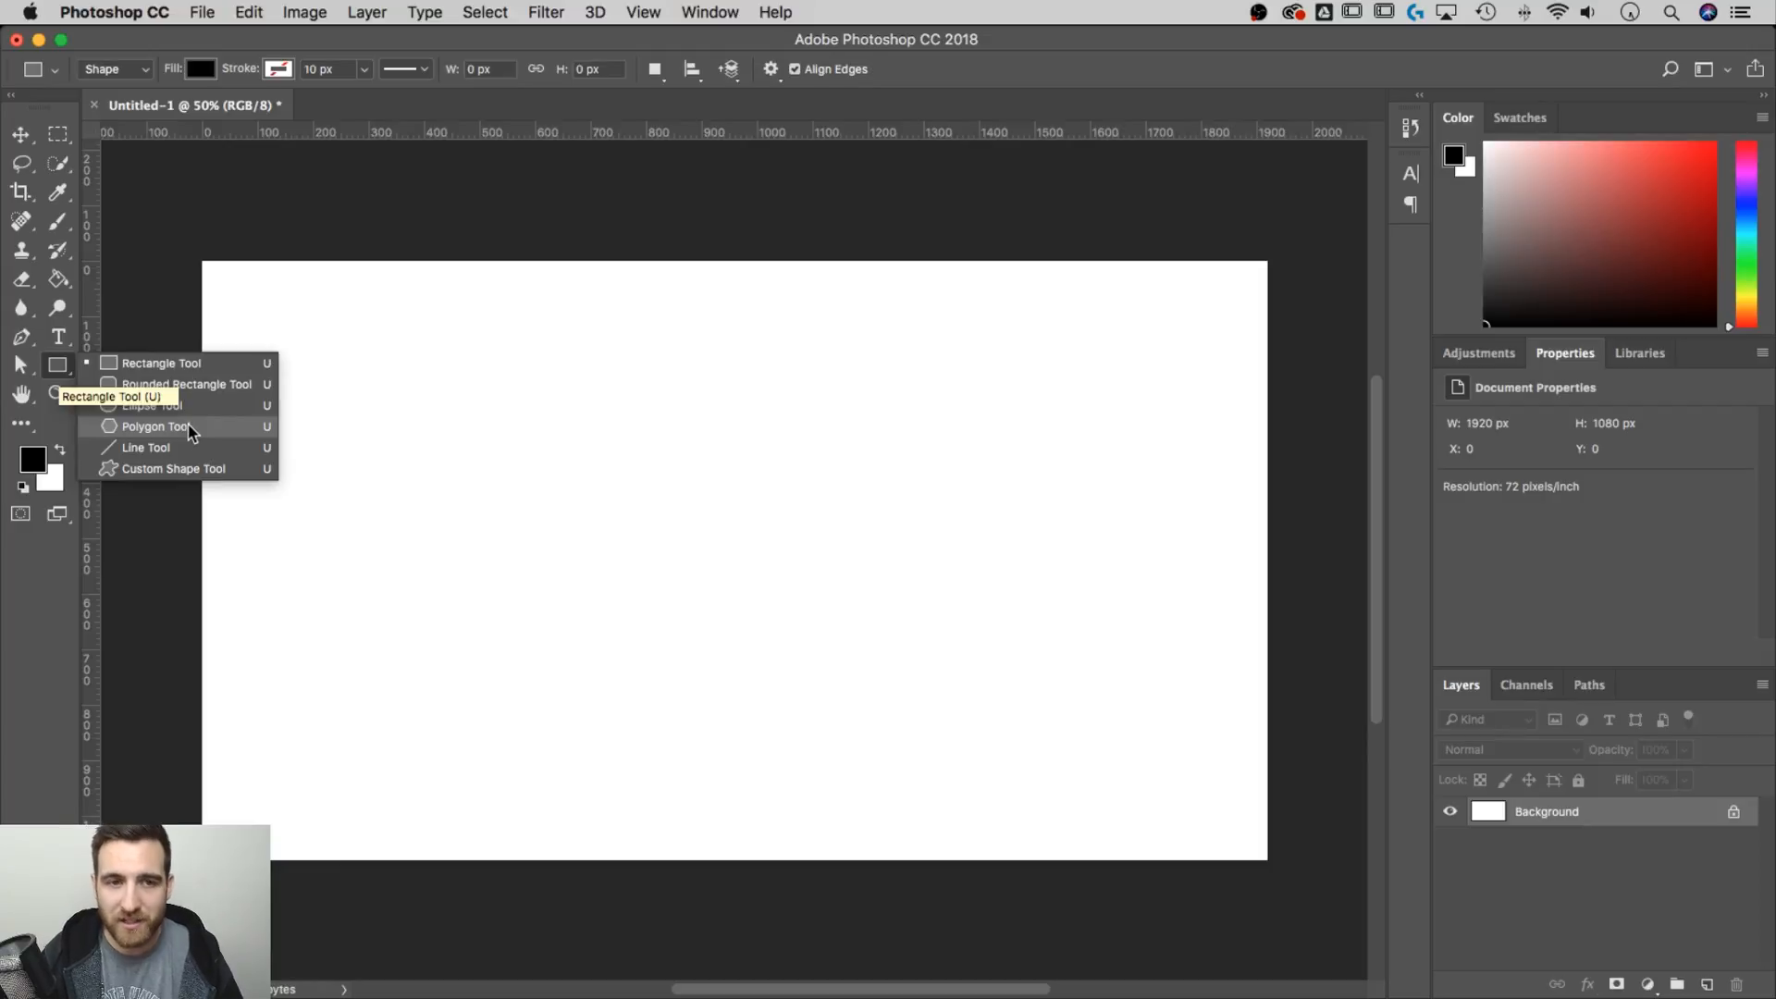
Step: Choose the Polygon Tool, set its fill to red, and bring up the stroke options
left_click(157, 425)
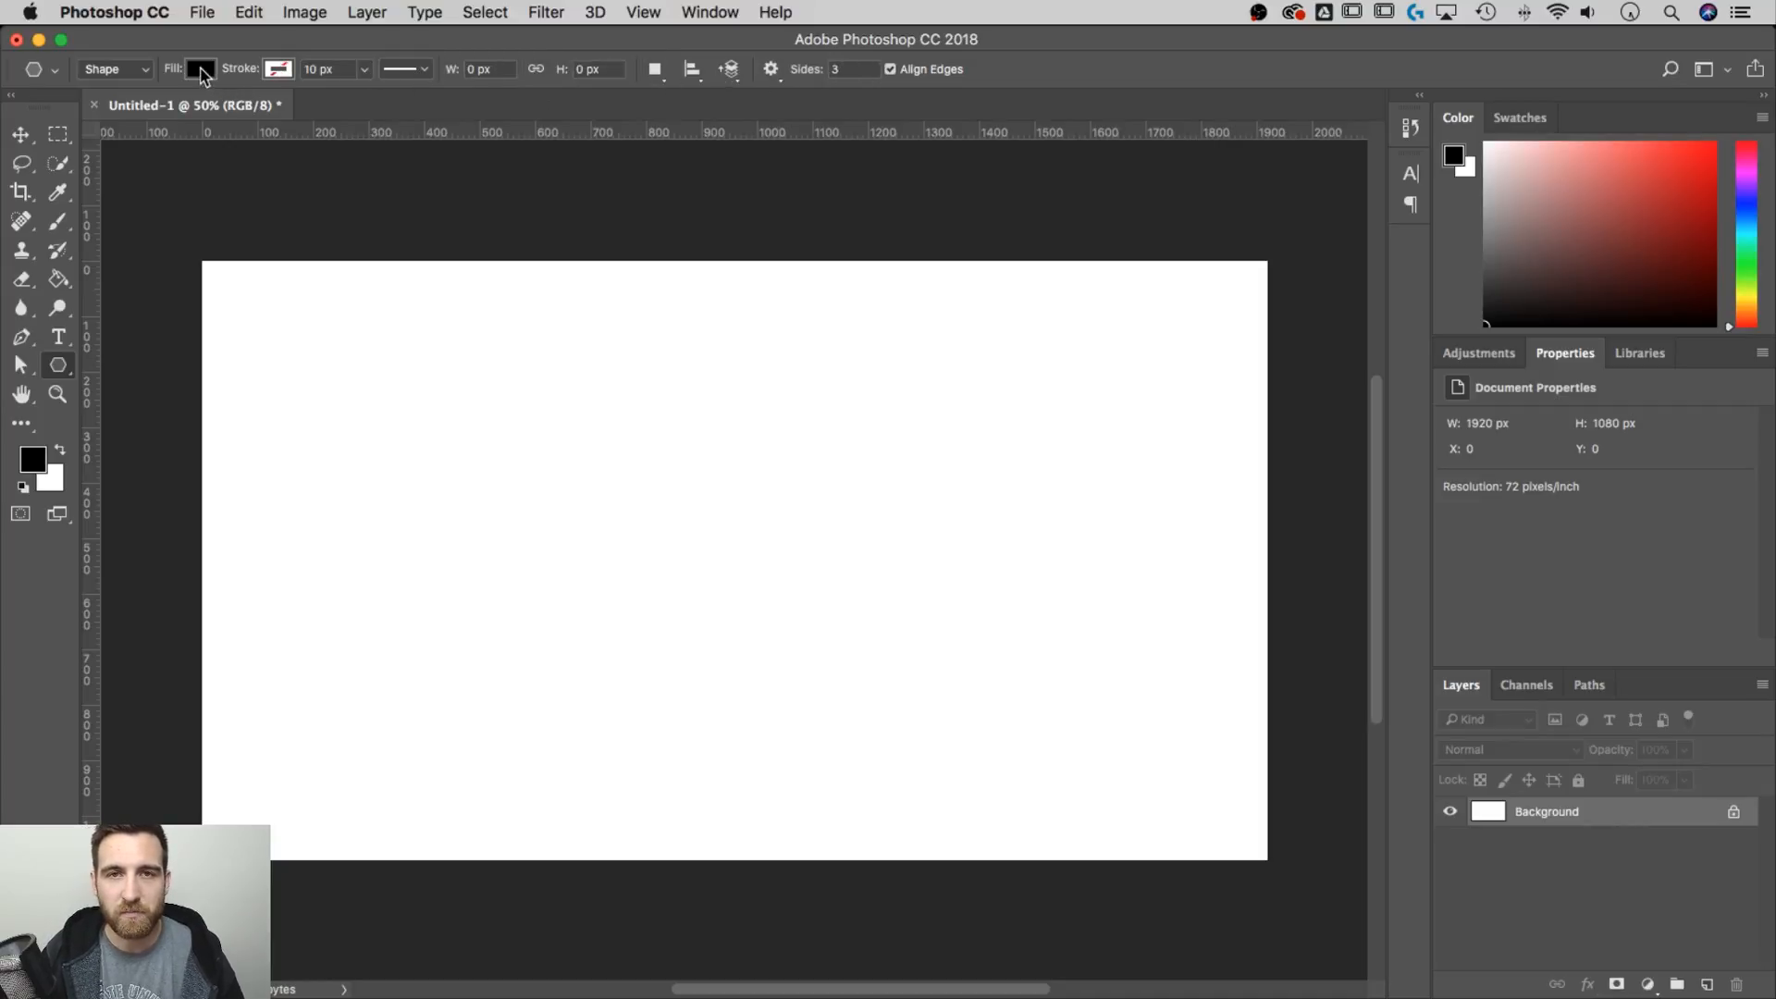
mouse_move(201, 69)
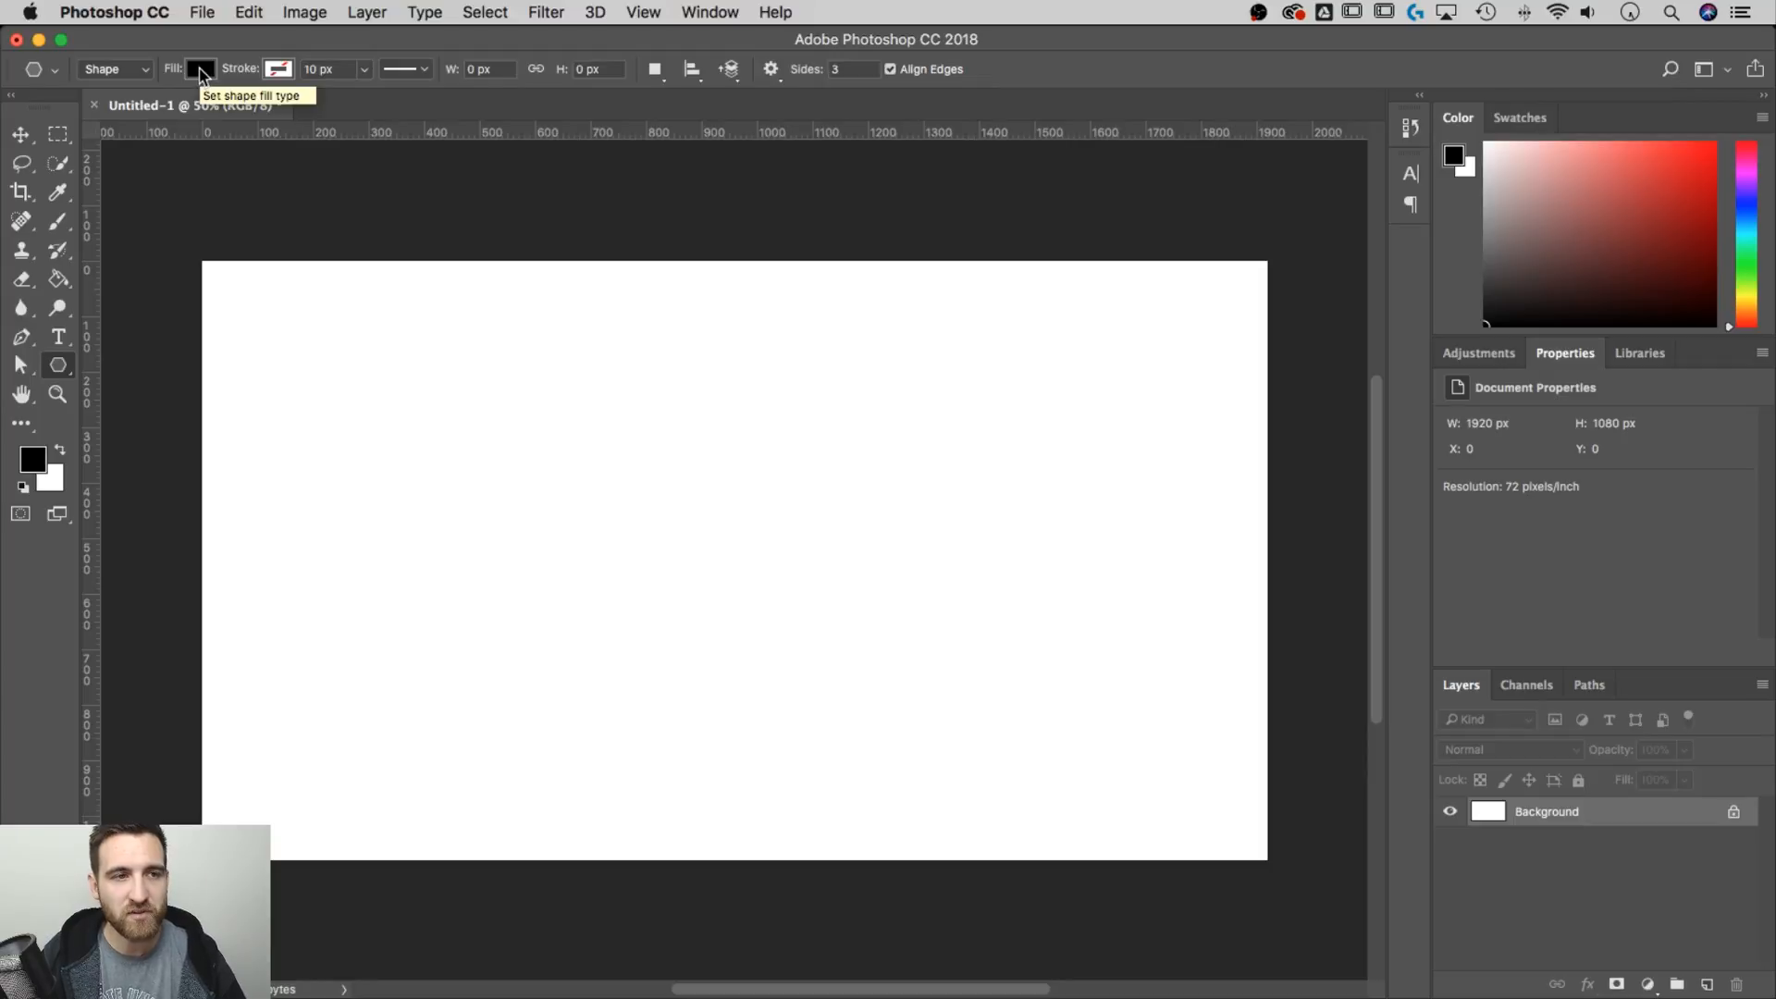
left_click(201, 69)
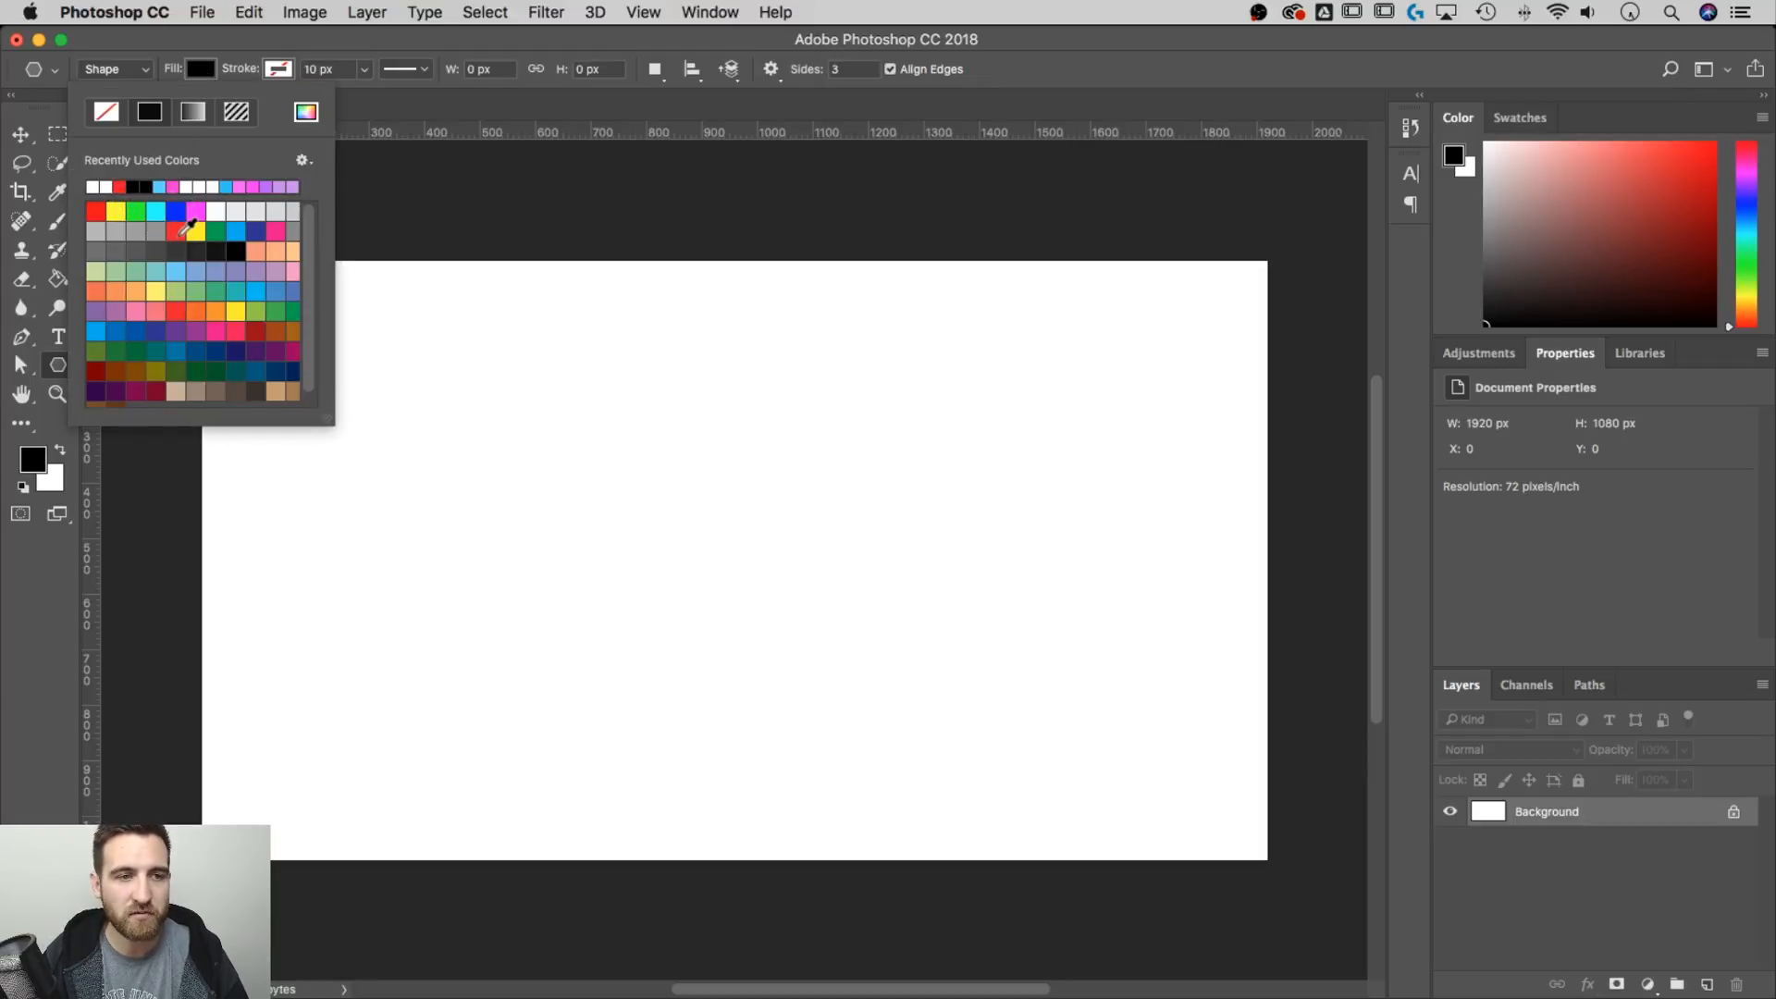
left_click(112, 210)
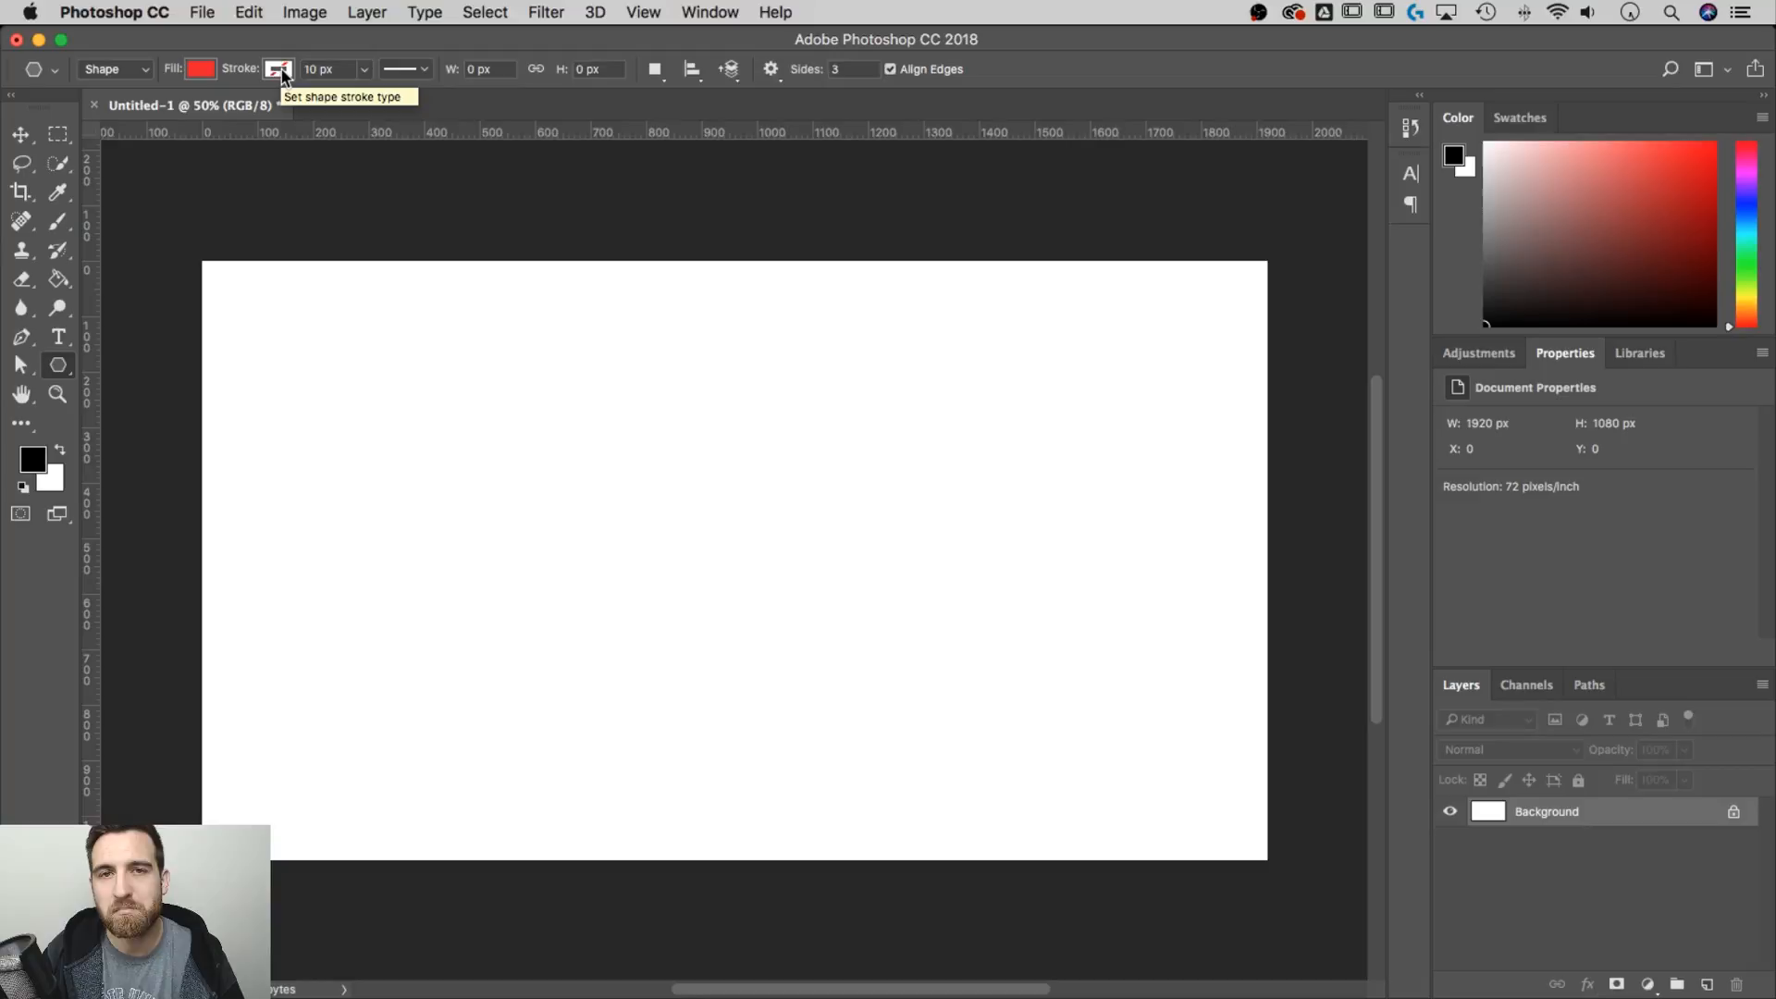
left_click(278, 68)
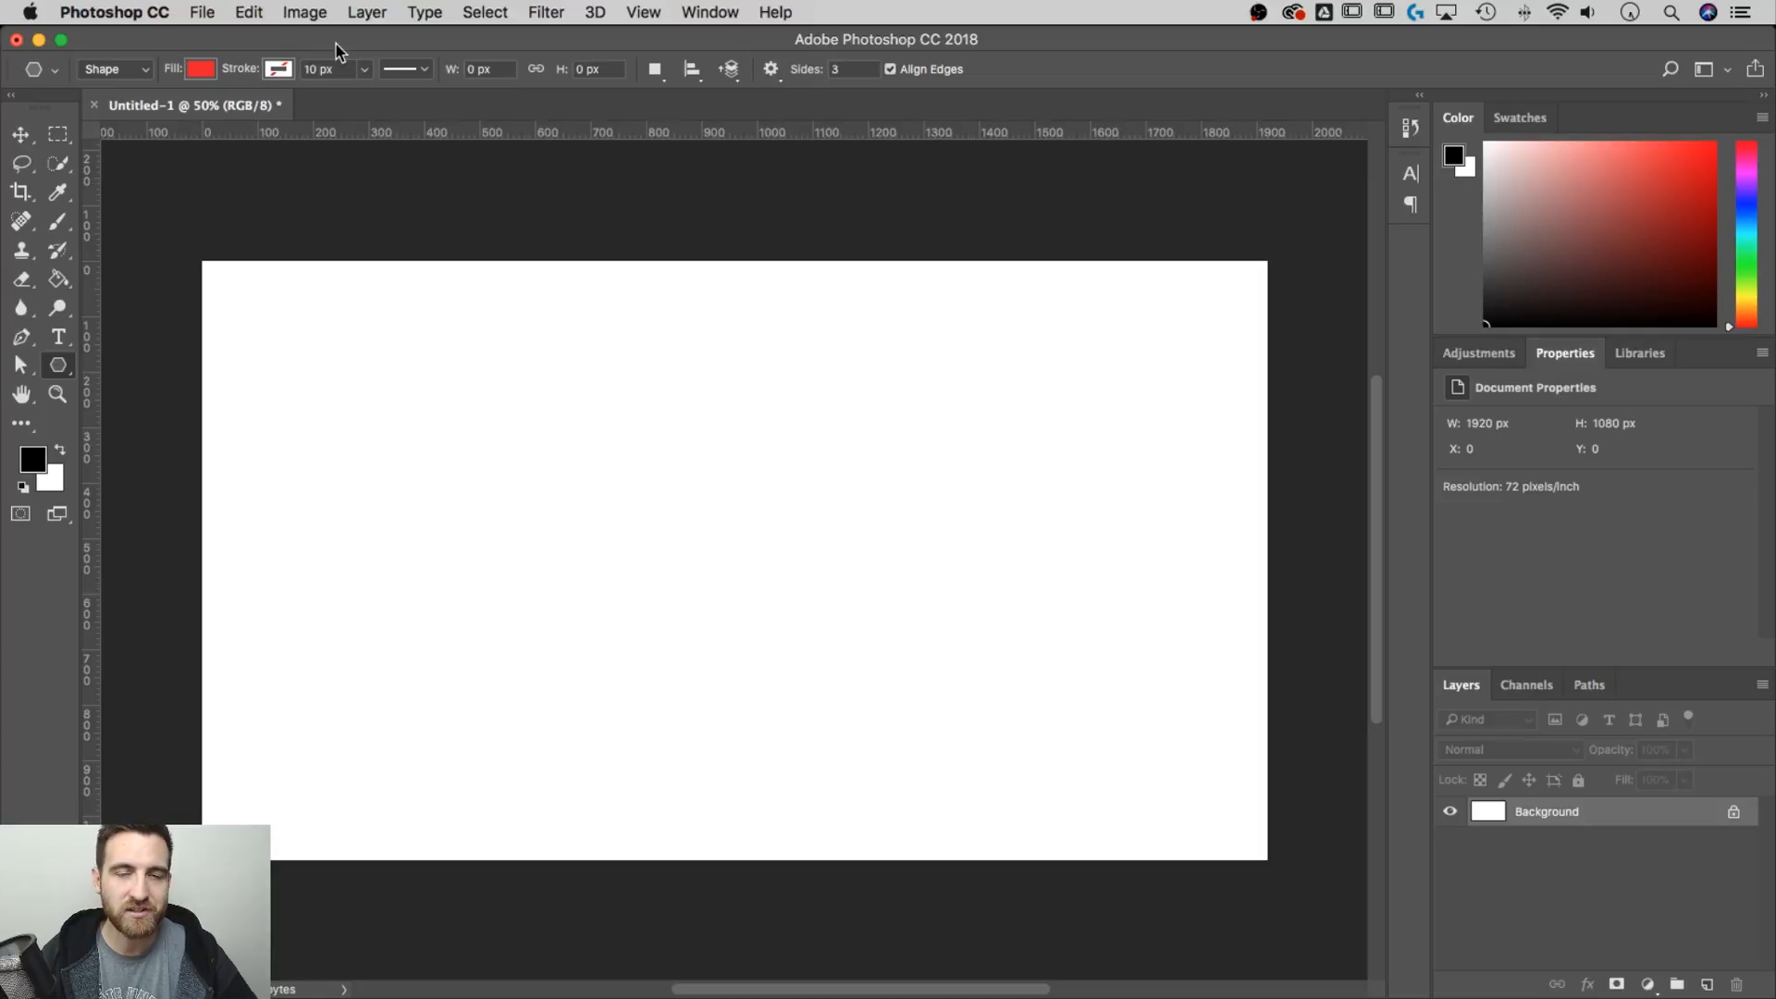
mouse_move(532, 62)
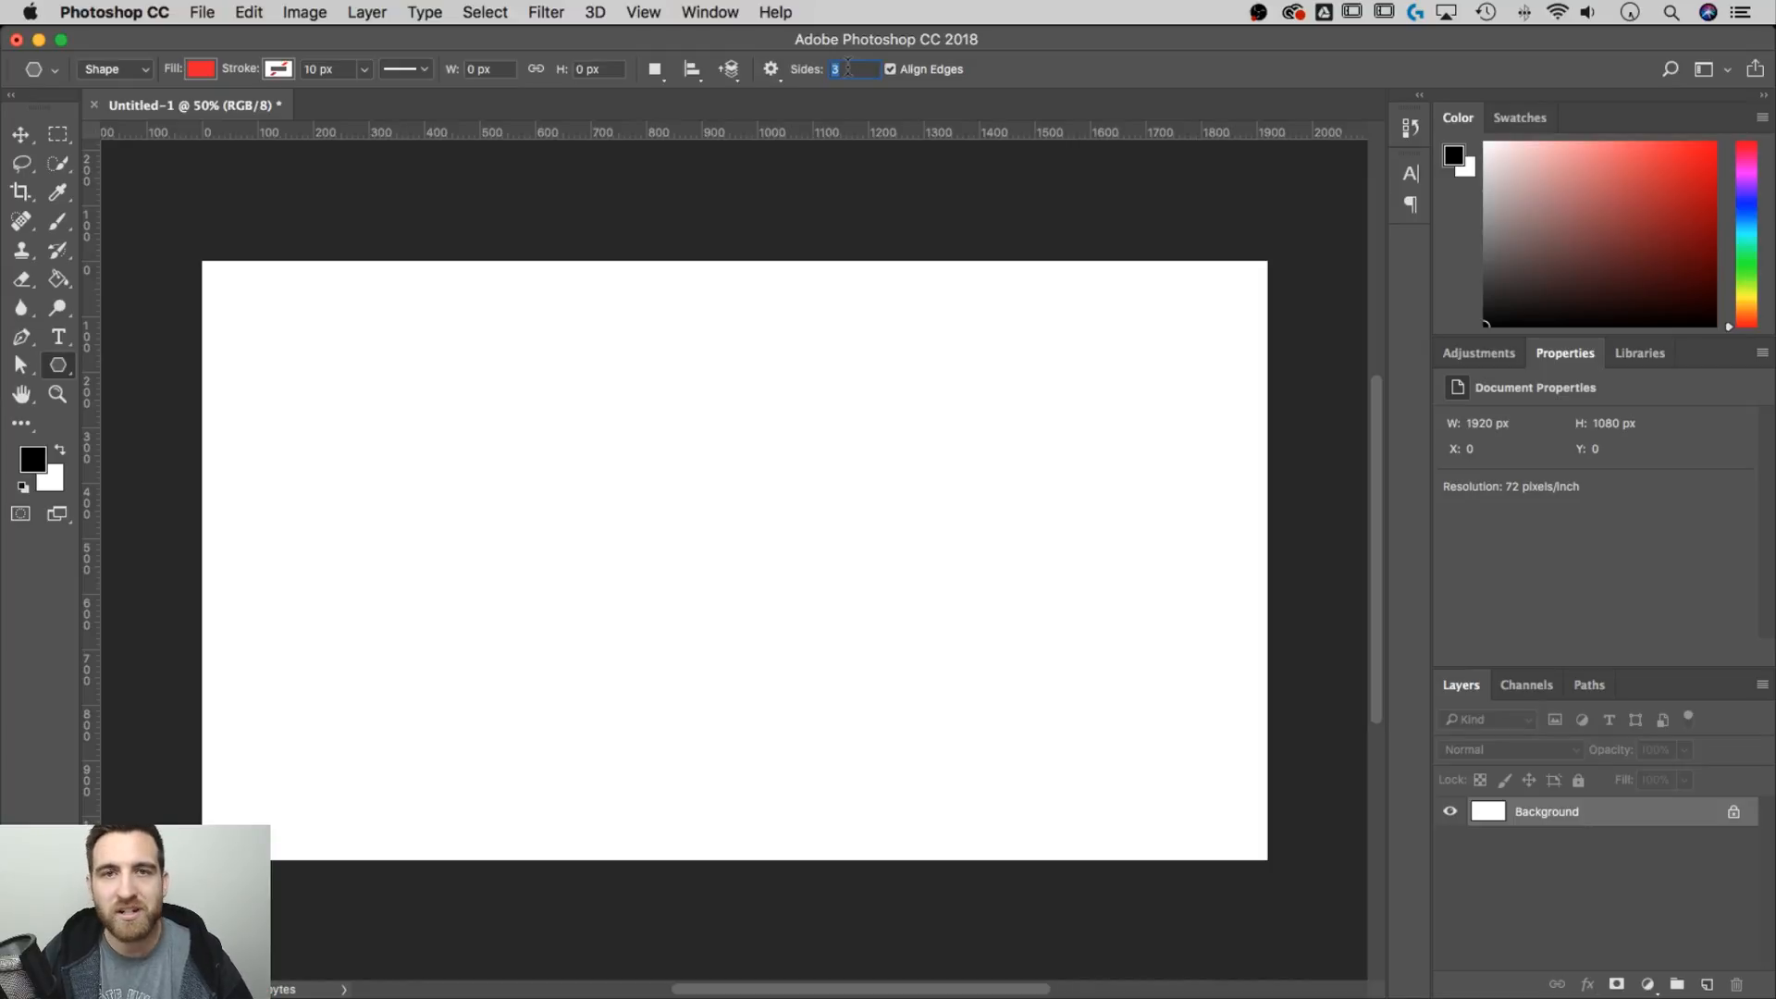
mouse_move(847, 69)
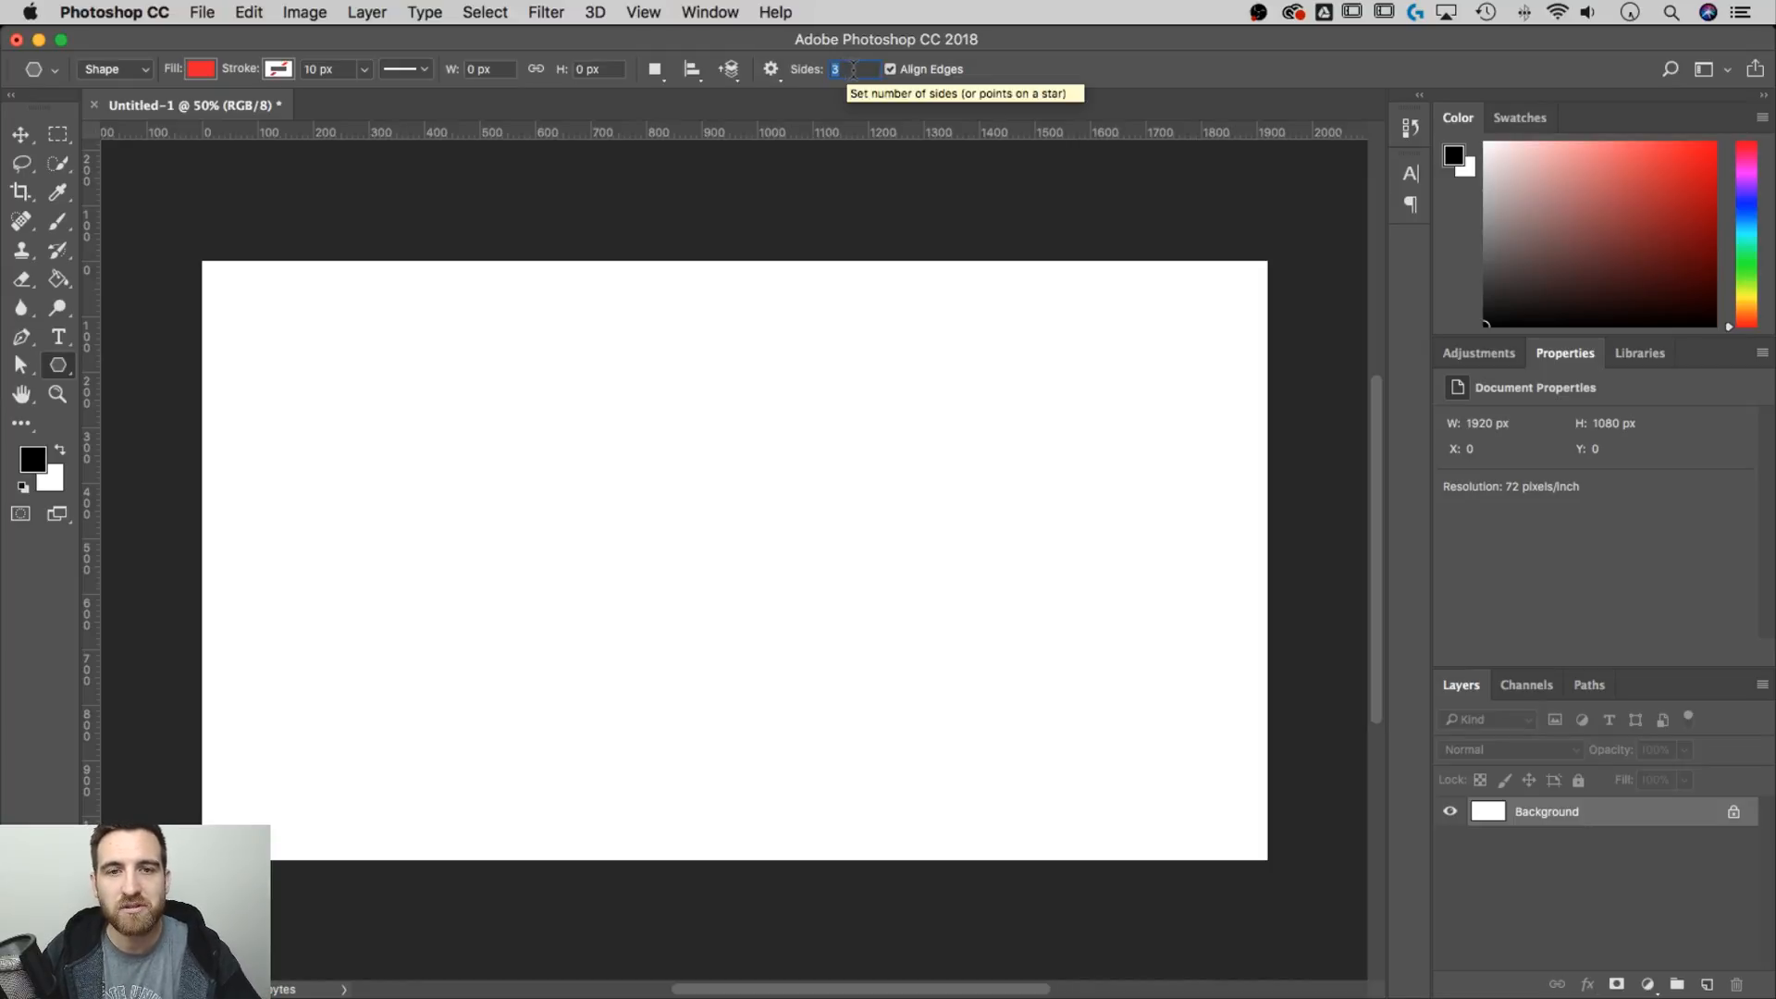
mouse_move(770, 364)
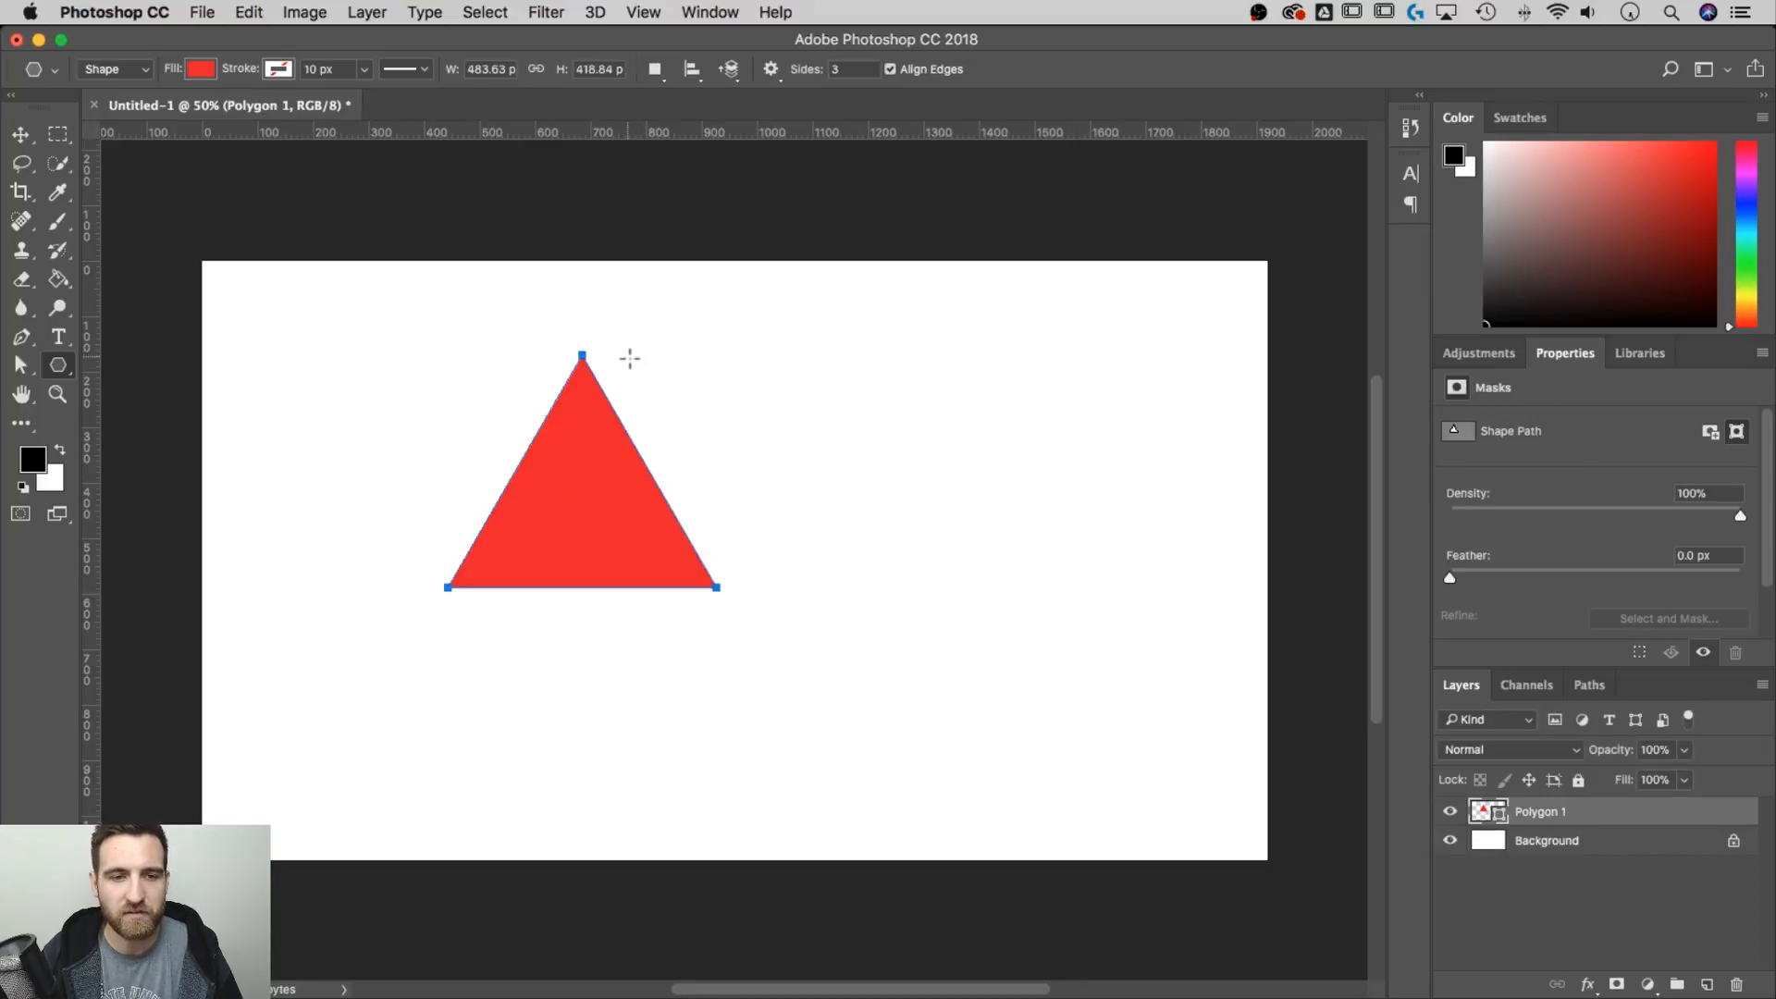
Step: Switch to the Move Tool with the red Polygon 1 triangle drawn on the canvas
left_click(20, 133)
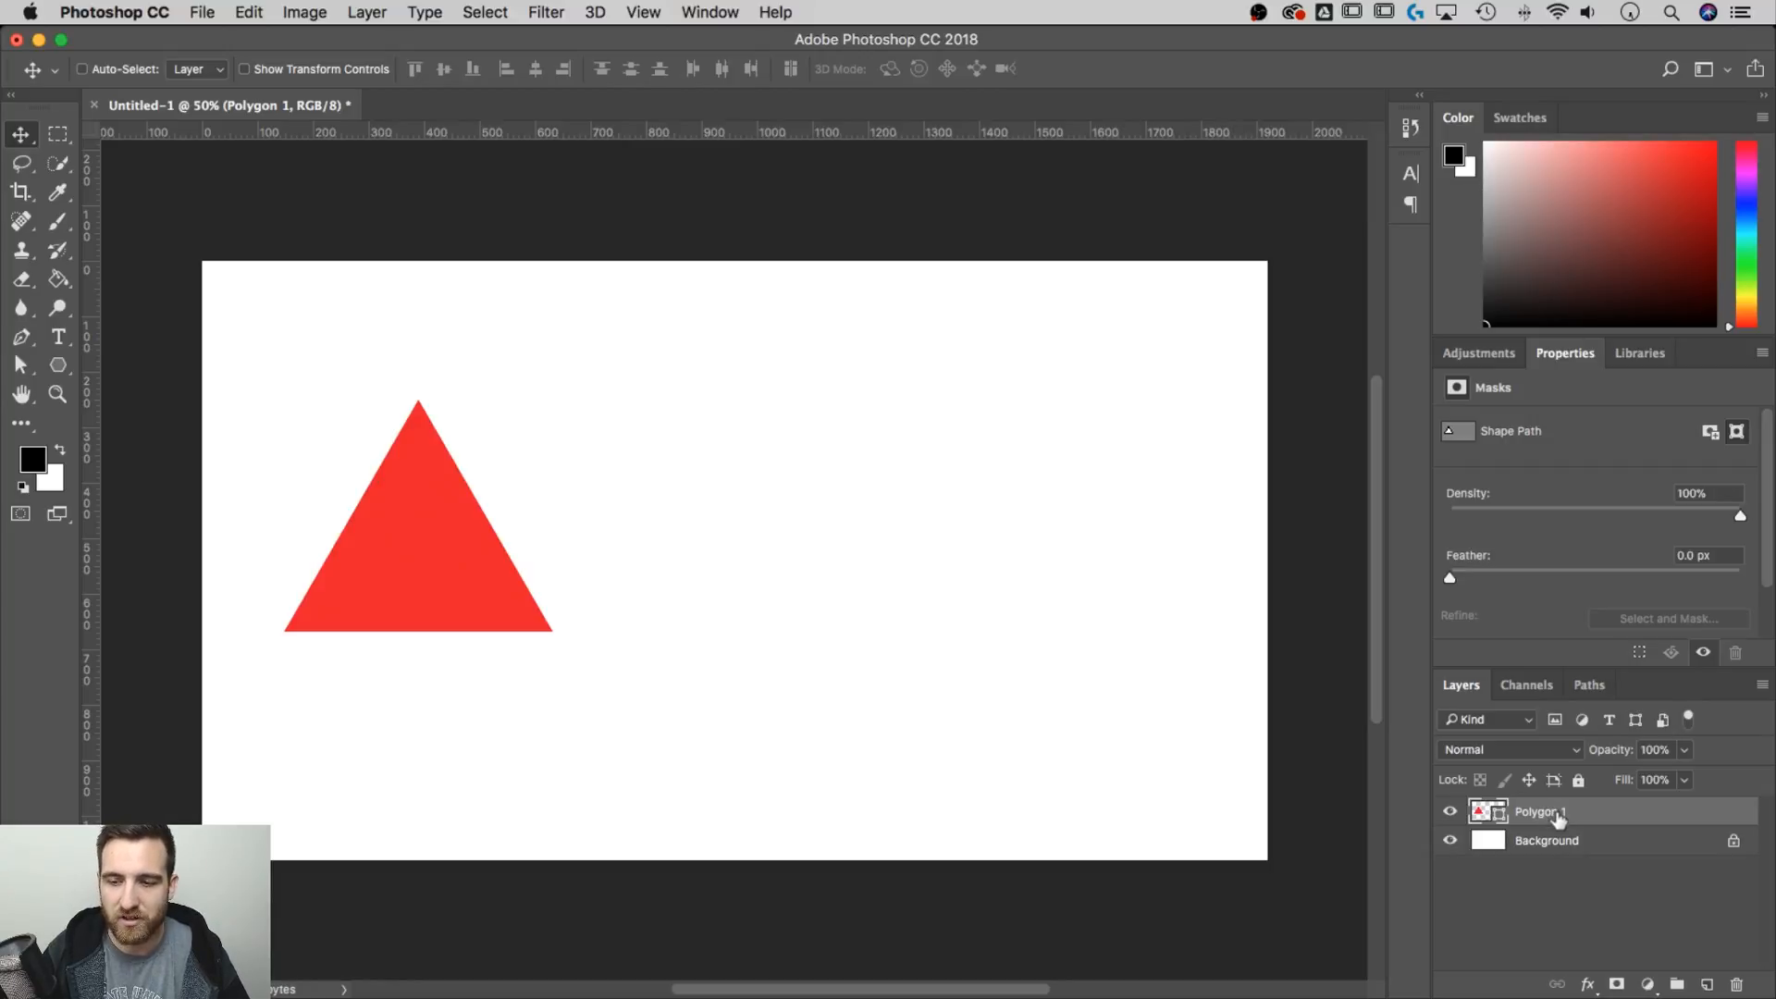
mouse_move(1498, 424)
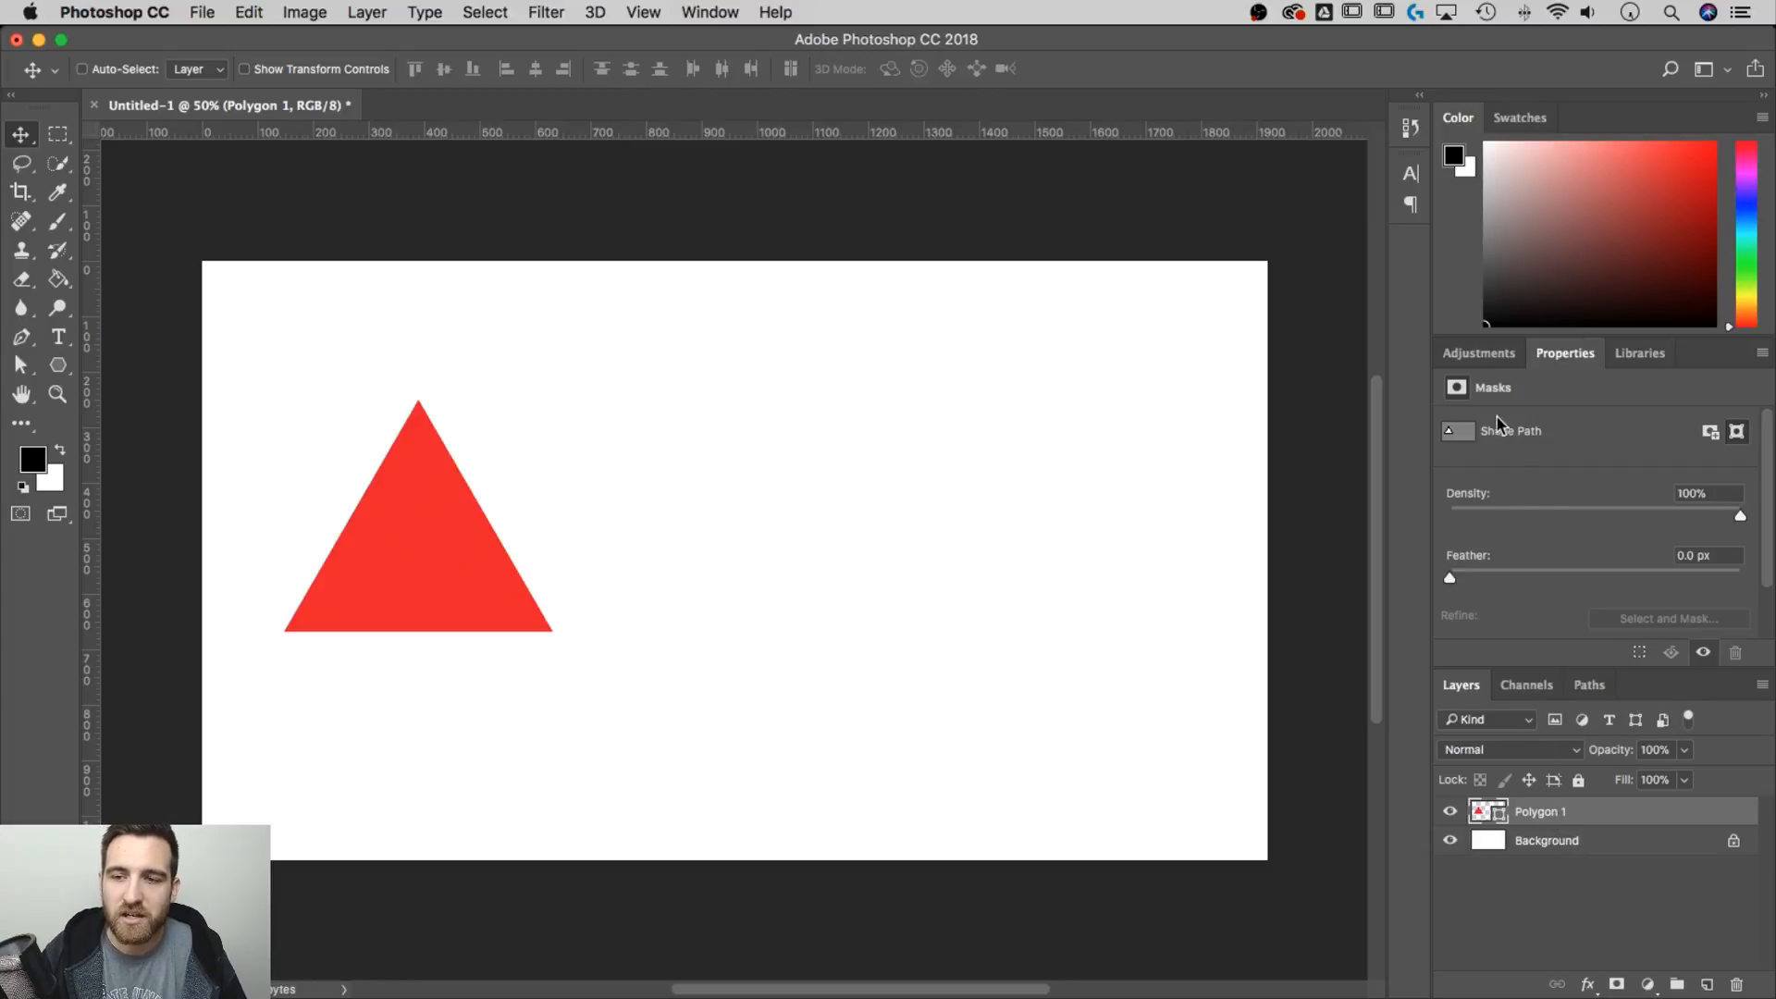
mouse_move(1453, 586)
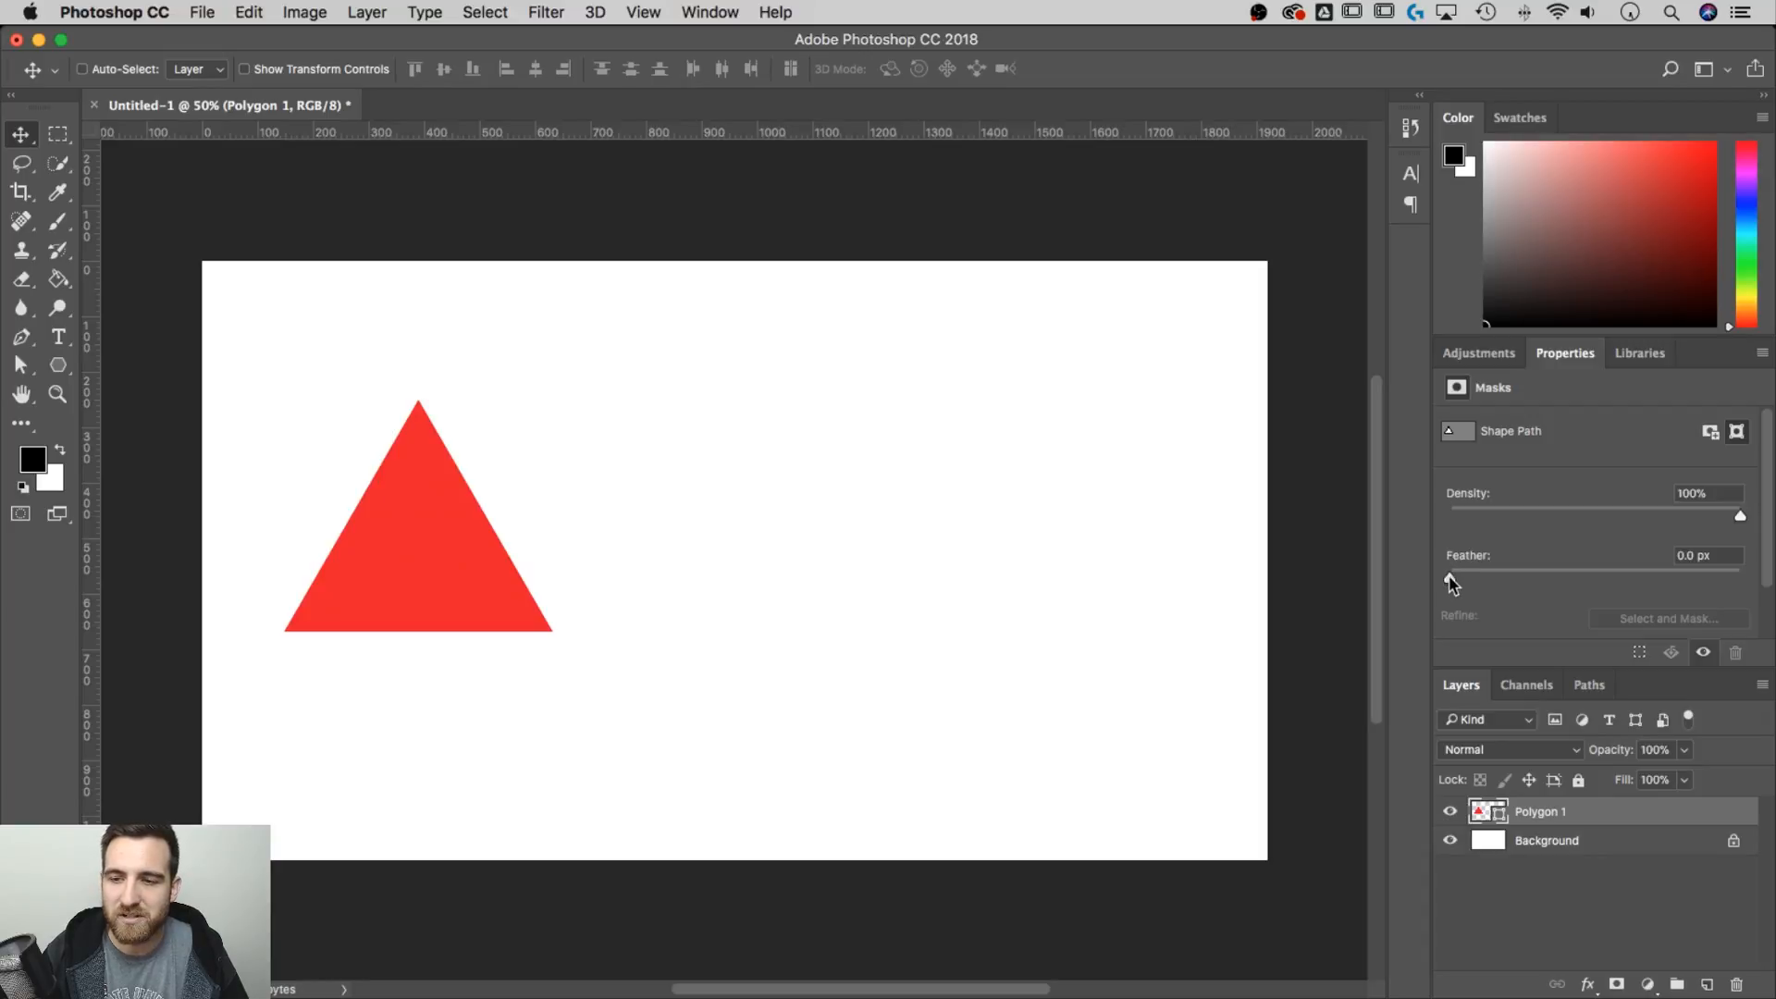
Step: Show the triangle layer's mask settings: density 100%, feather 0 px
left_click(1705, 554)
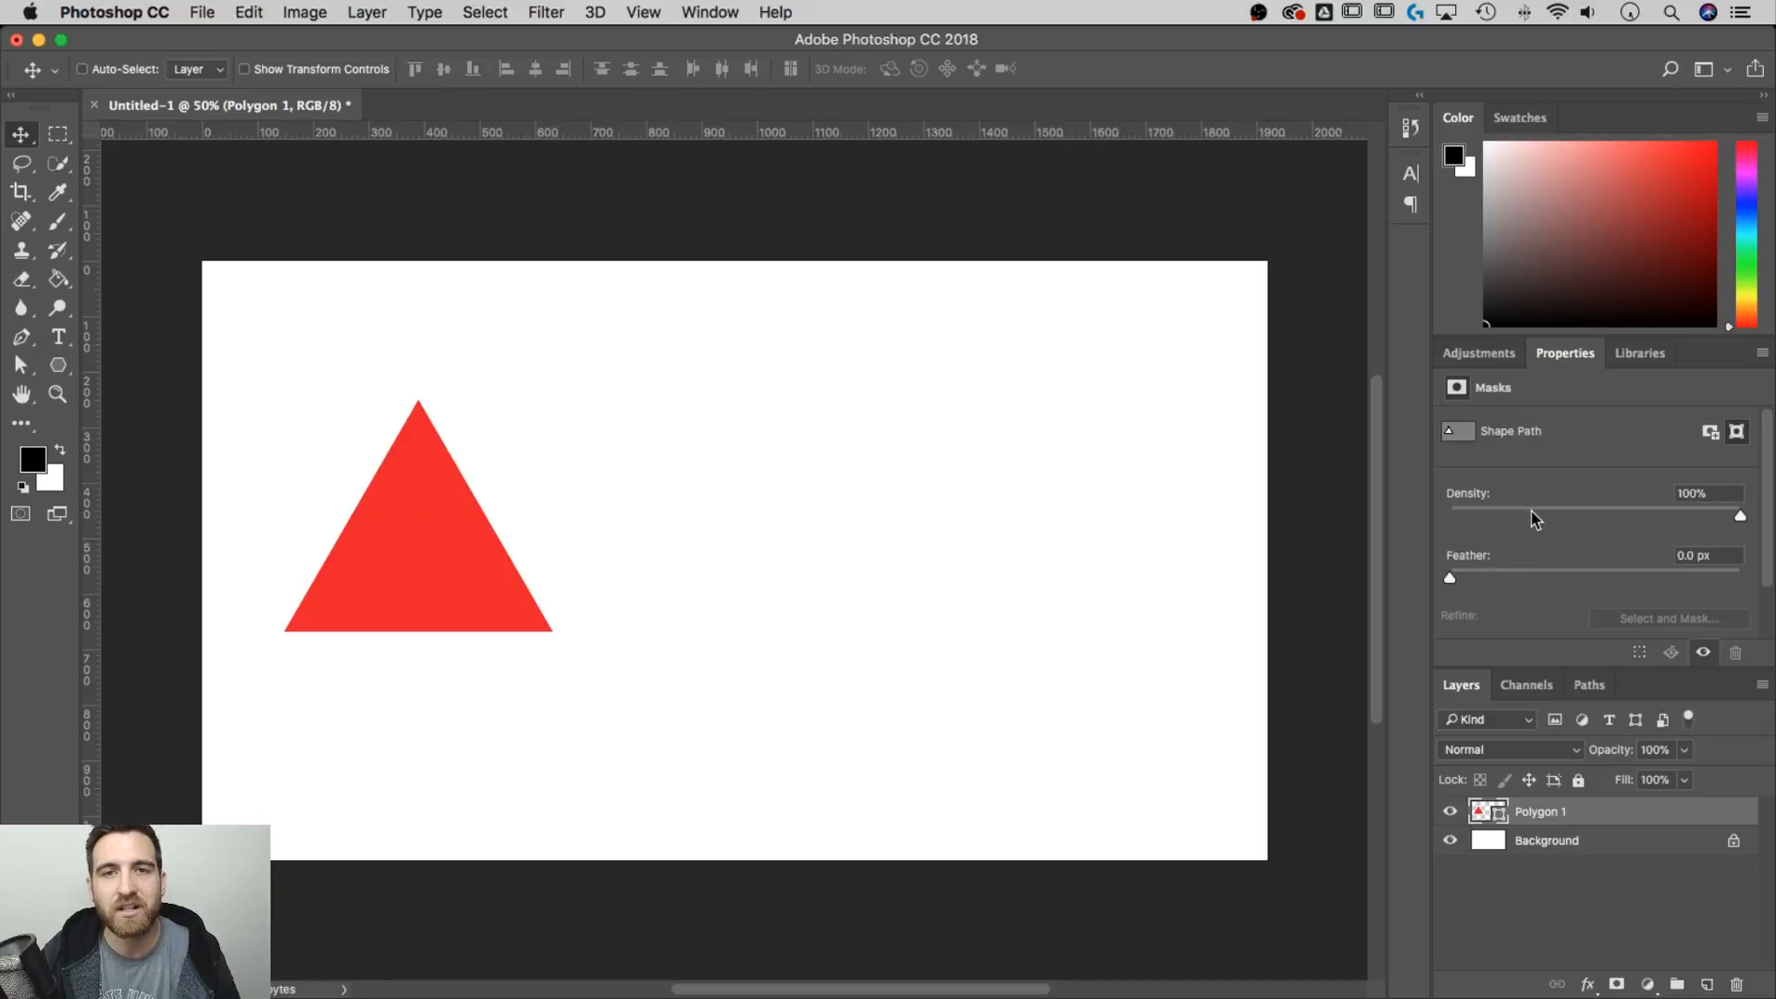
mouse_move(1017, 474)
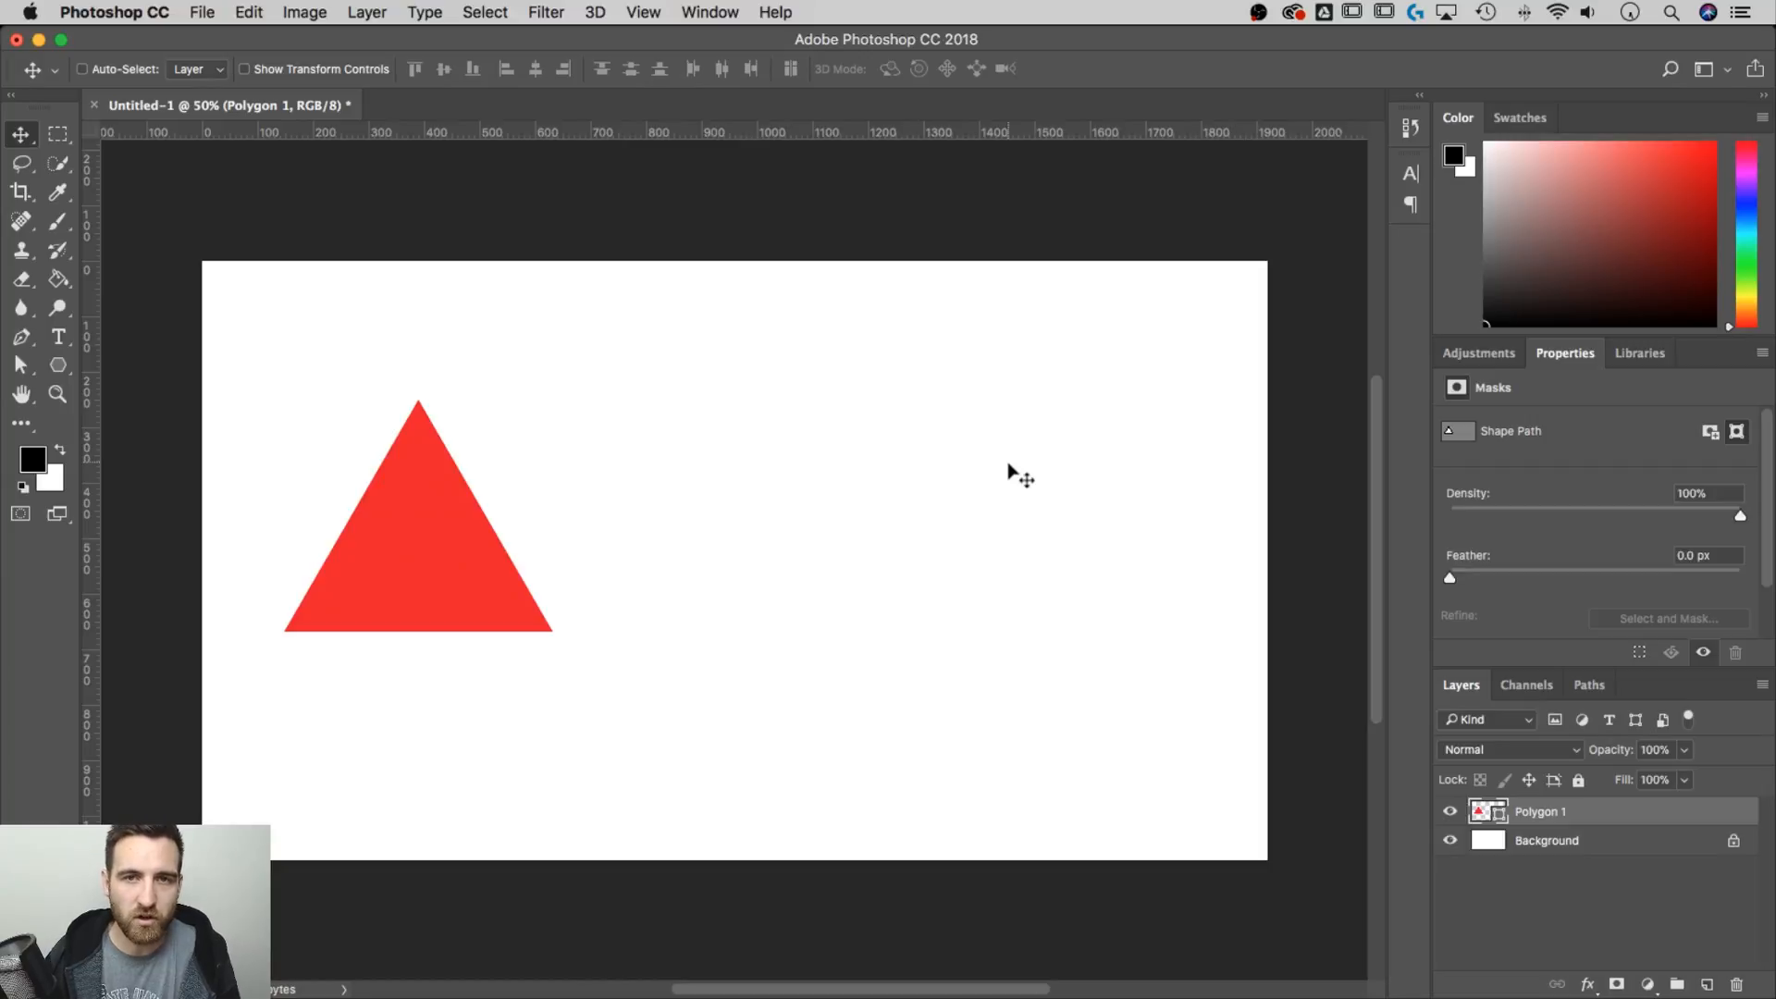
mouse_move(181, 410)
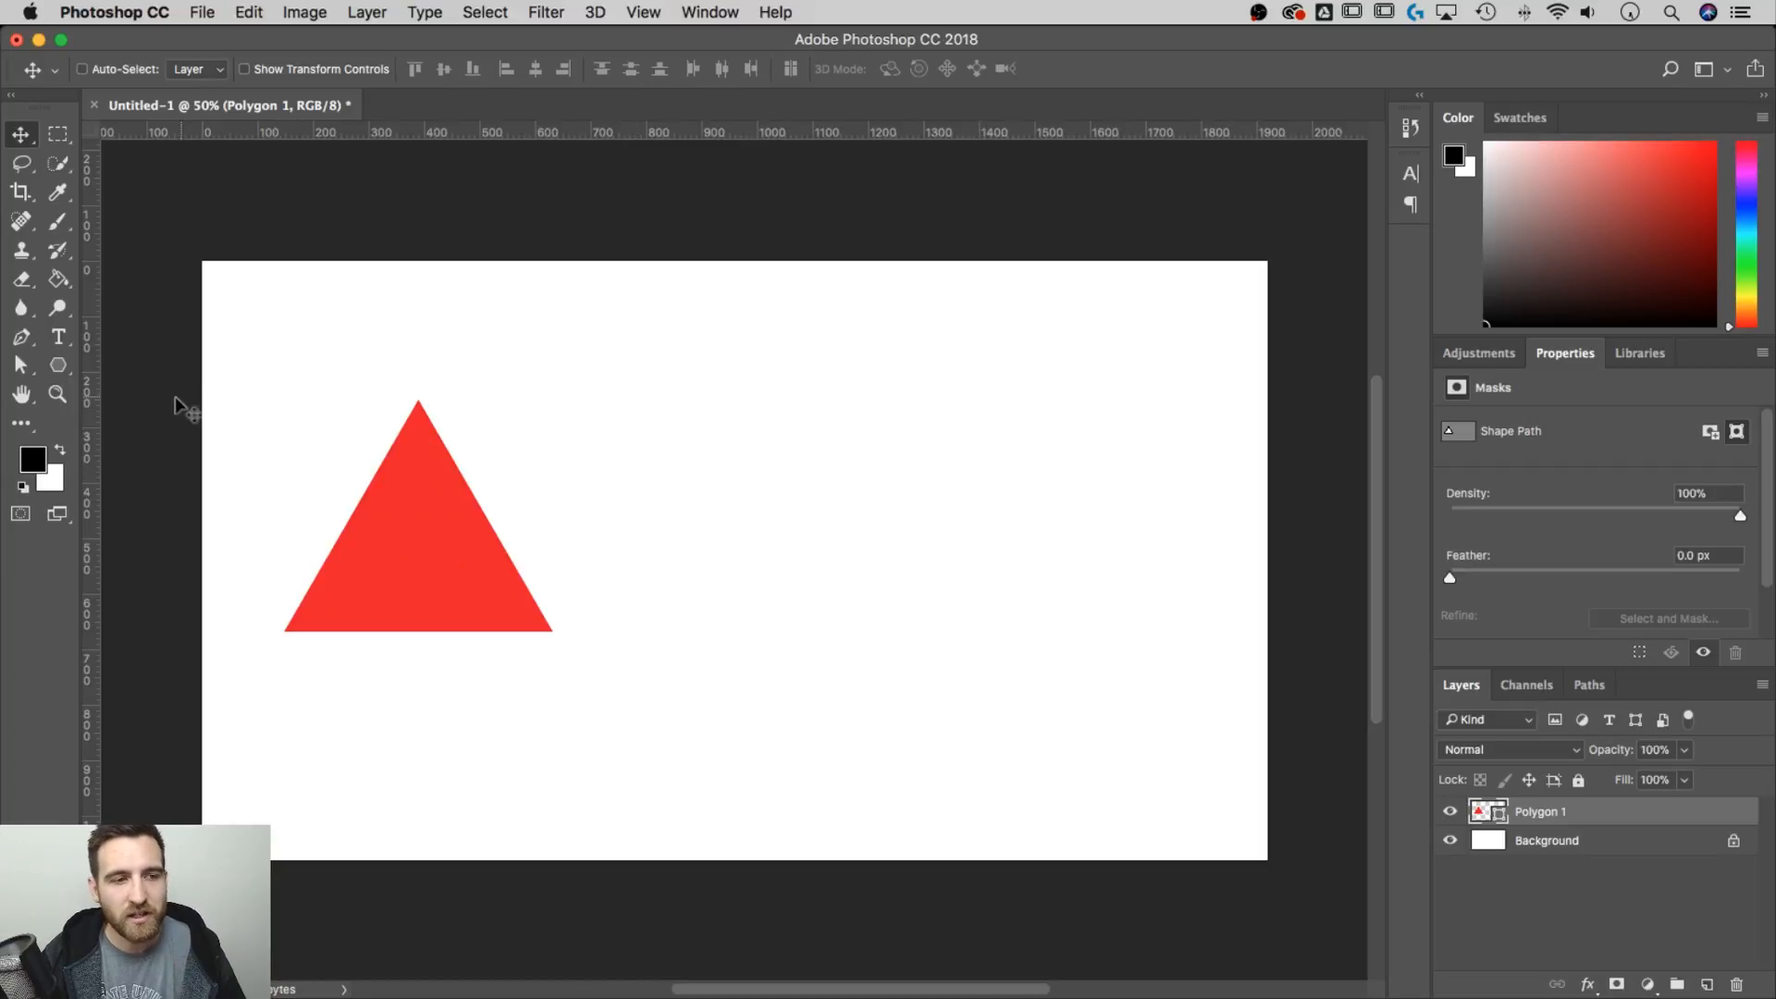
Step: Reselect the Polygon Tool so the red triangle's path outline shows
left_click(57, 364)
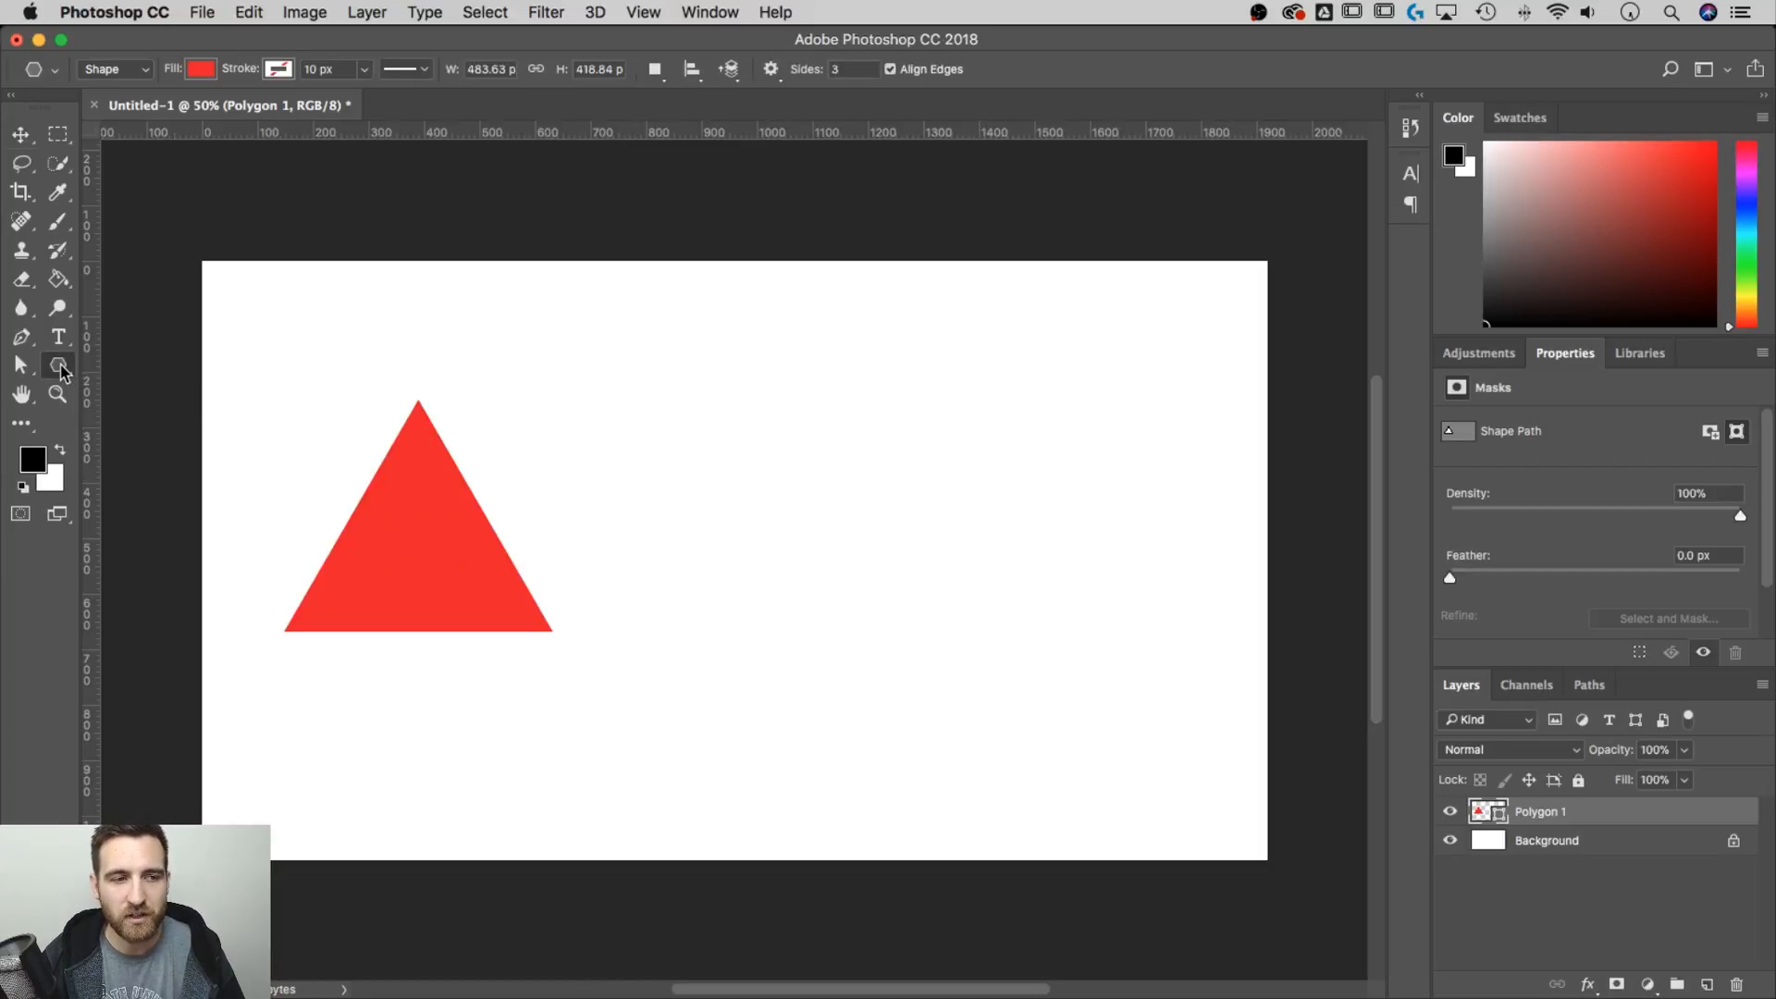
left_click(57, 364)
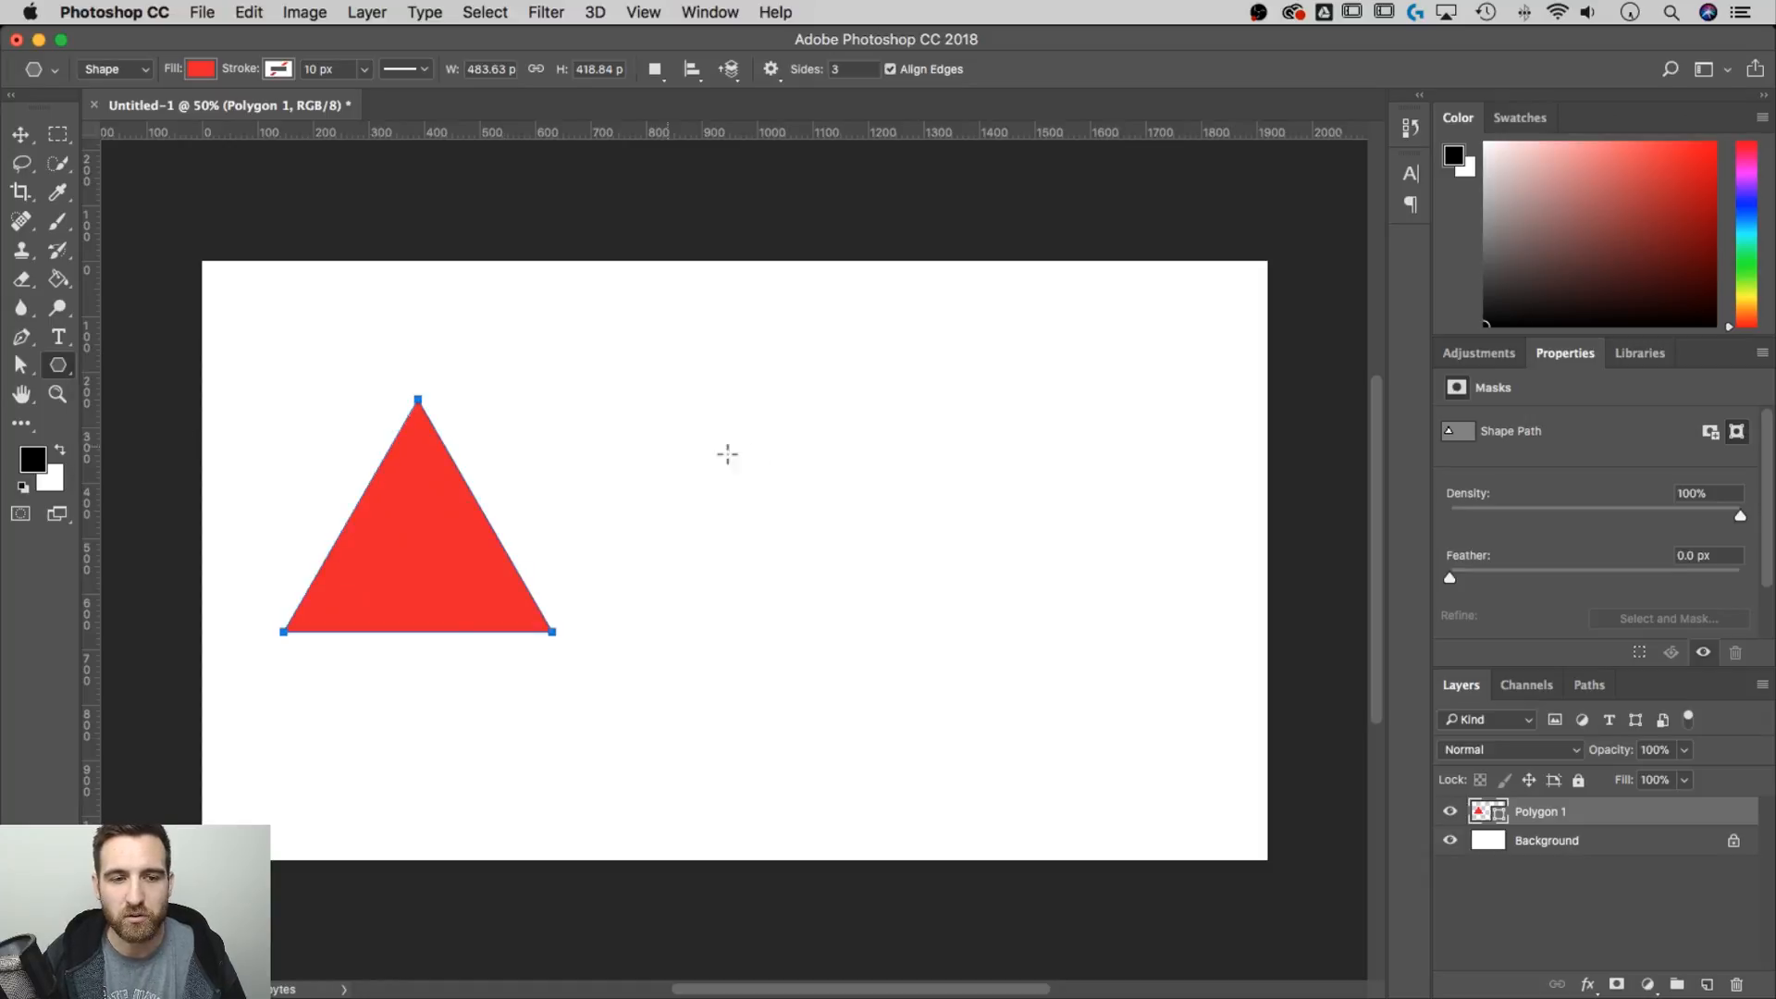
mouse_move(843, 99)
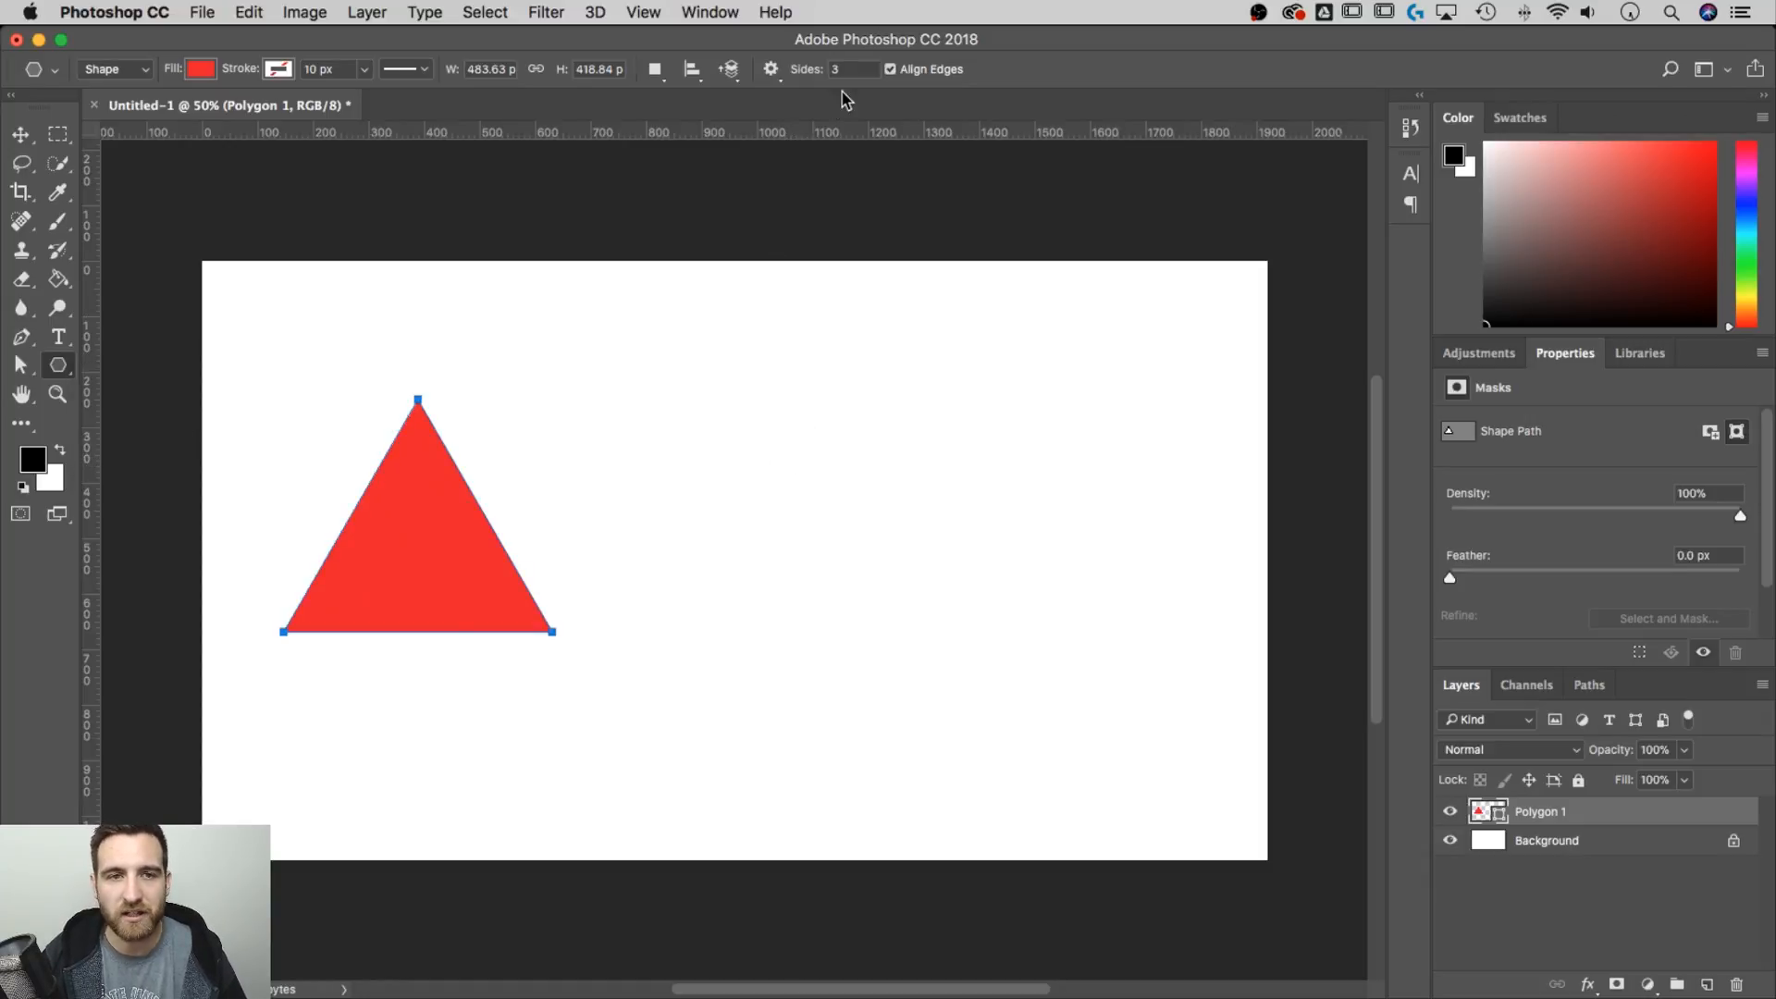
mouse_move(799, 481)
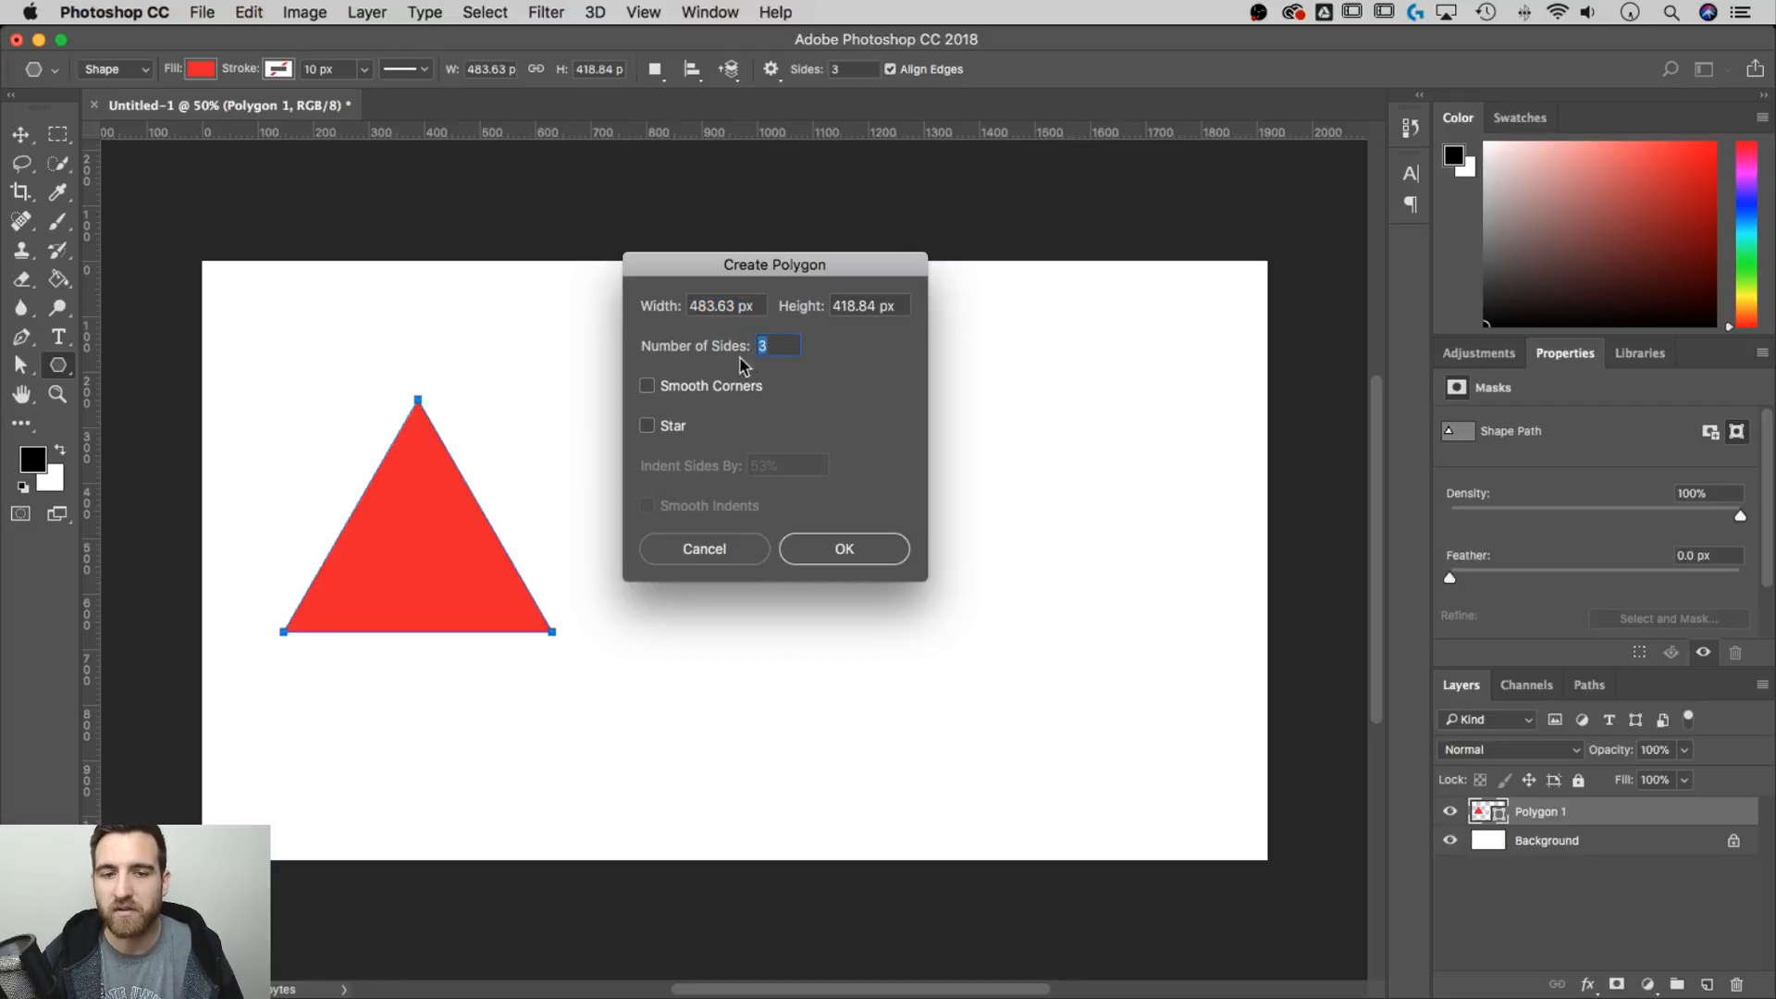
Step: Create a 3-sided Polygon 2 shape with Smooth Corners enabled
left_click(646, 387)
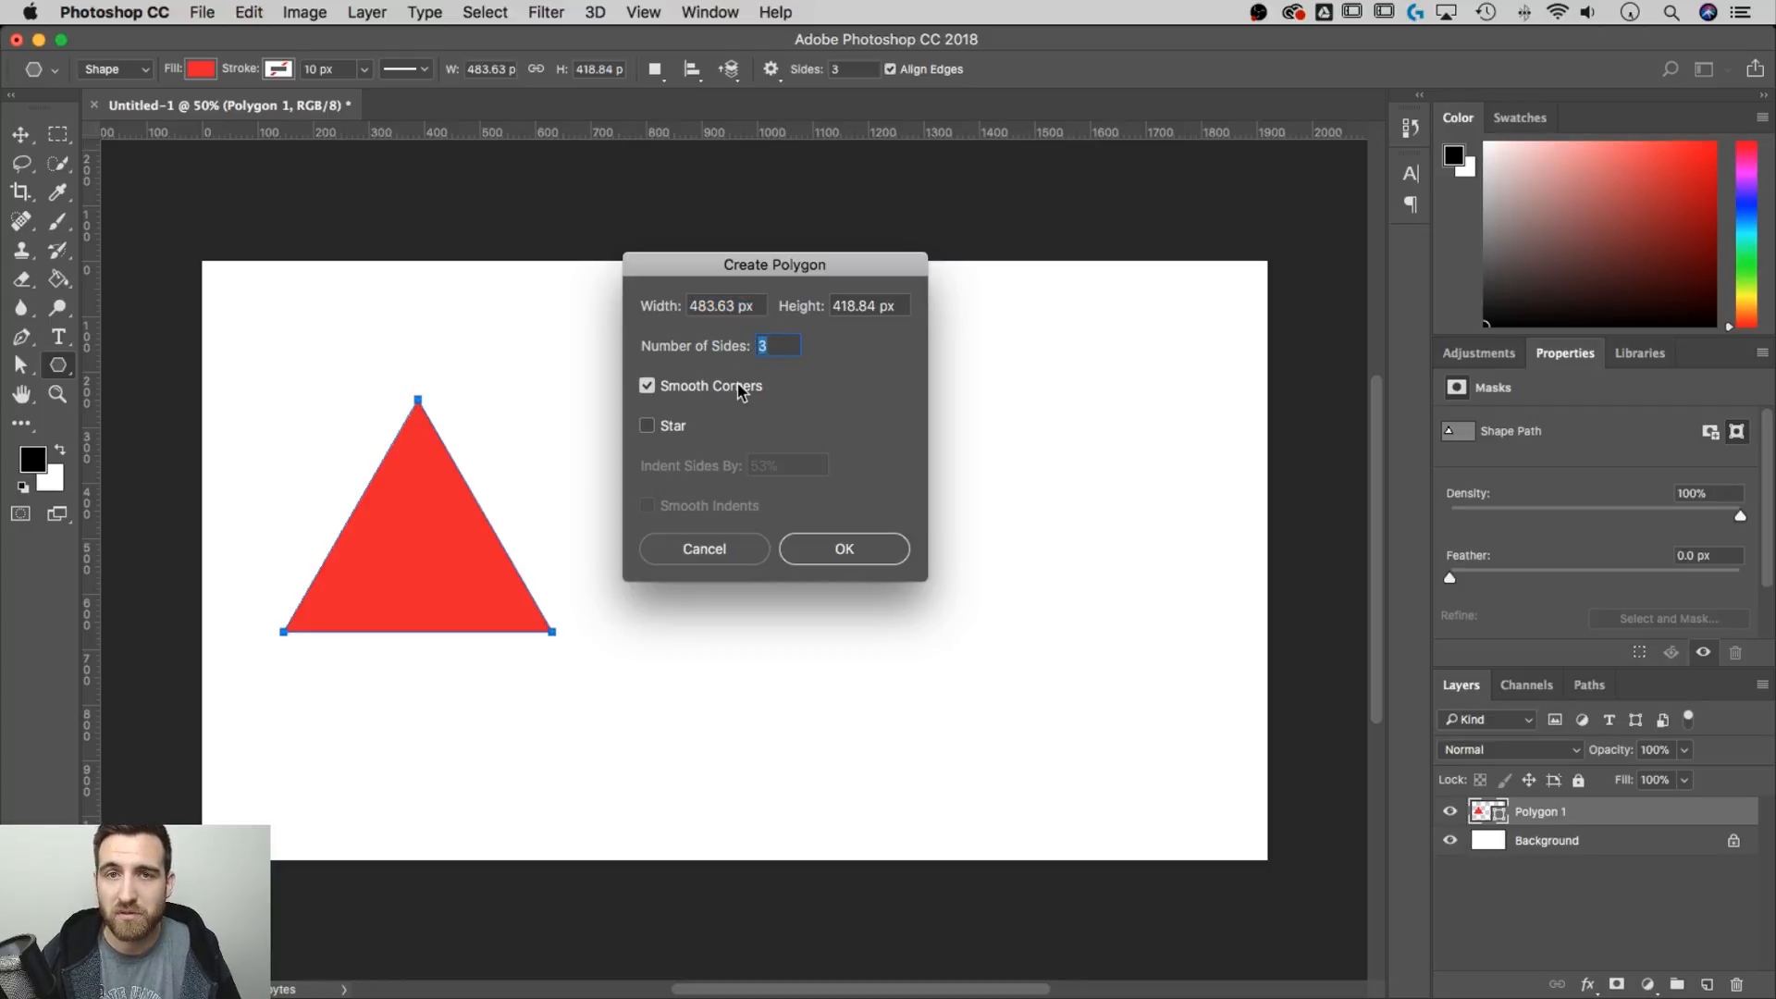
mouse_move(842, 549)
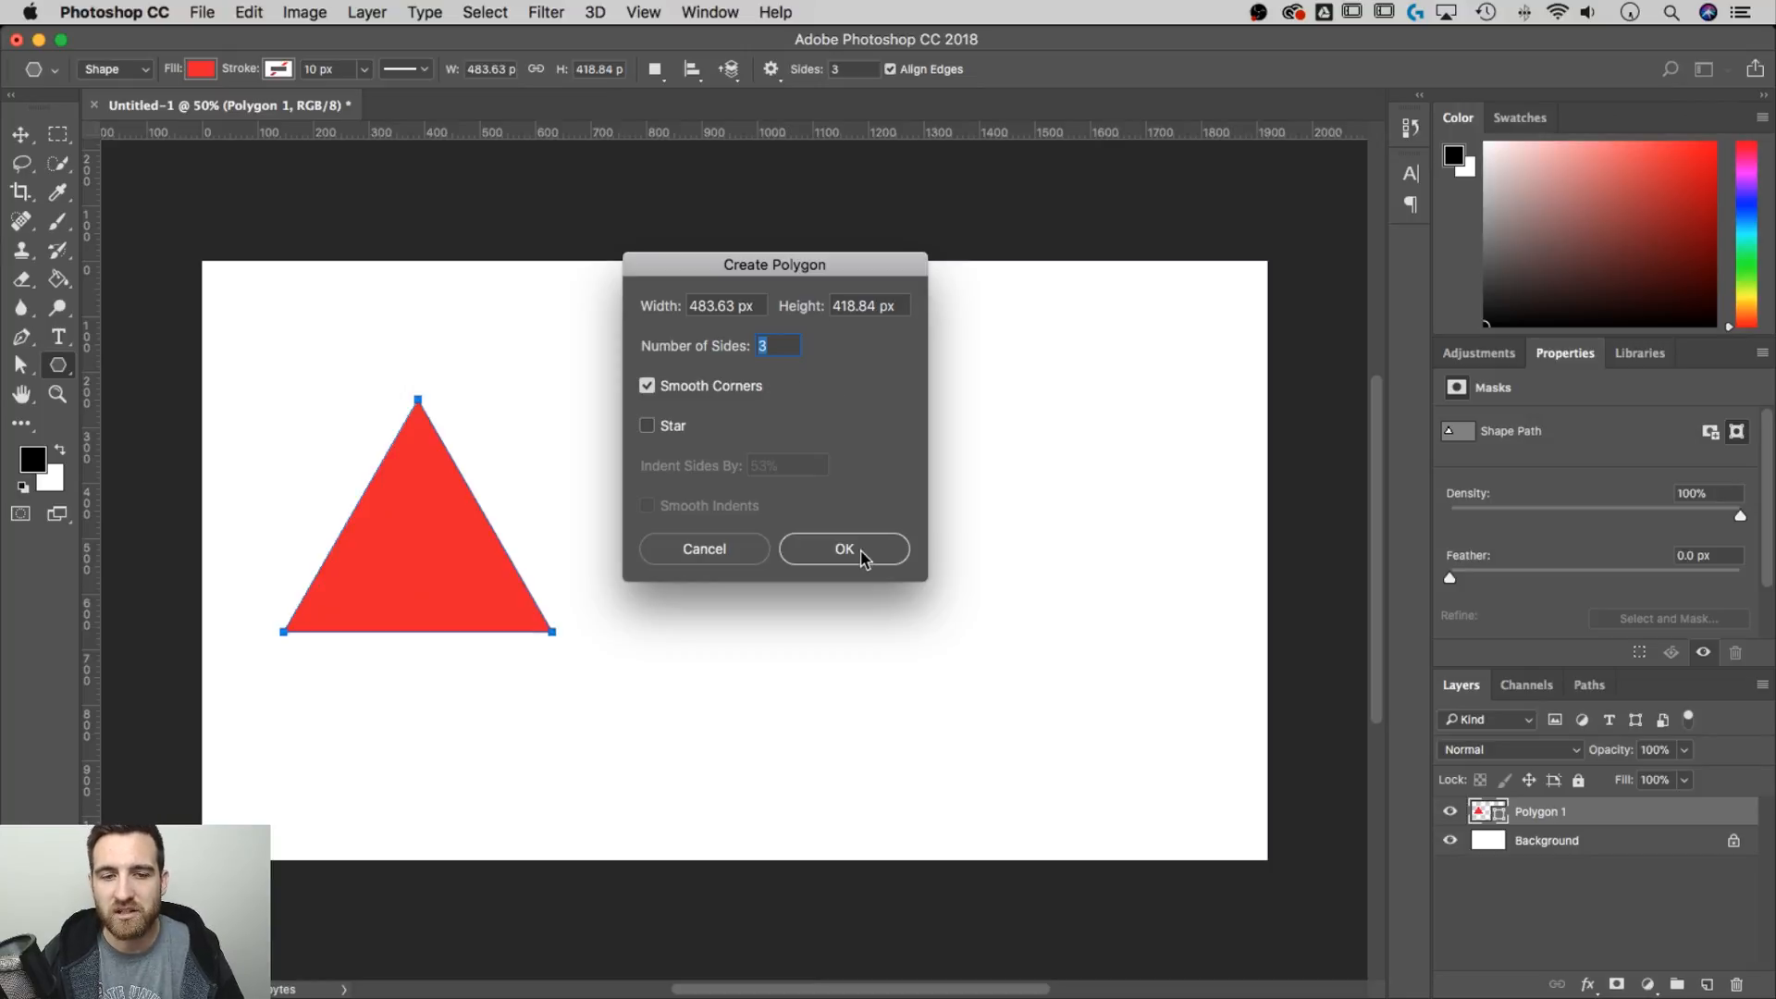
left_click(844, 548)
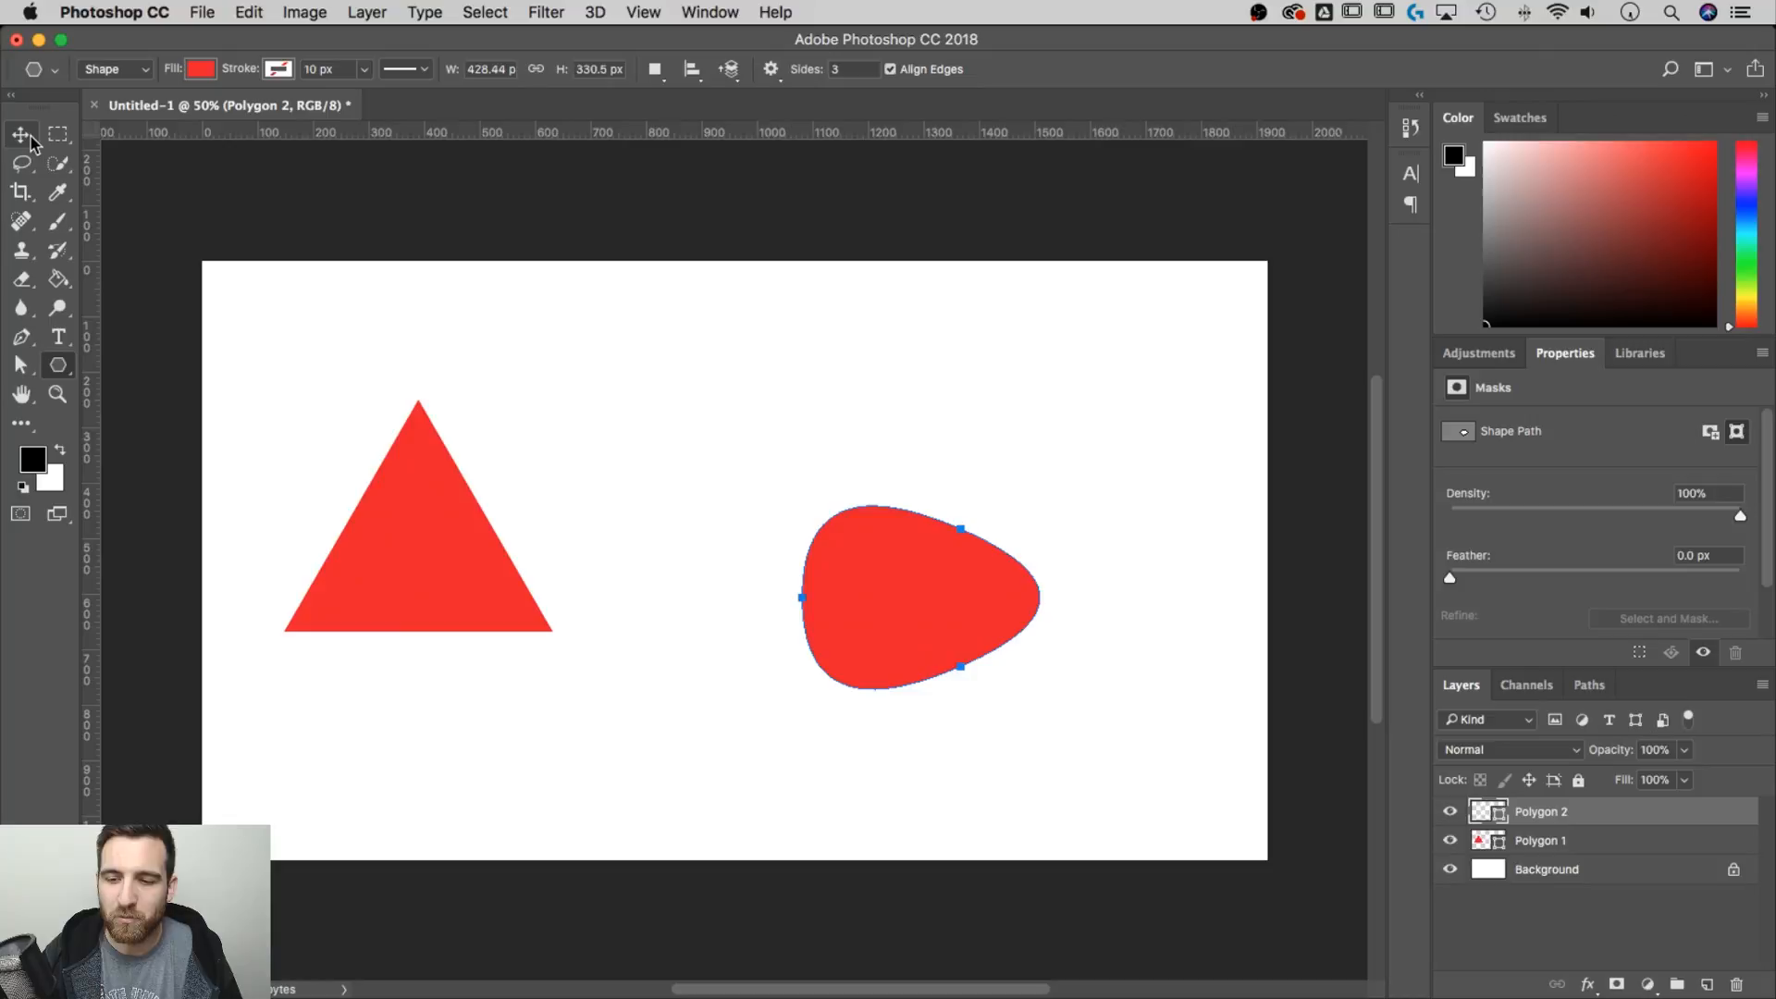
Step: Move Polygon 2 beside the triangle and recolour Polygon 1's fill to blue
left_click(20, 134)
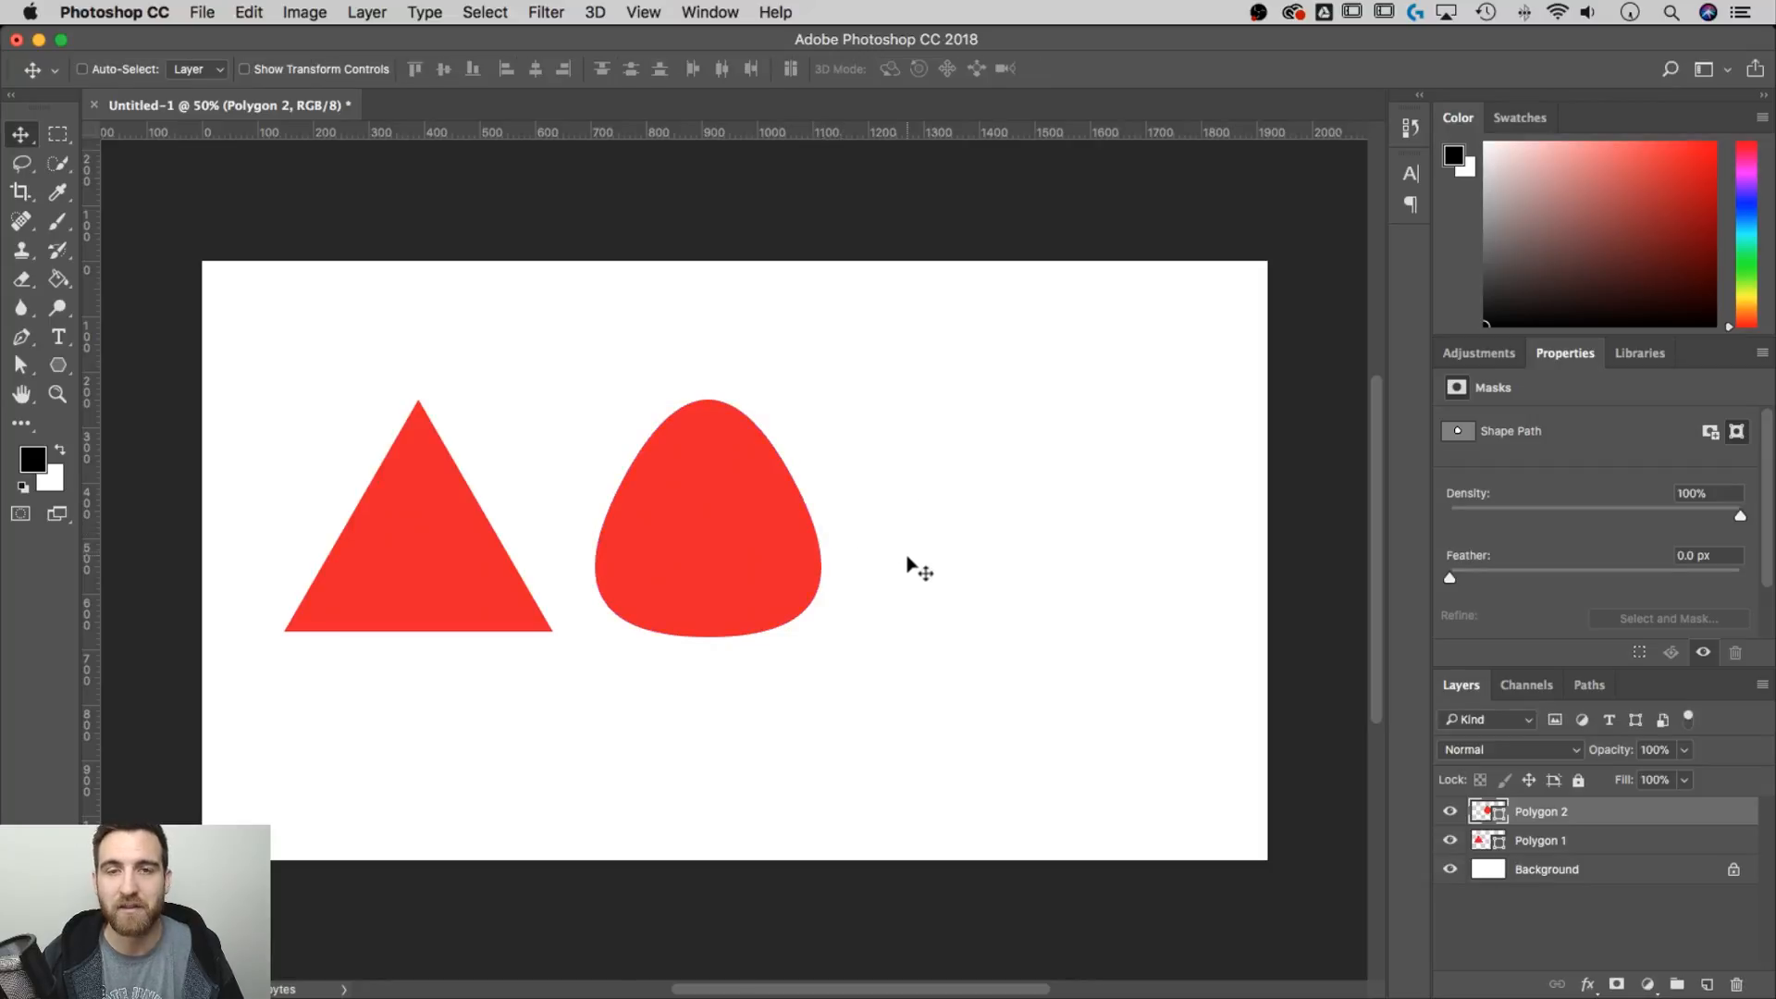
mouse_move(902, 540)
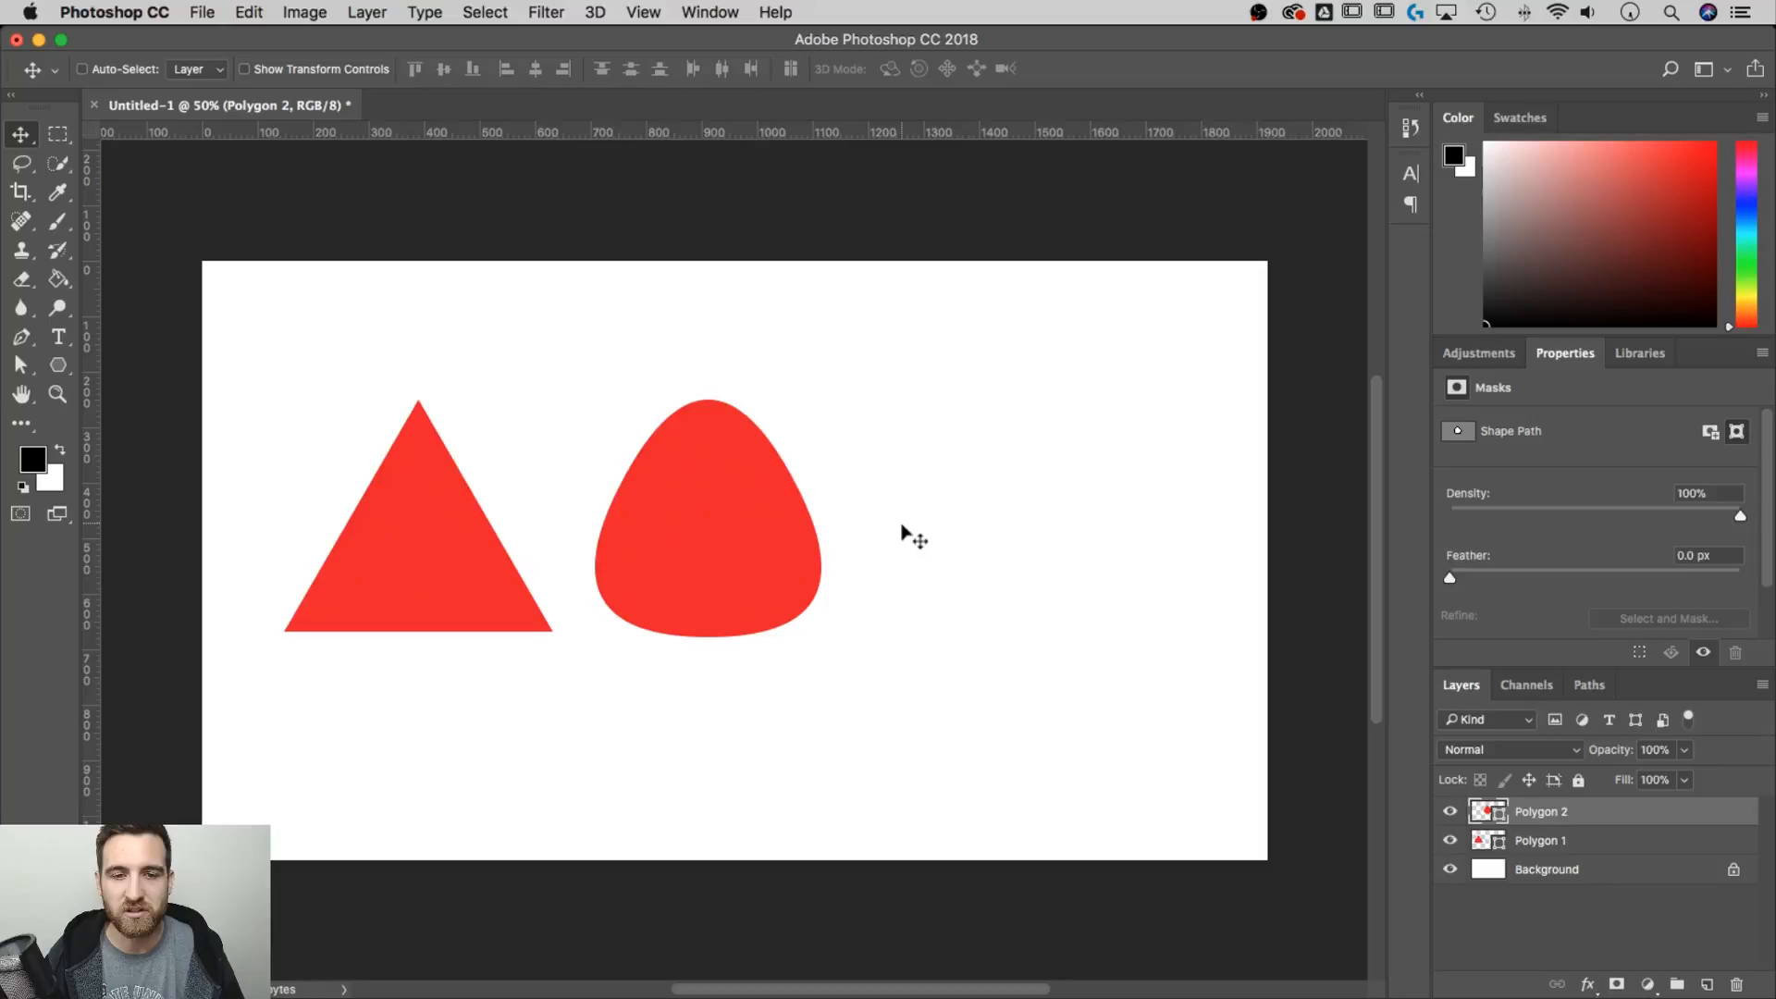
mouse_move(913, 519)
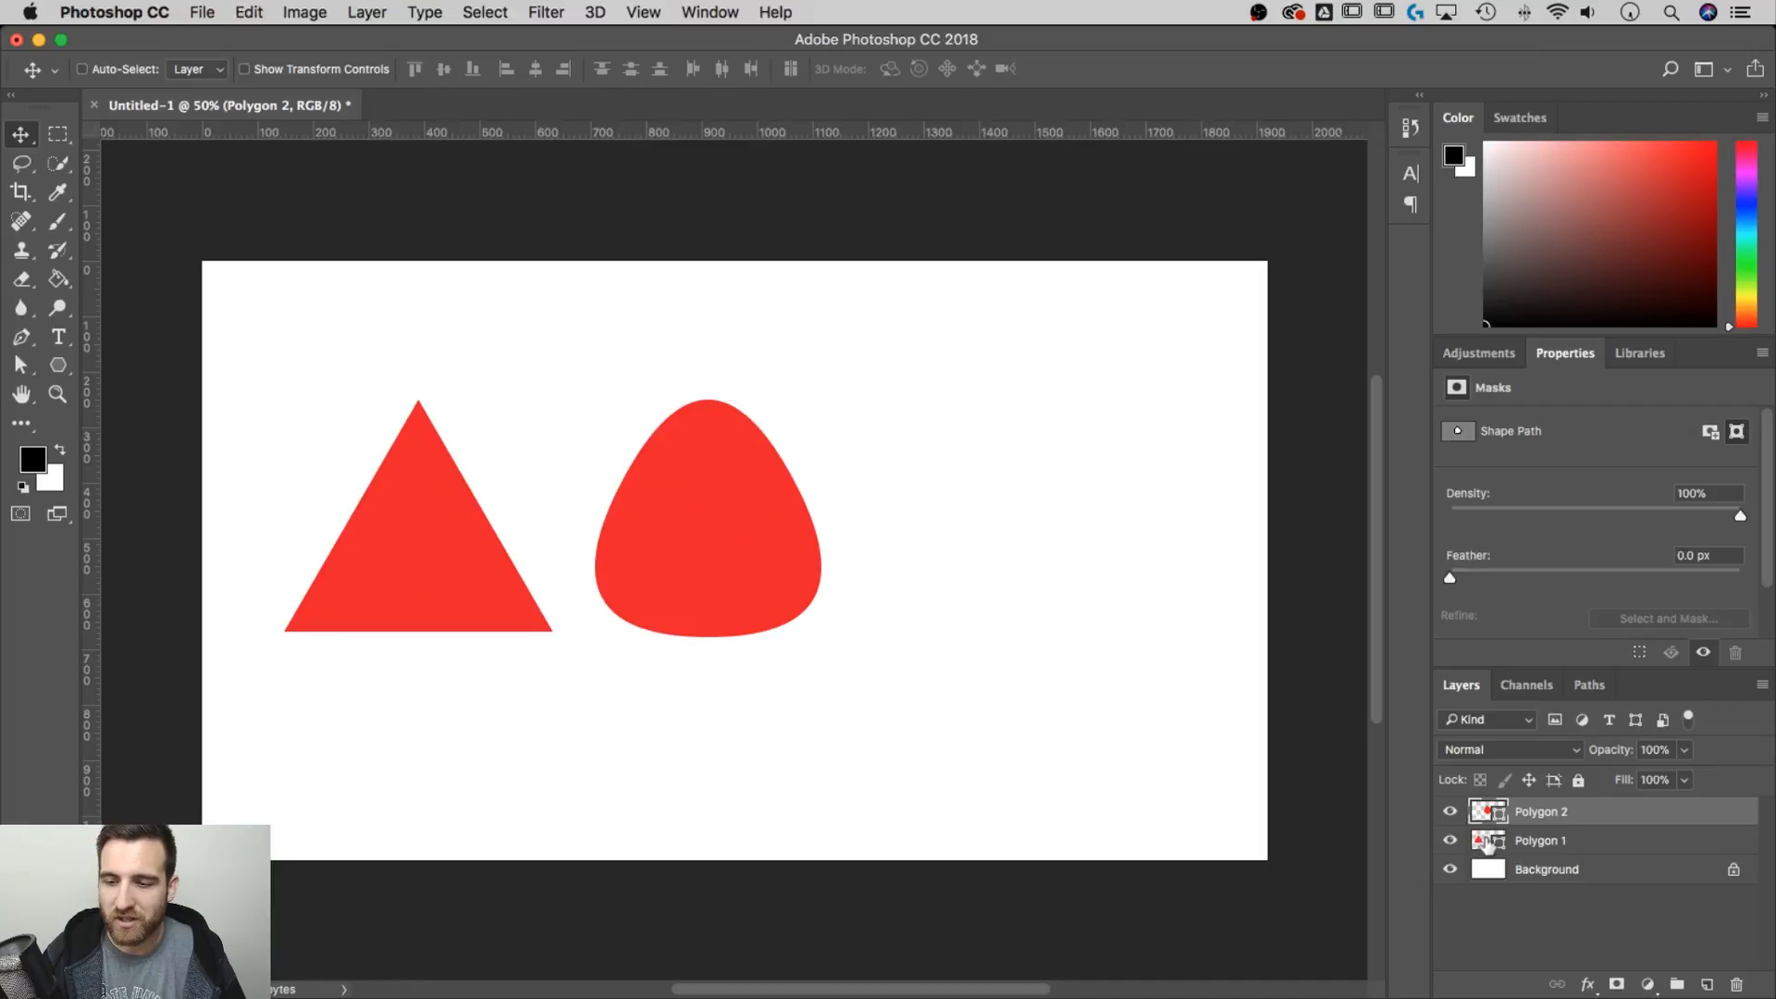
double_click(1487, 839)
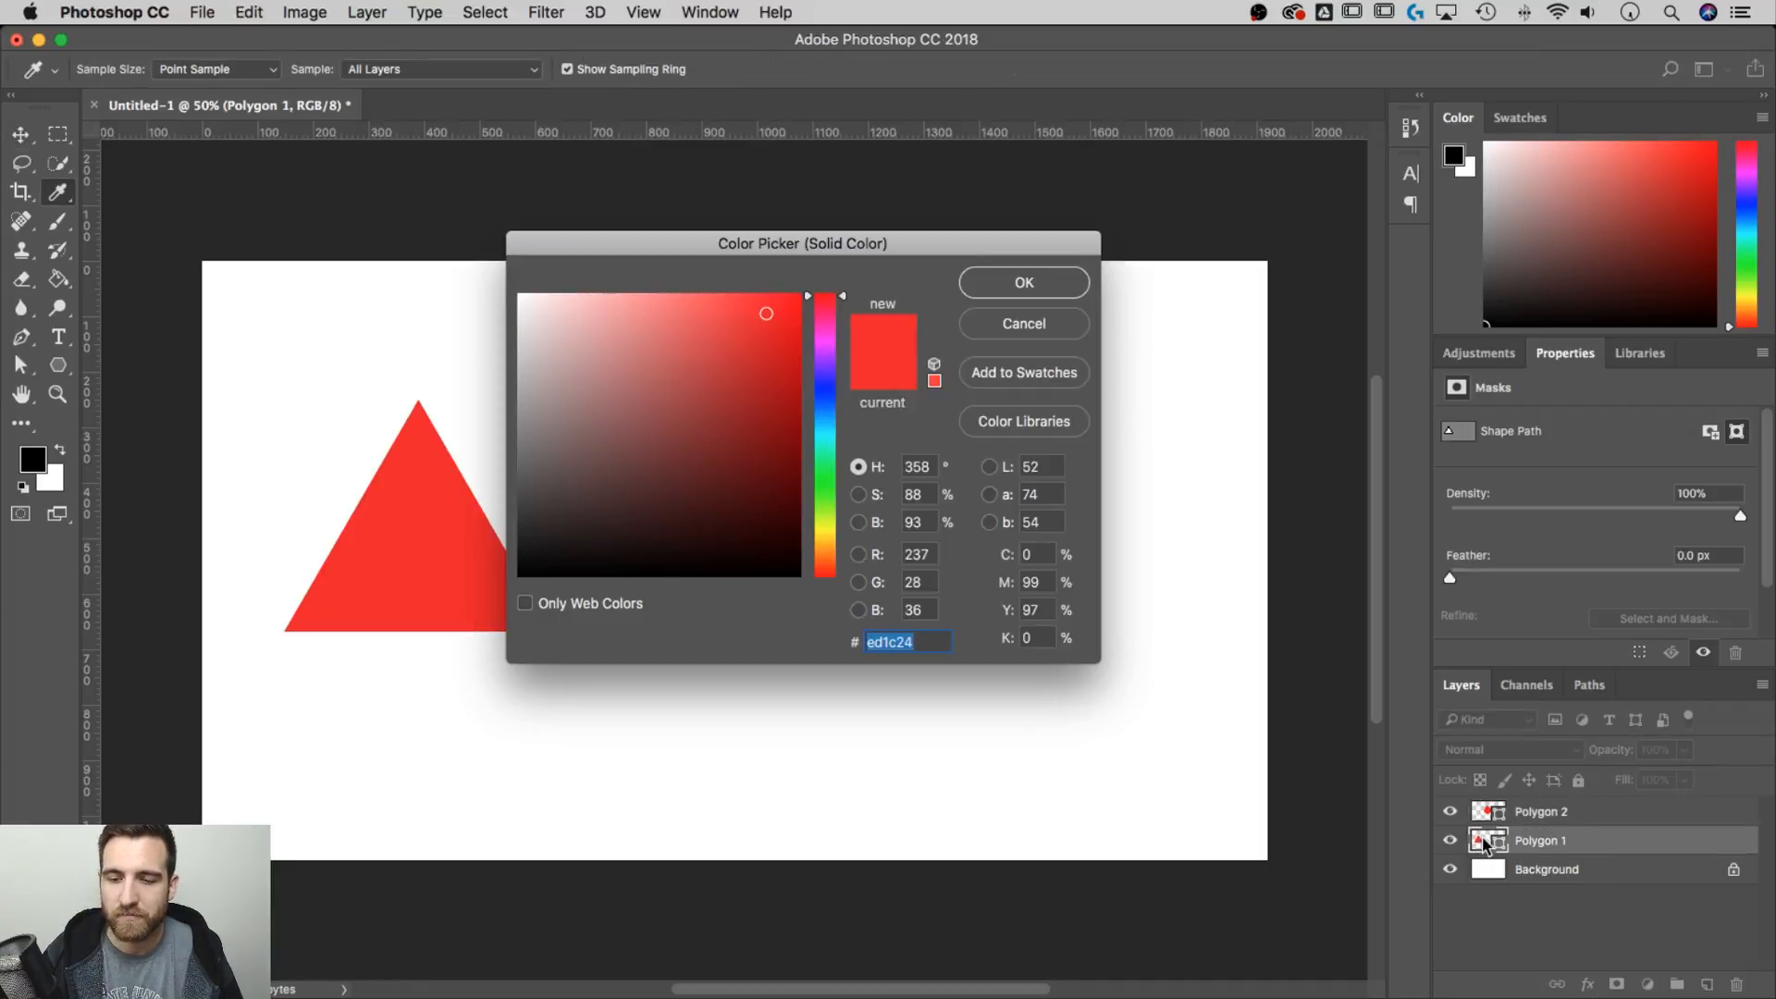
left_click(757, 343)
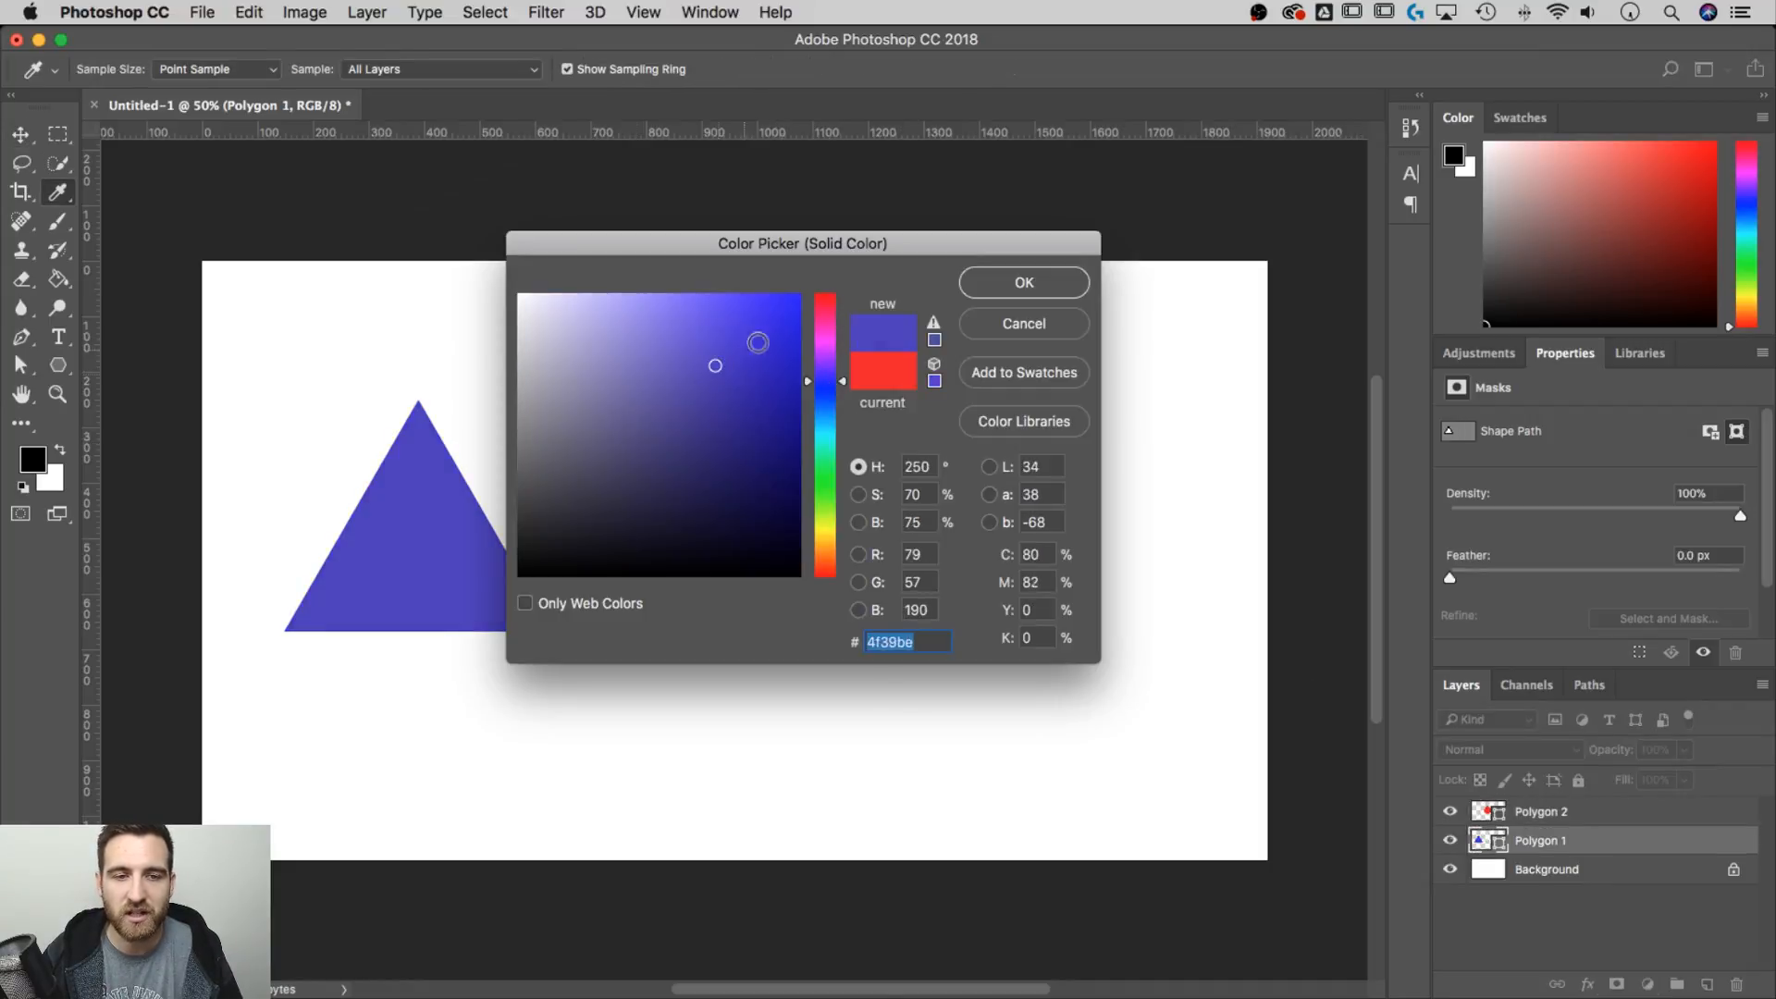
left_click(1021, 282)
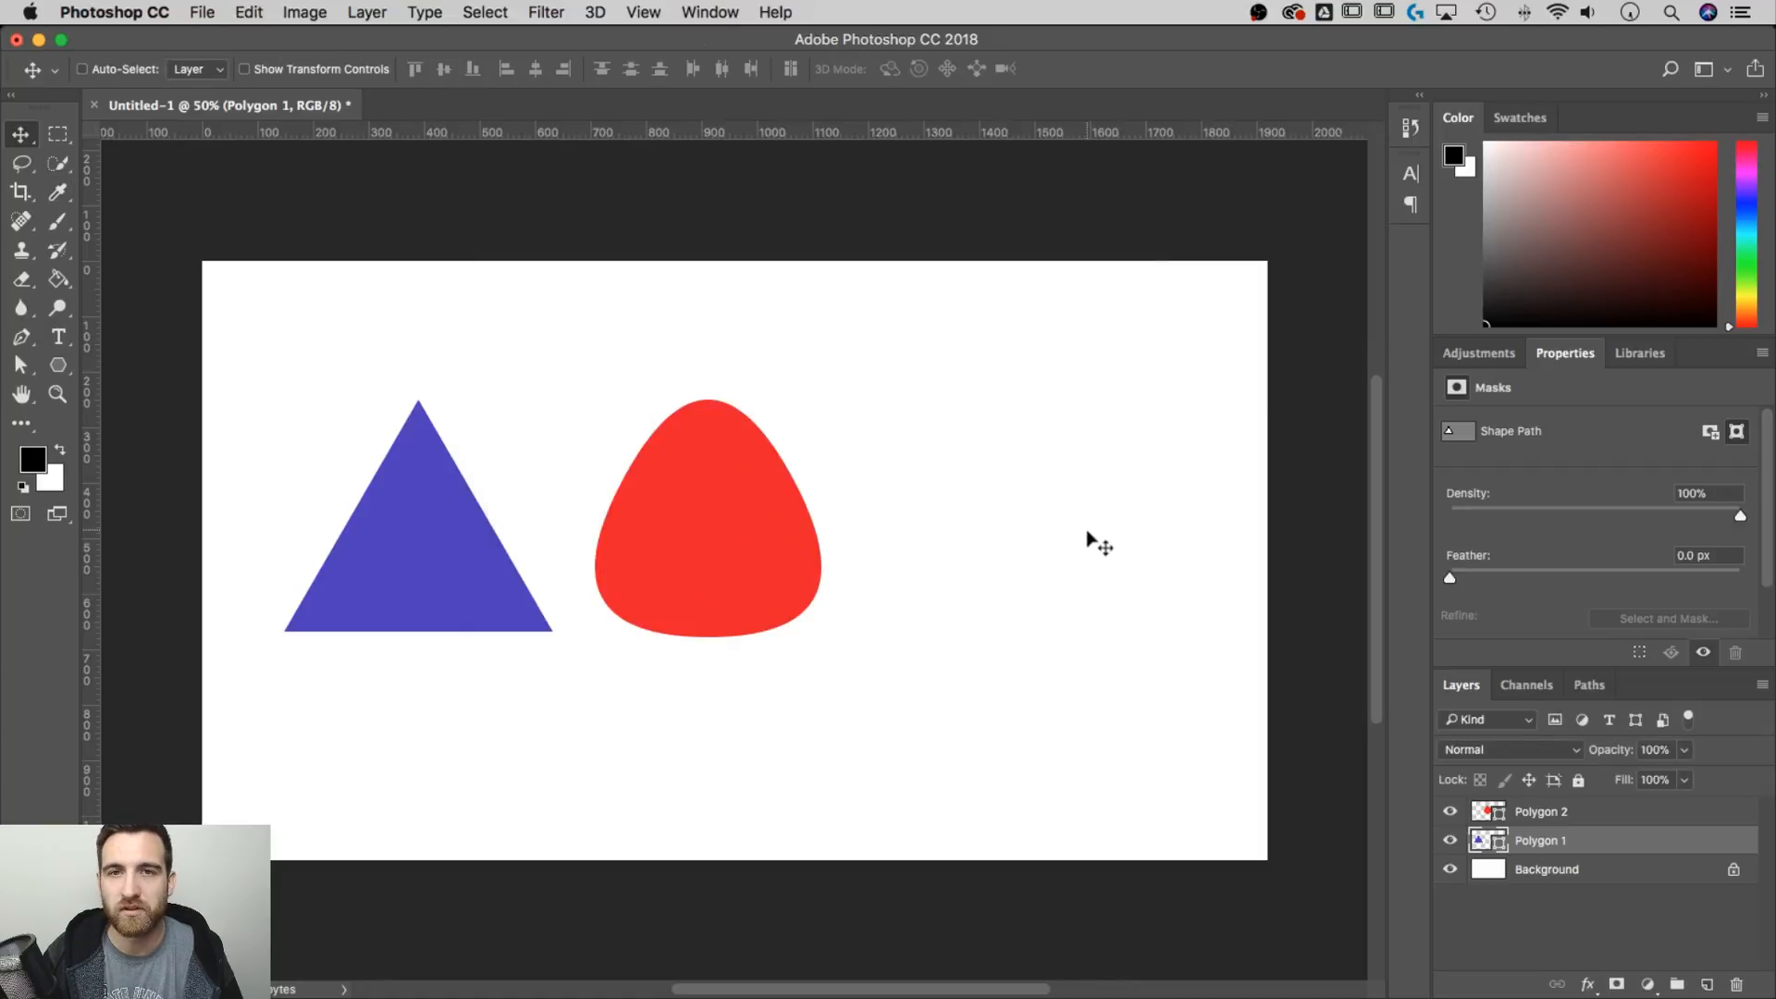
mouse_move(473, 489)
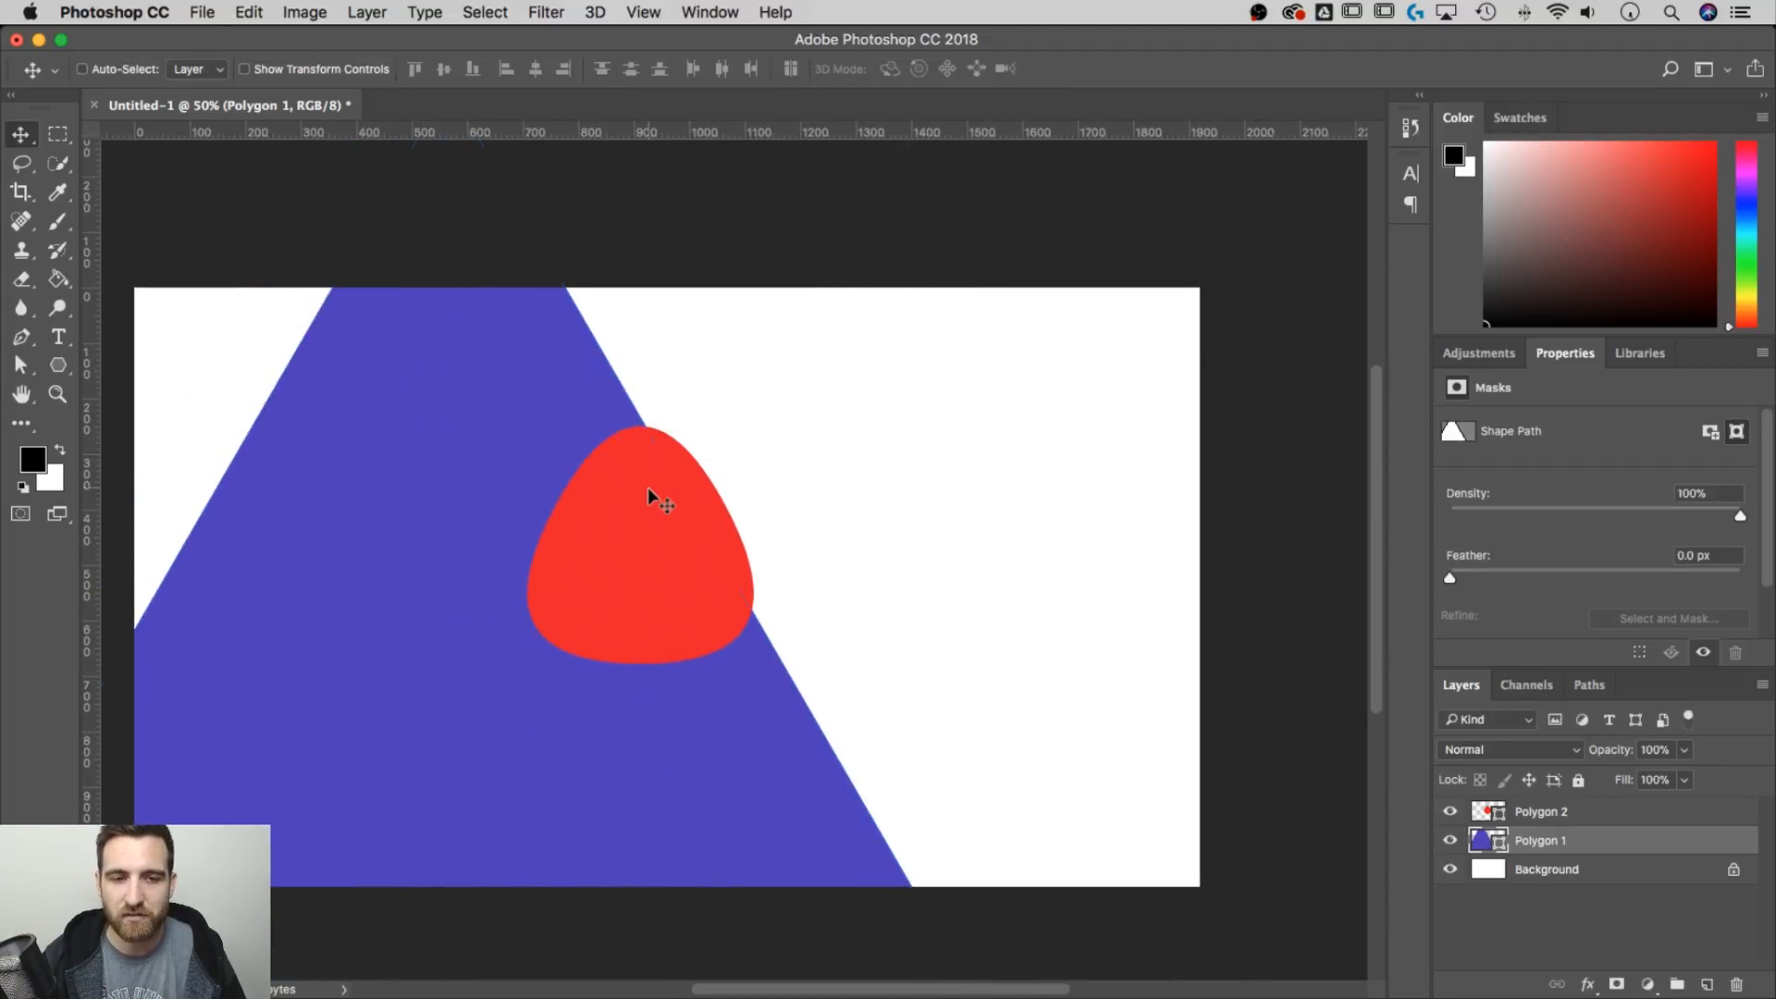
Step: Select the rounded Polygon 2 layer for deletion
left_click(1540, 811)
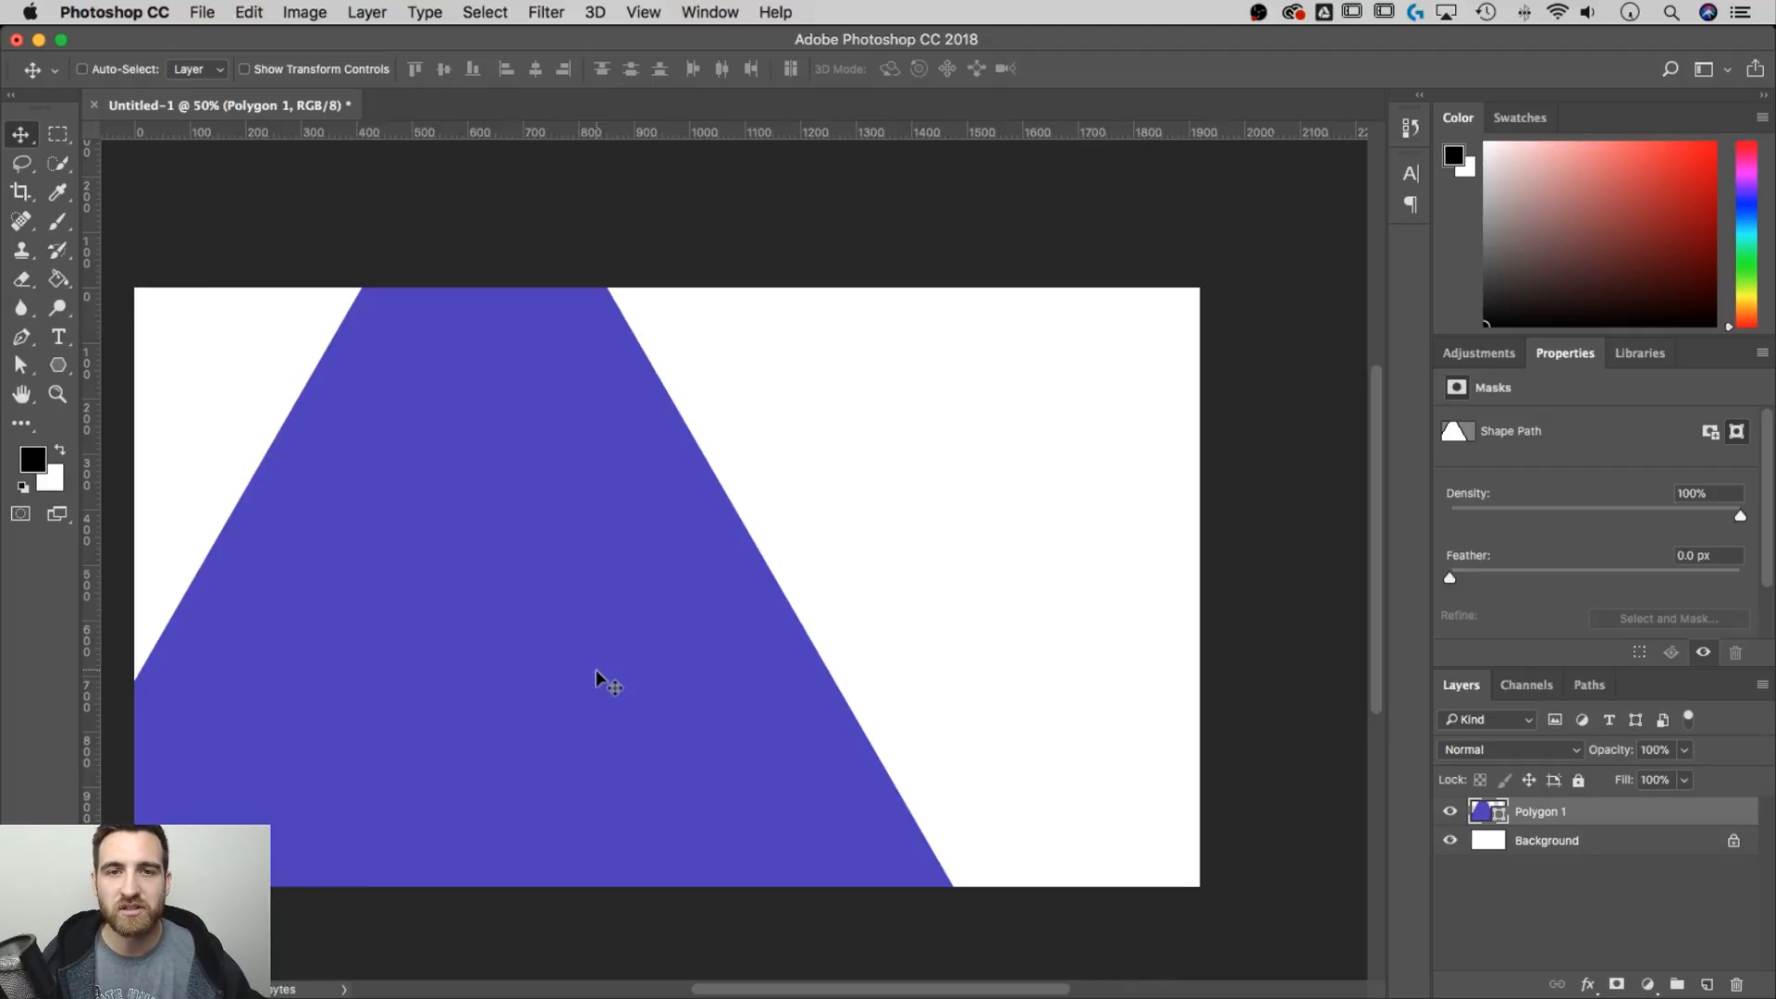
mouse_move(691, 622)
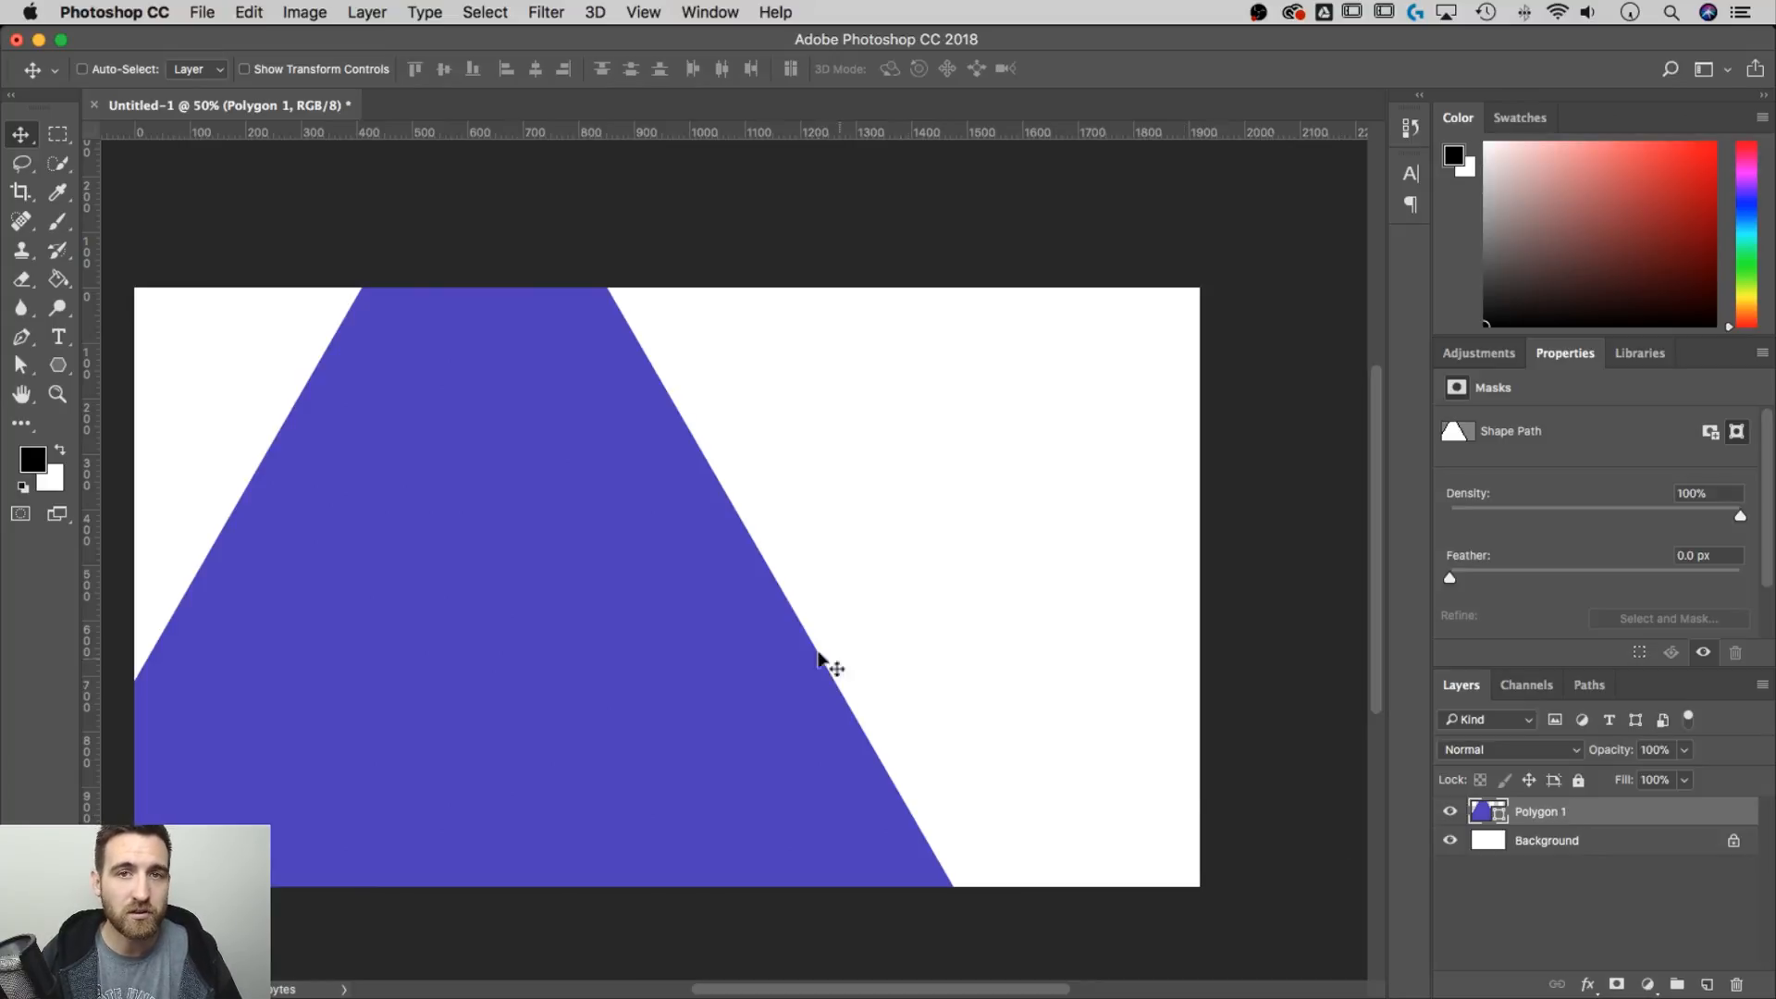
mouse_move(753, 634)
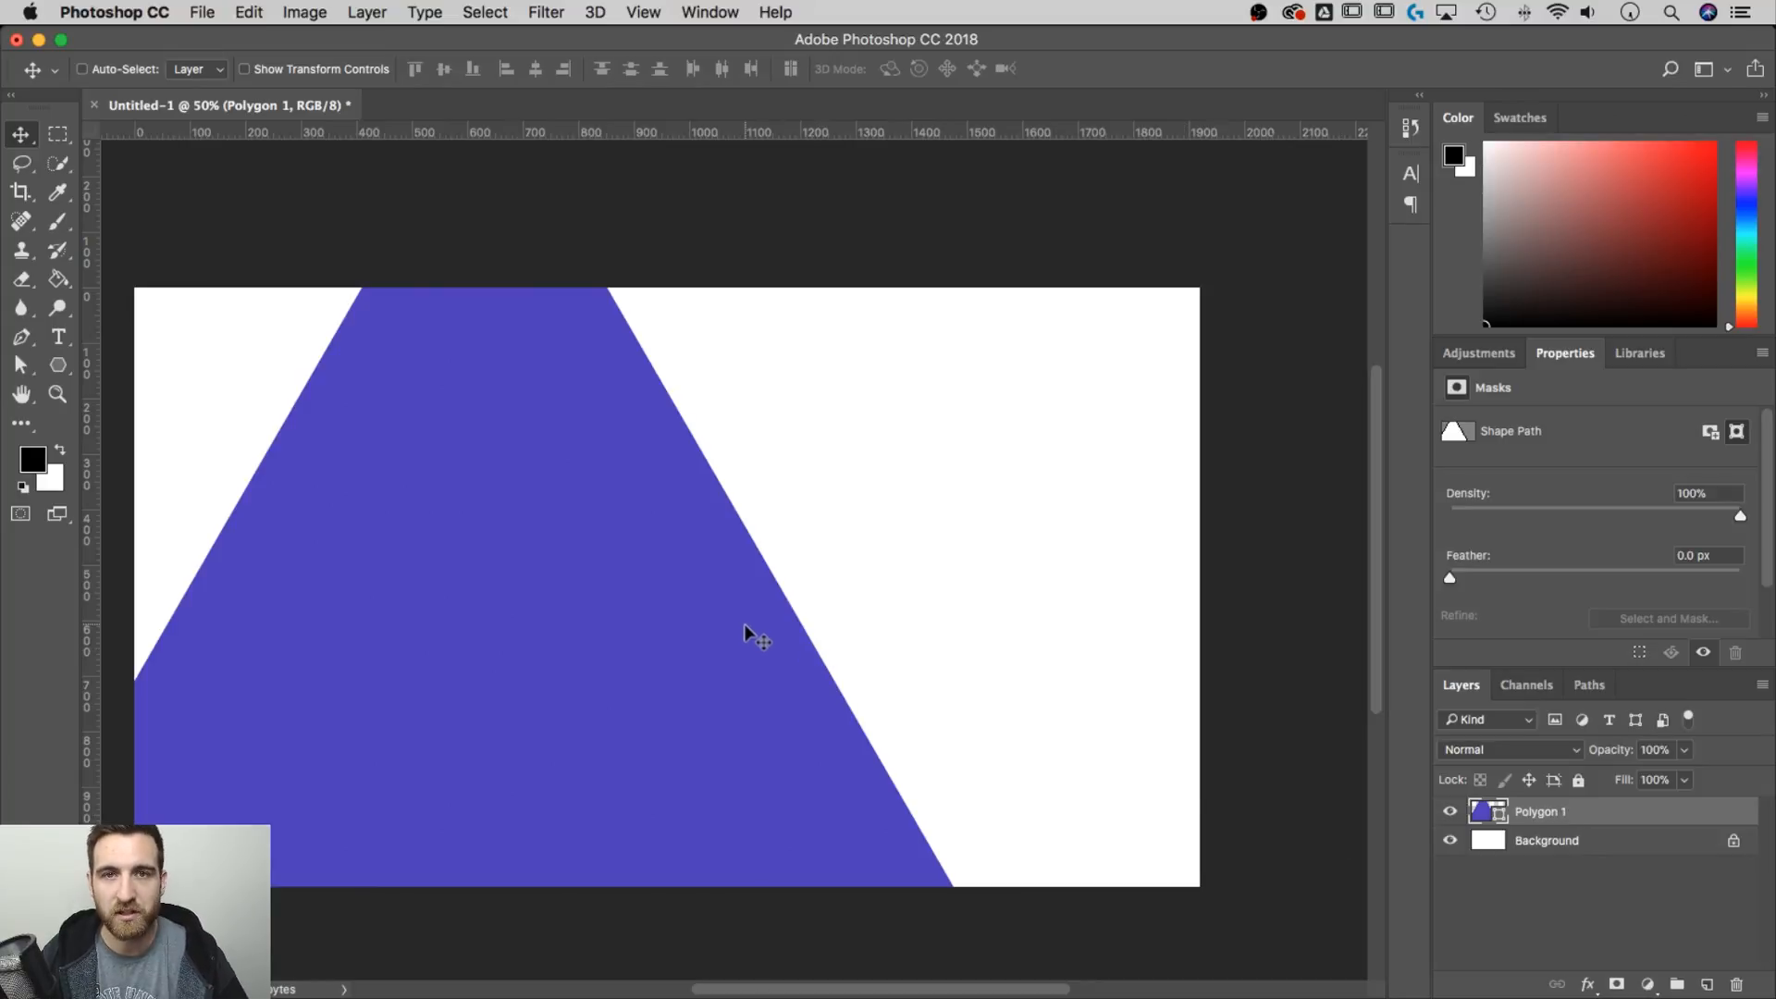
mouse_move(733, 641)
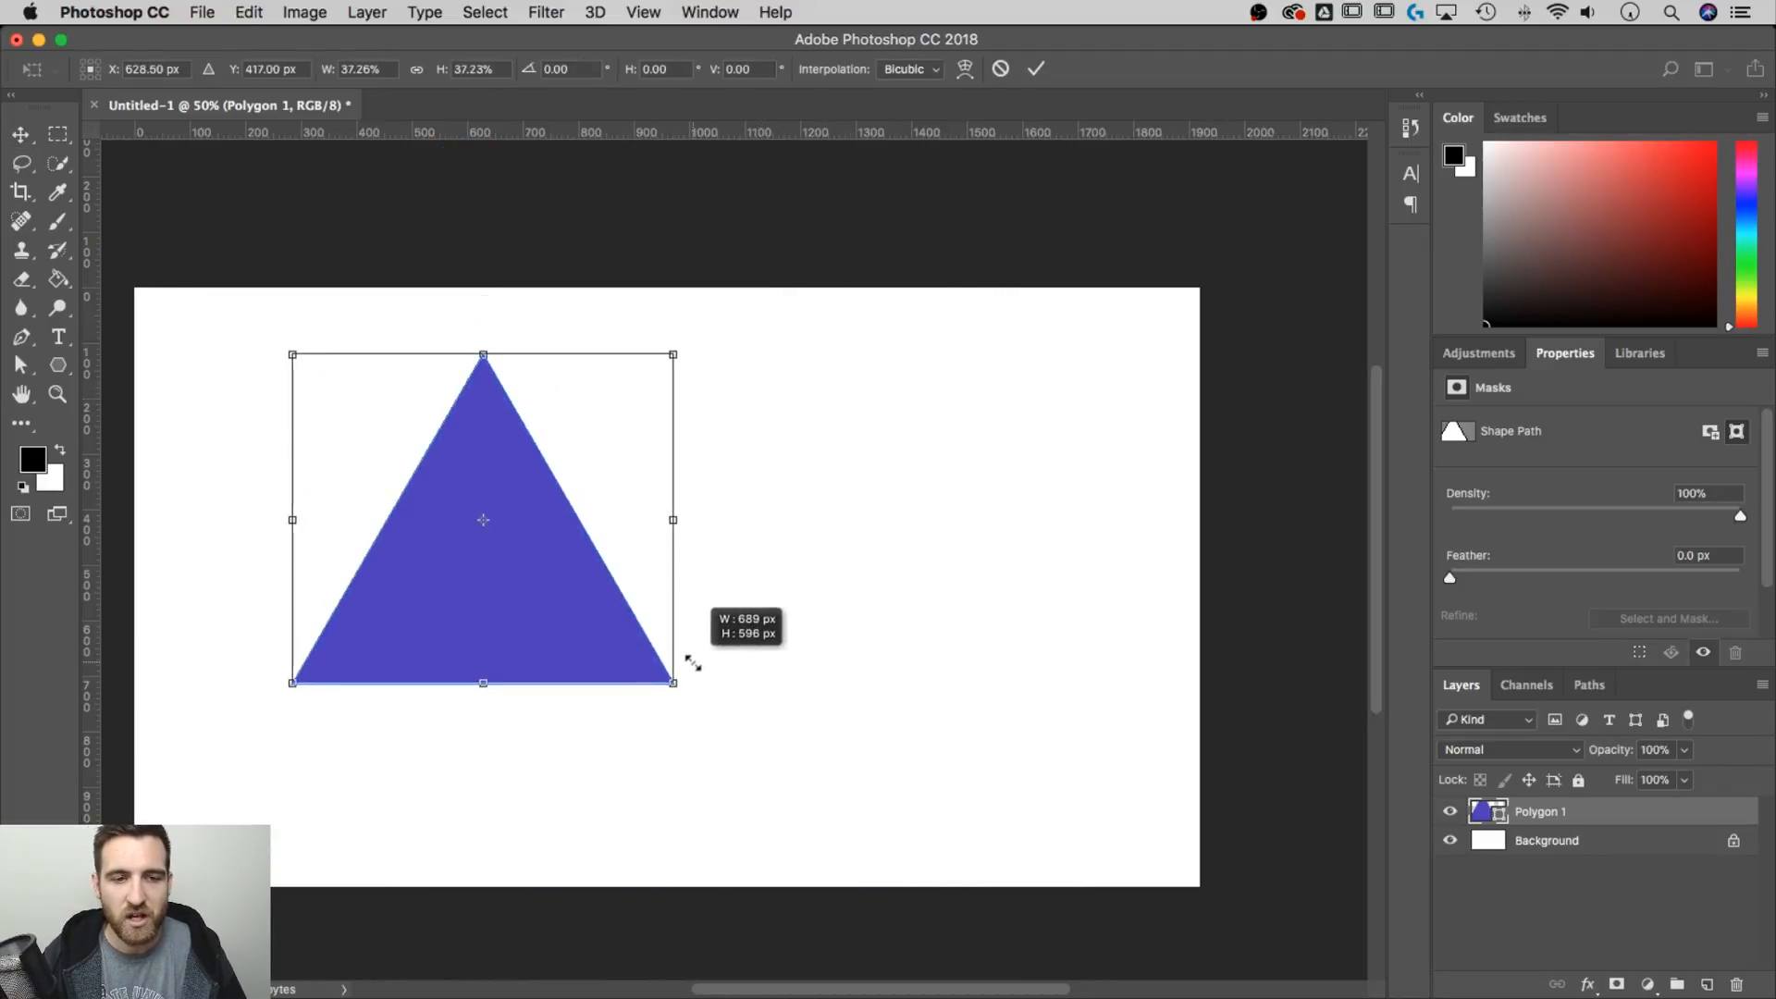
mouse_move(673, 521)
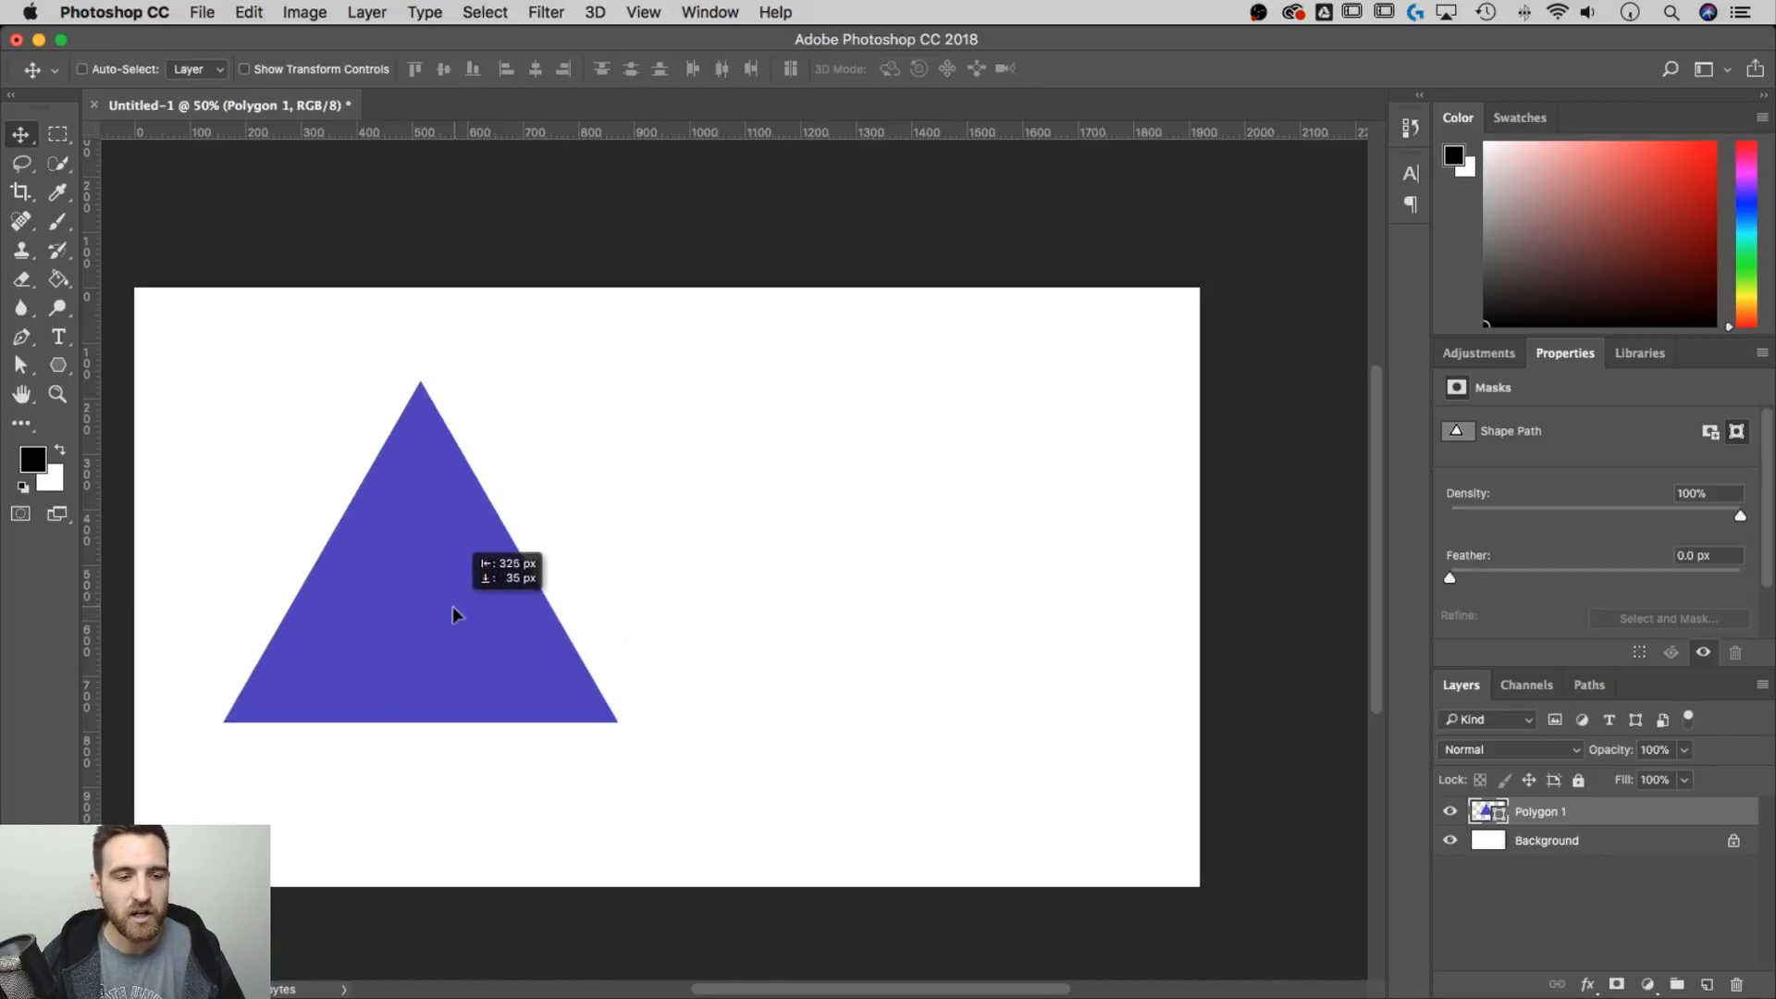
mouse_move(75, 355)
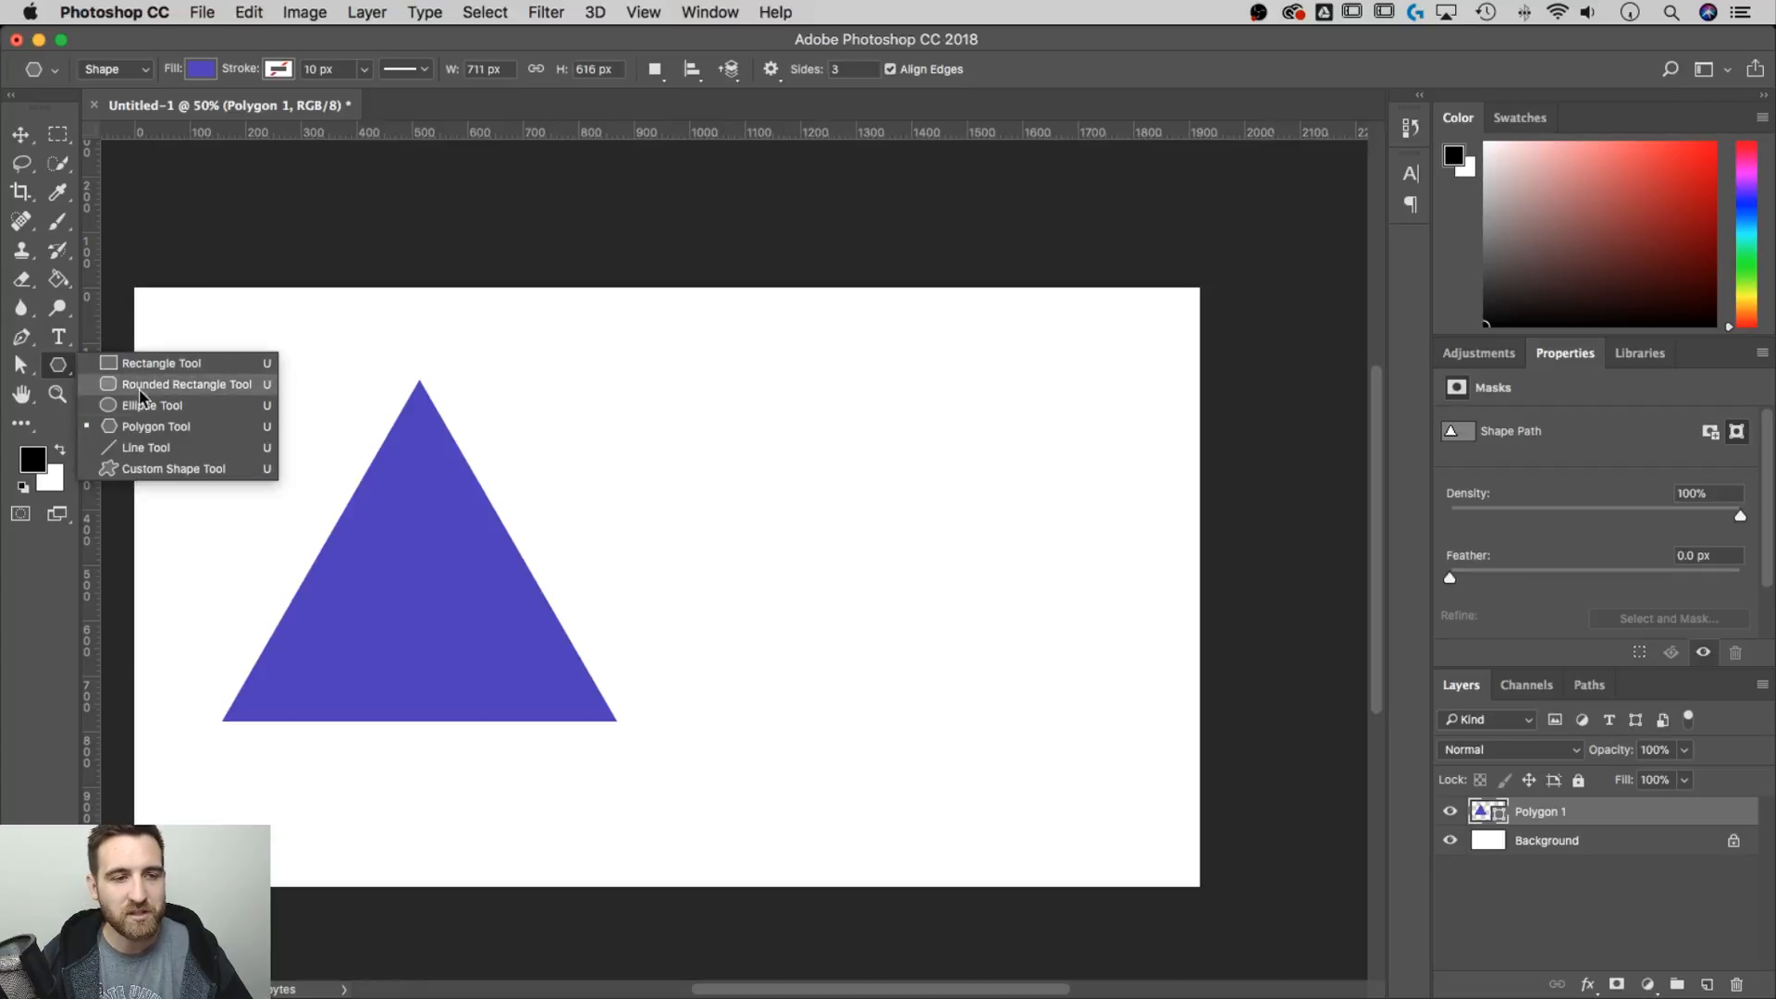
Step: Give the triangle a red stroke with no fill, then select its layer with the Move Tool
left_click(278, 69)
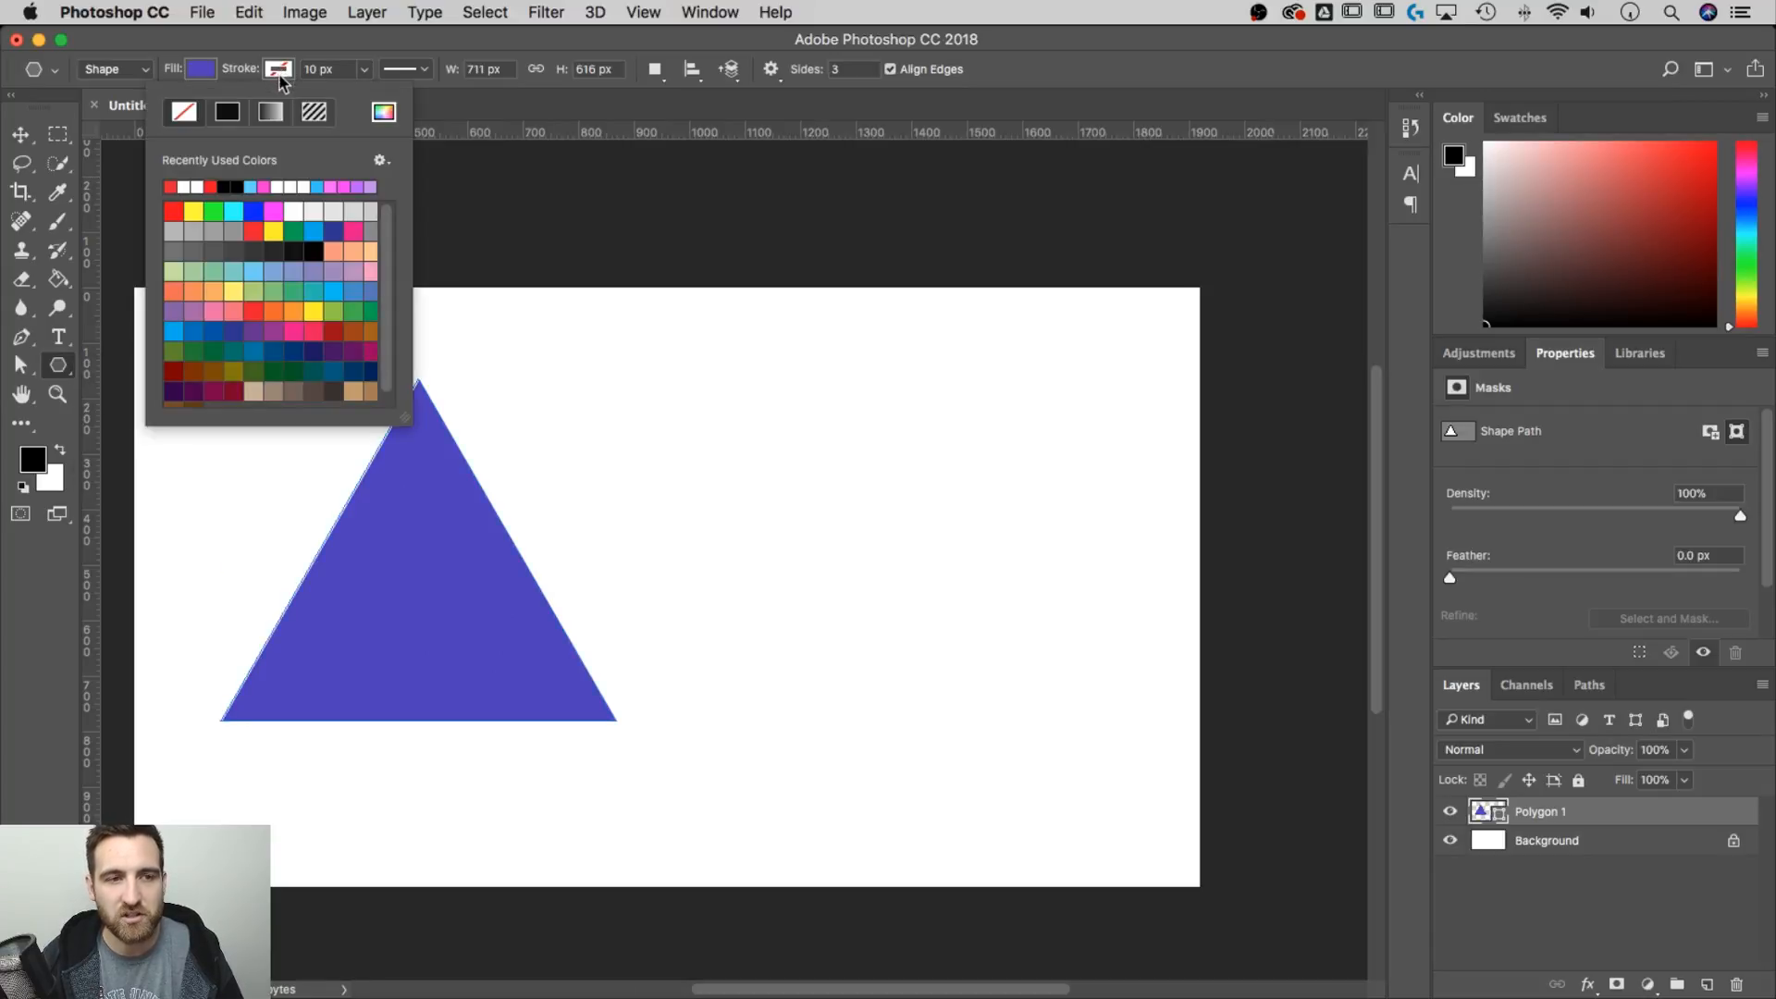
mouse_move(277, 226)
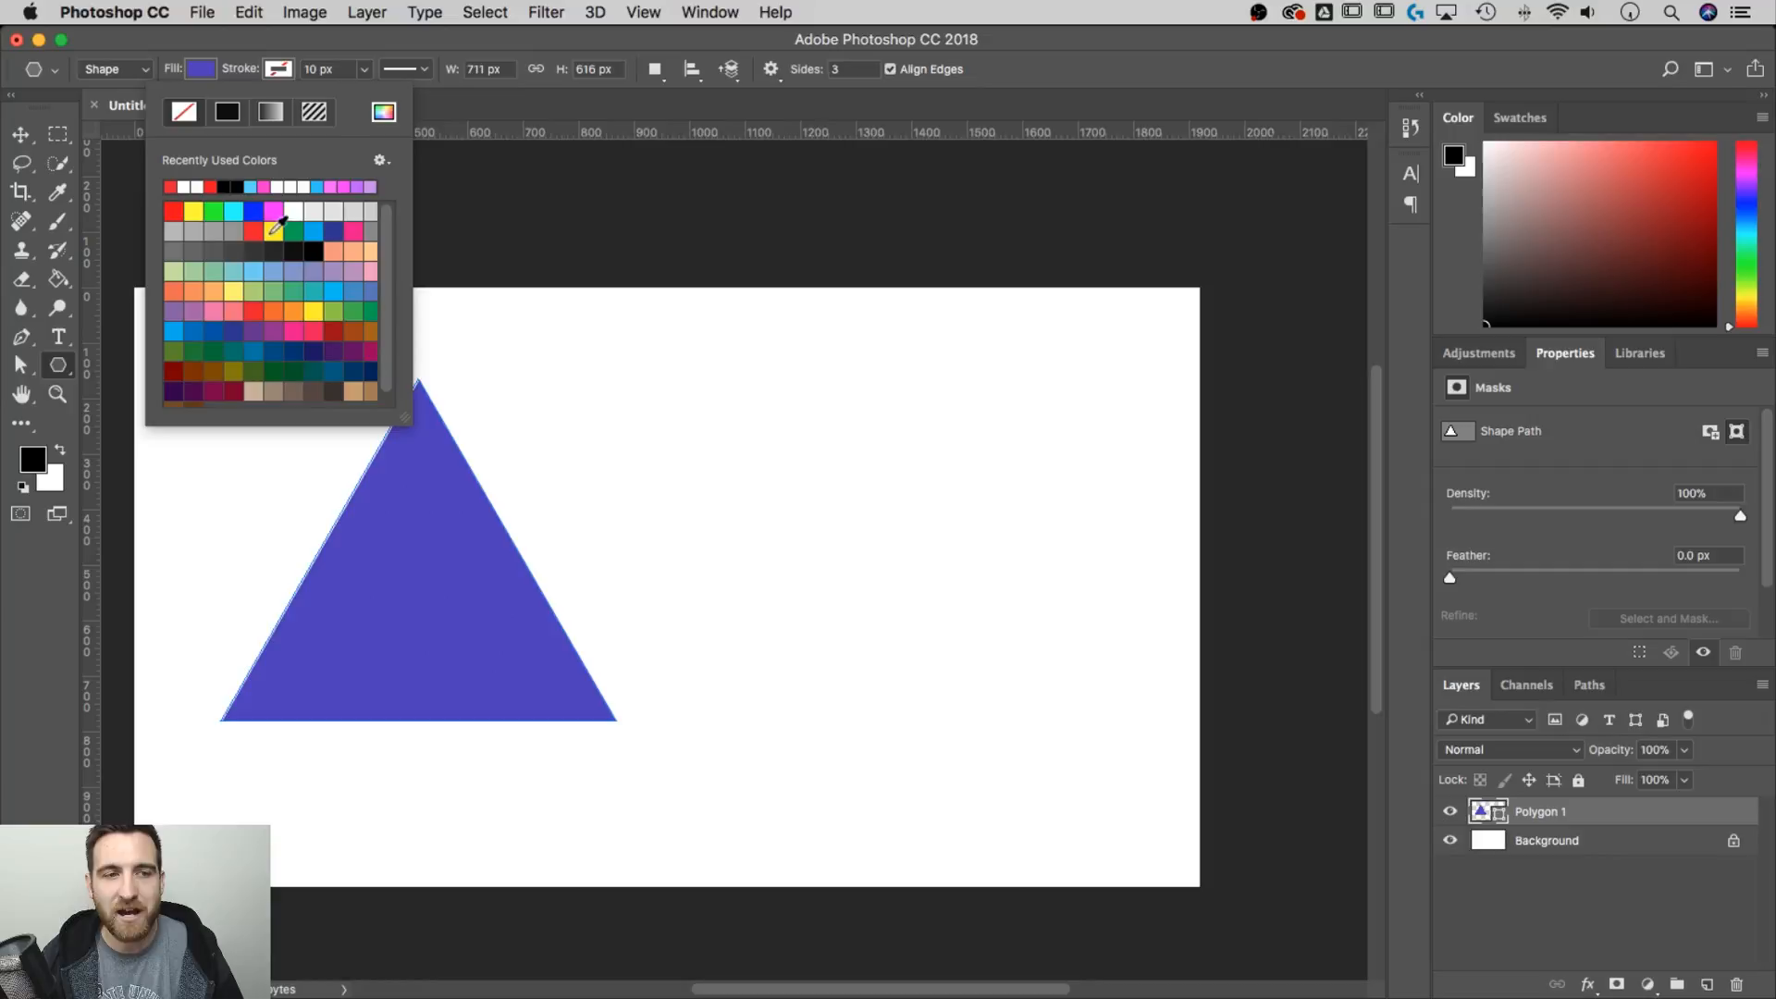
left_click(278, 69)
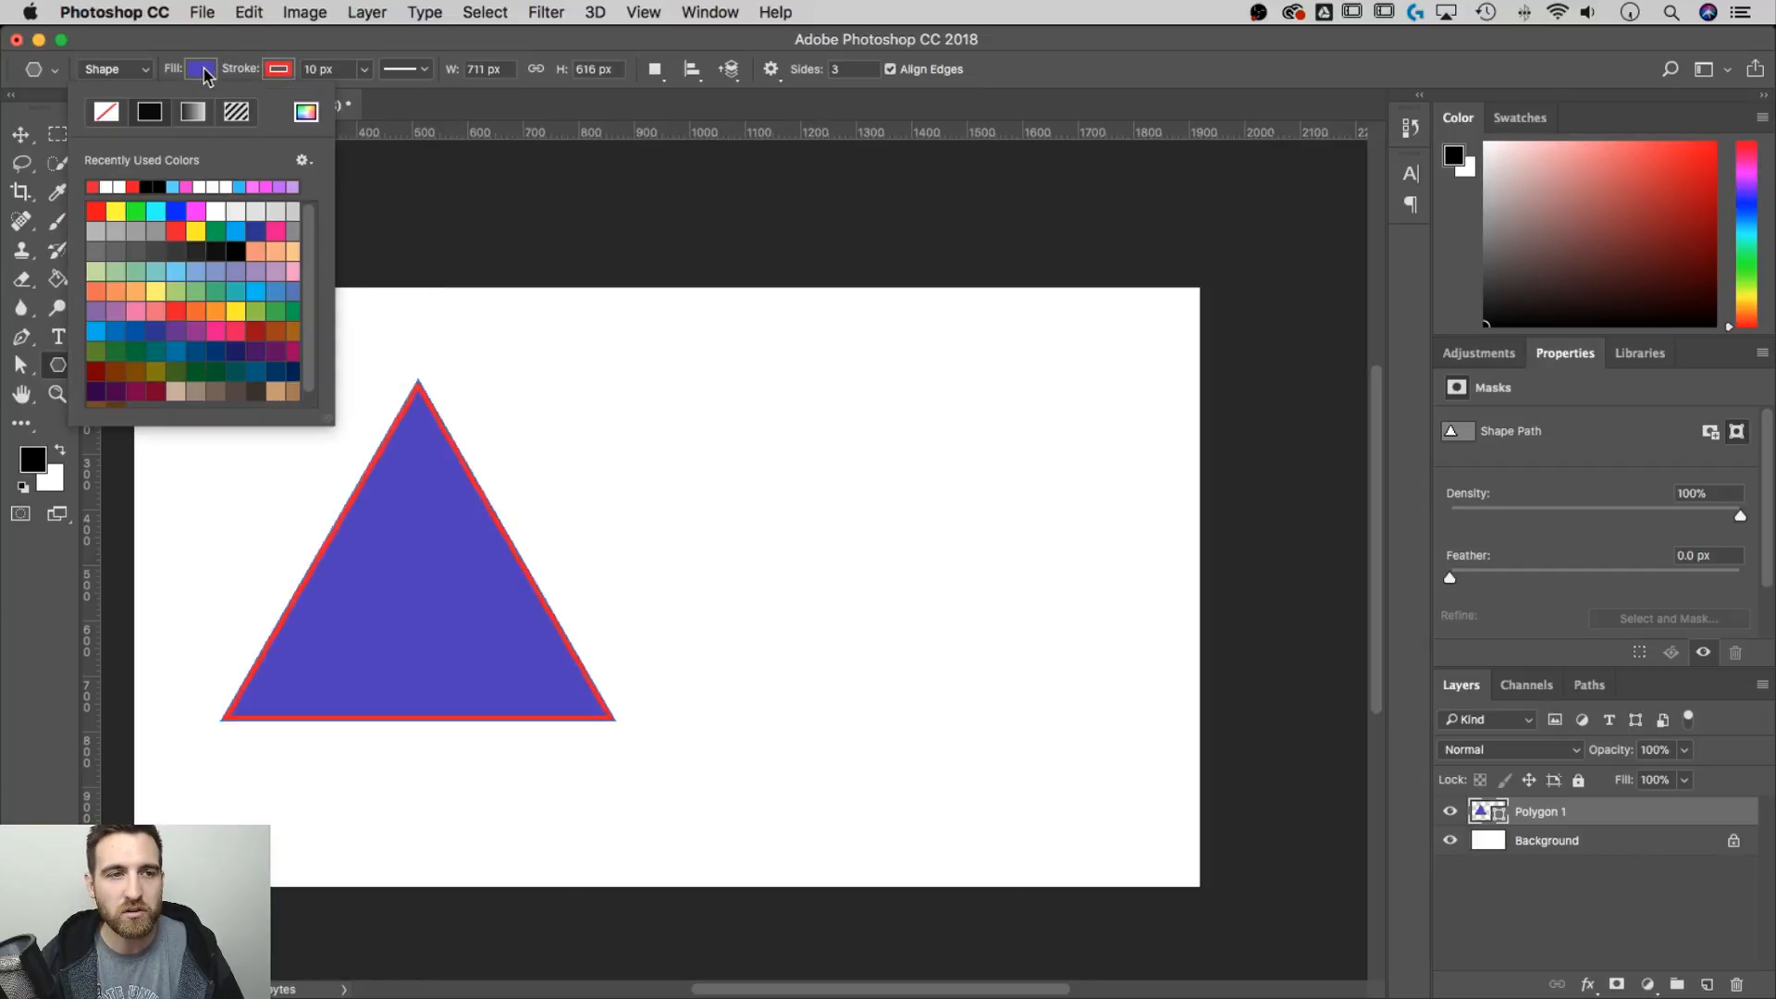
left_click(105, 111)
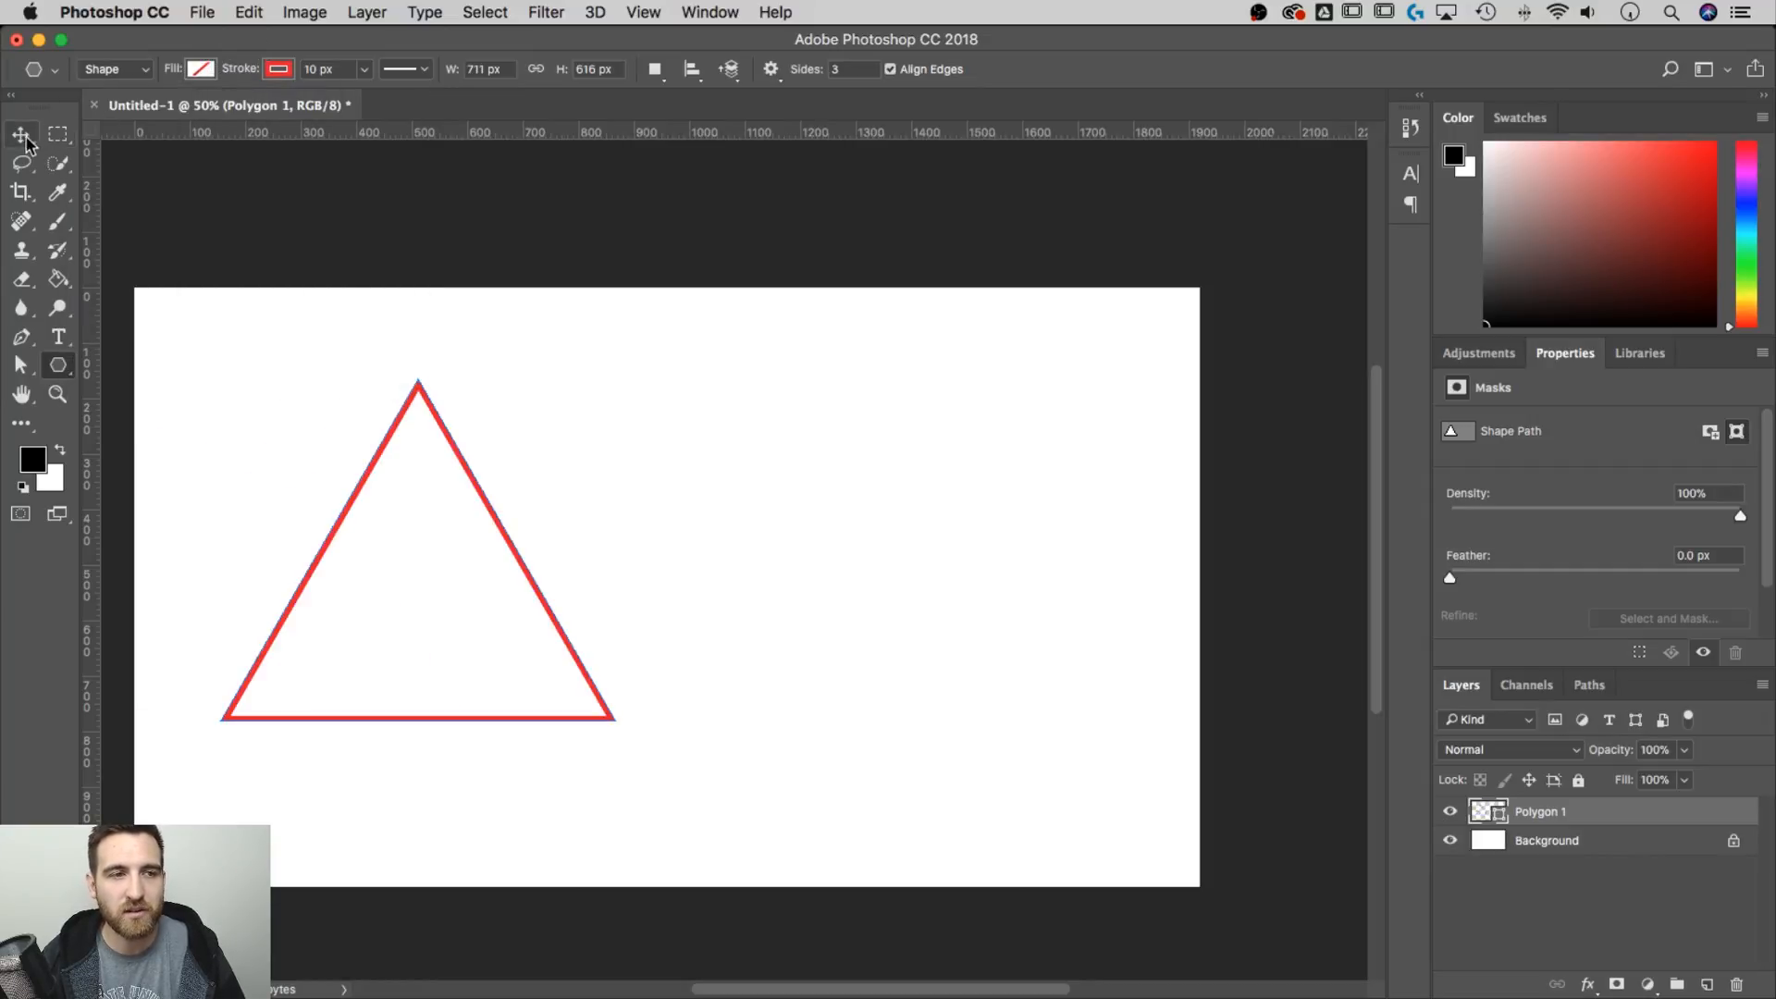
left_click(22, 133)
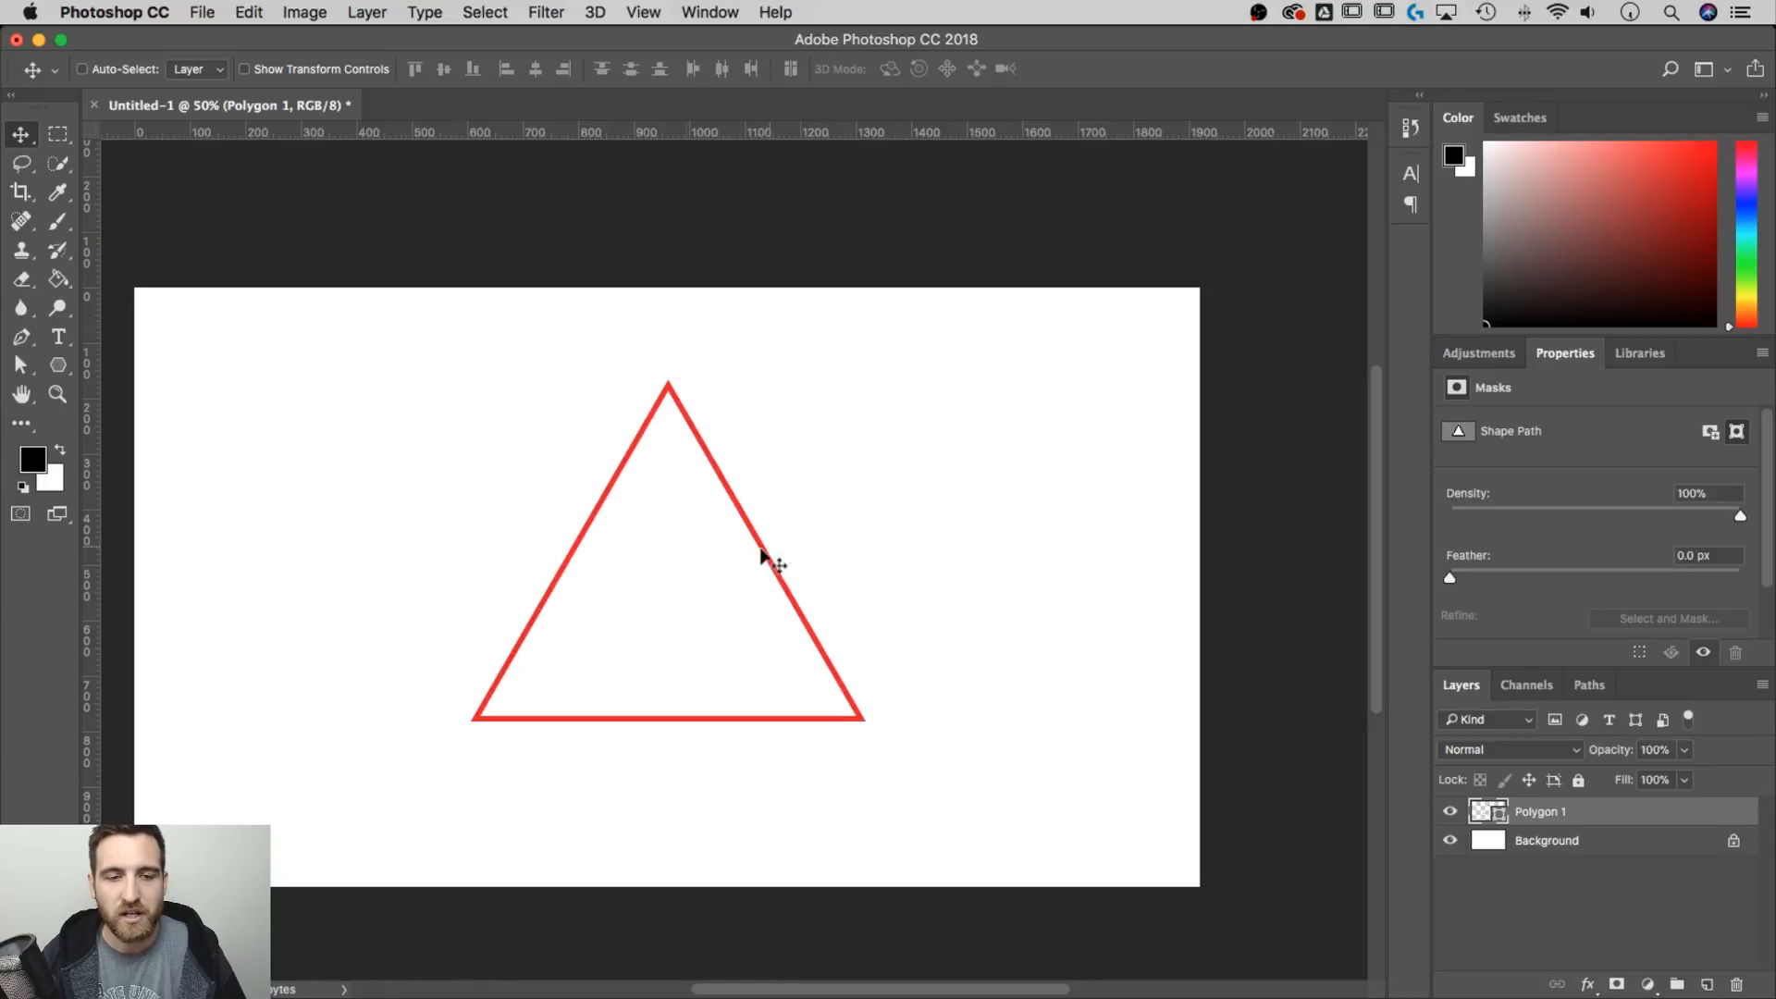
mouse_move(1629, 822)
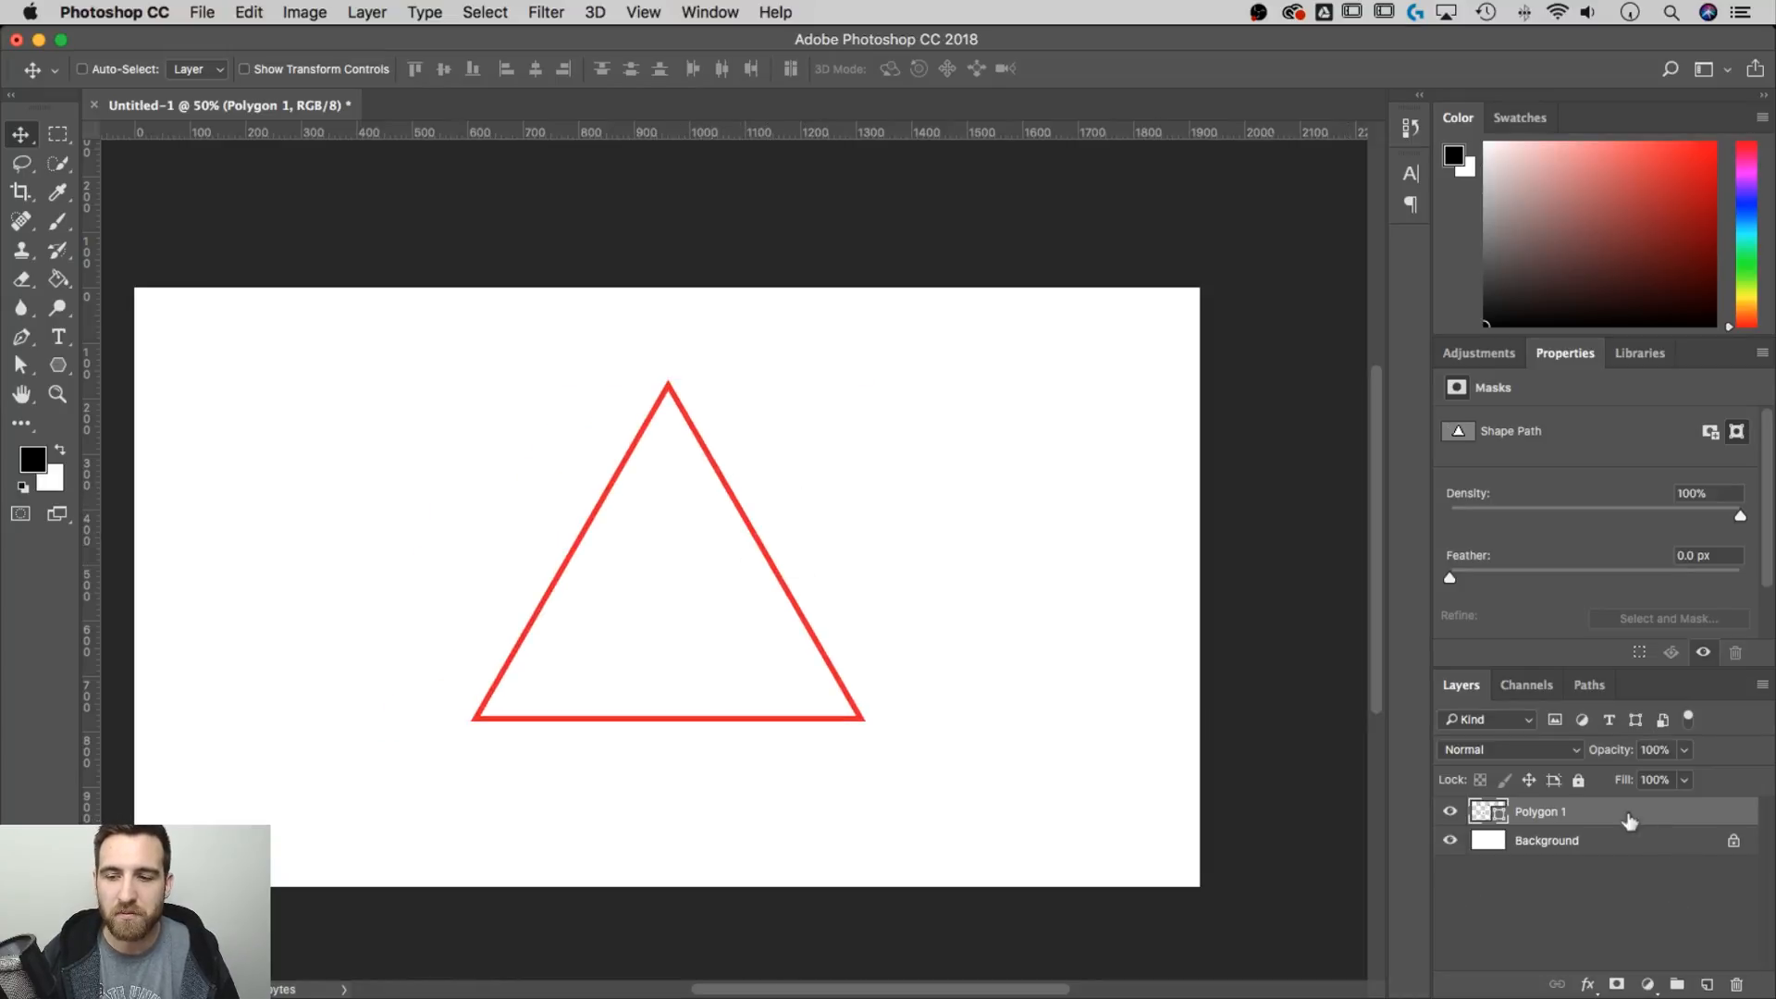
left_click(57, 364)
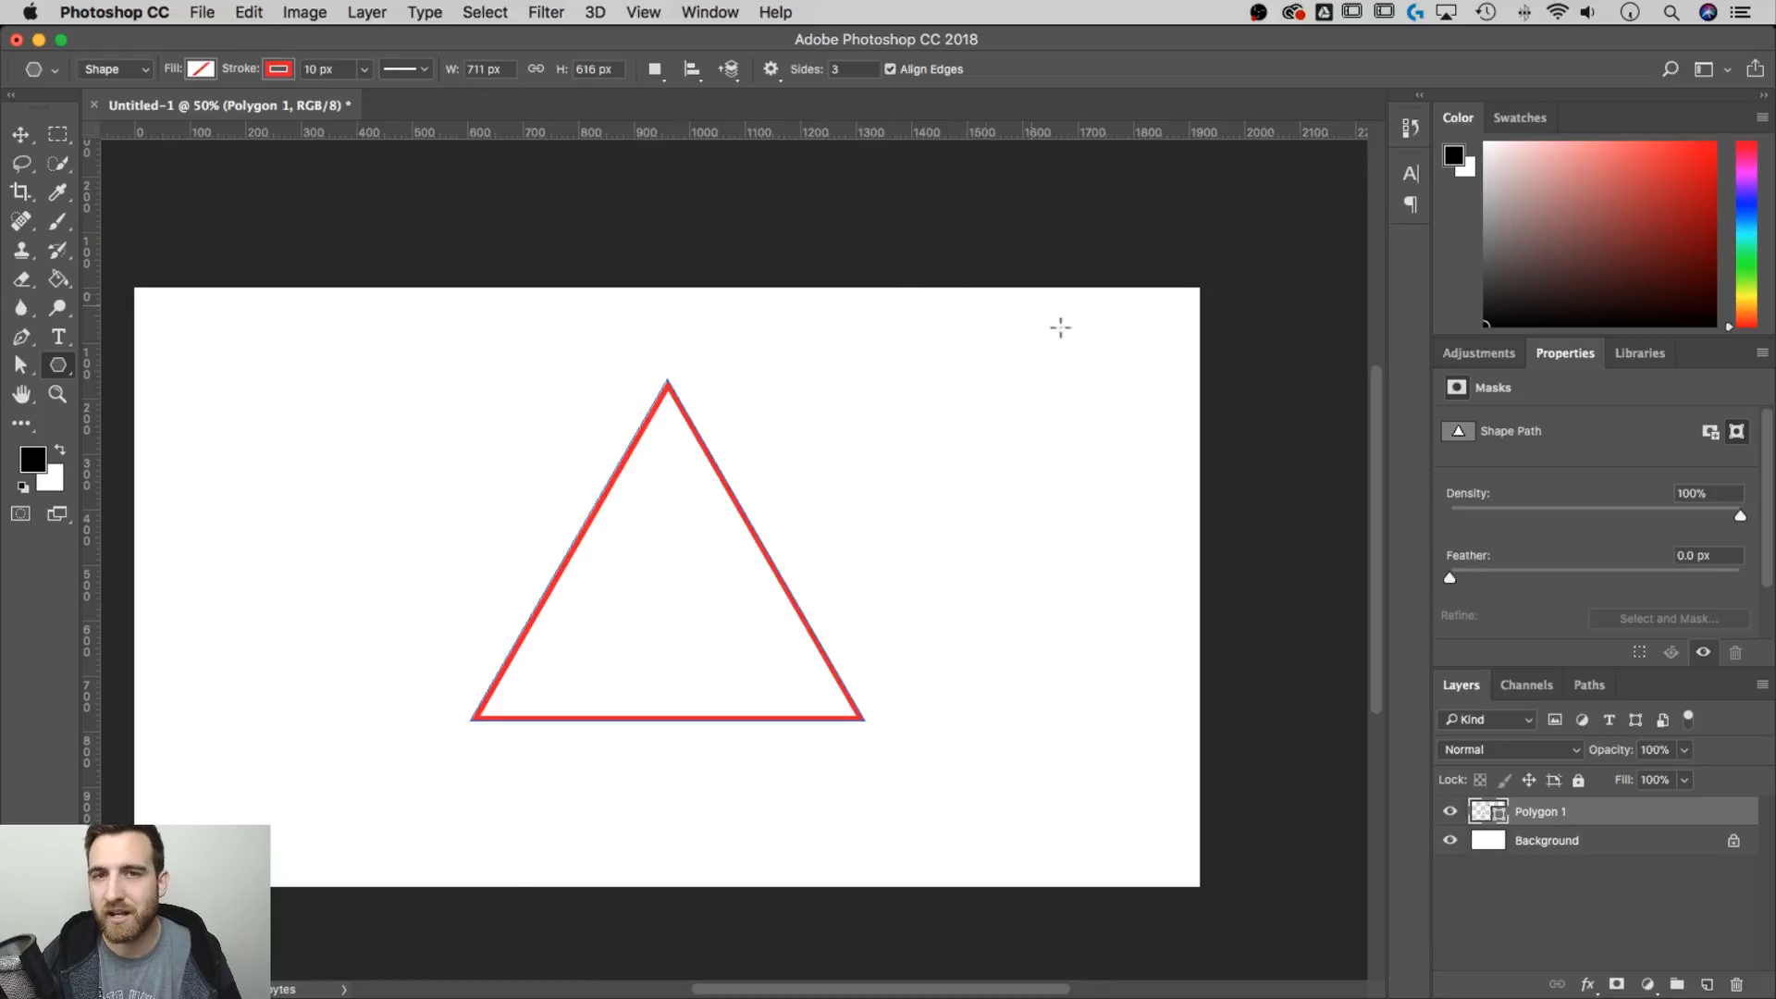
mouse_move(1080, 450)
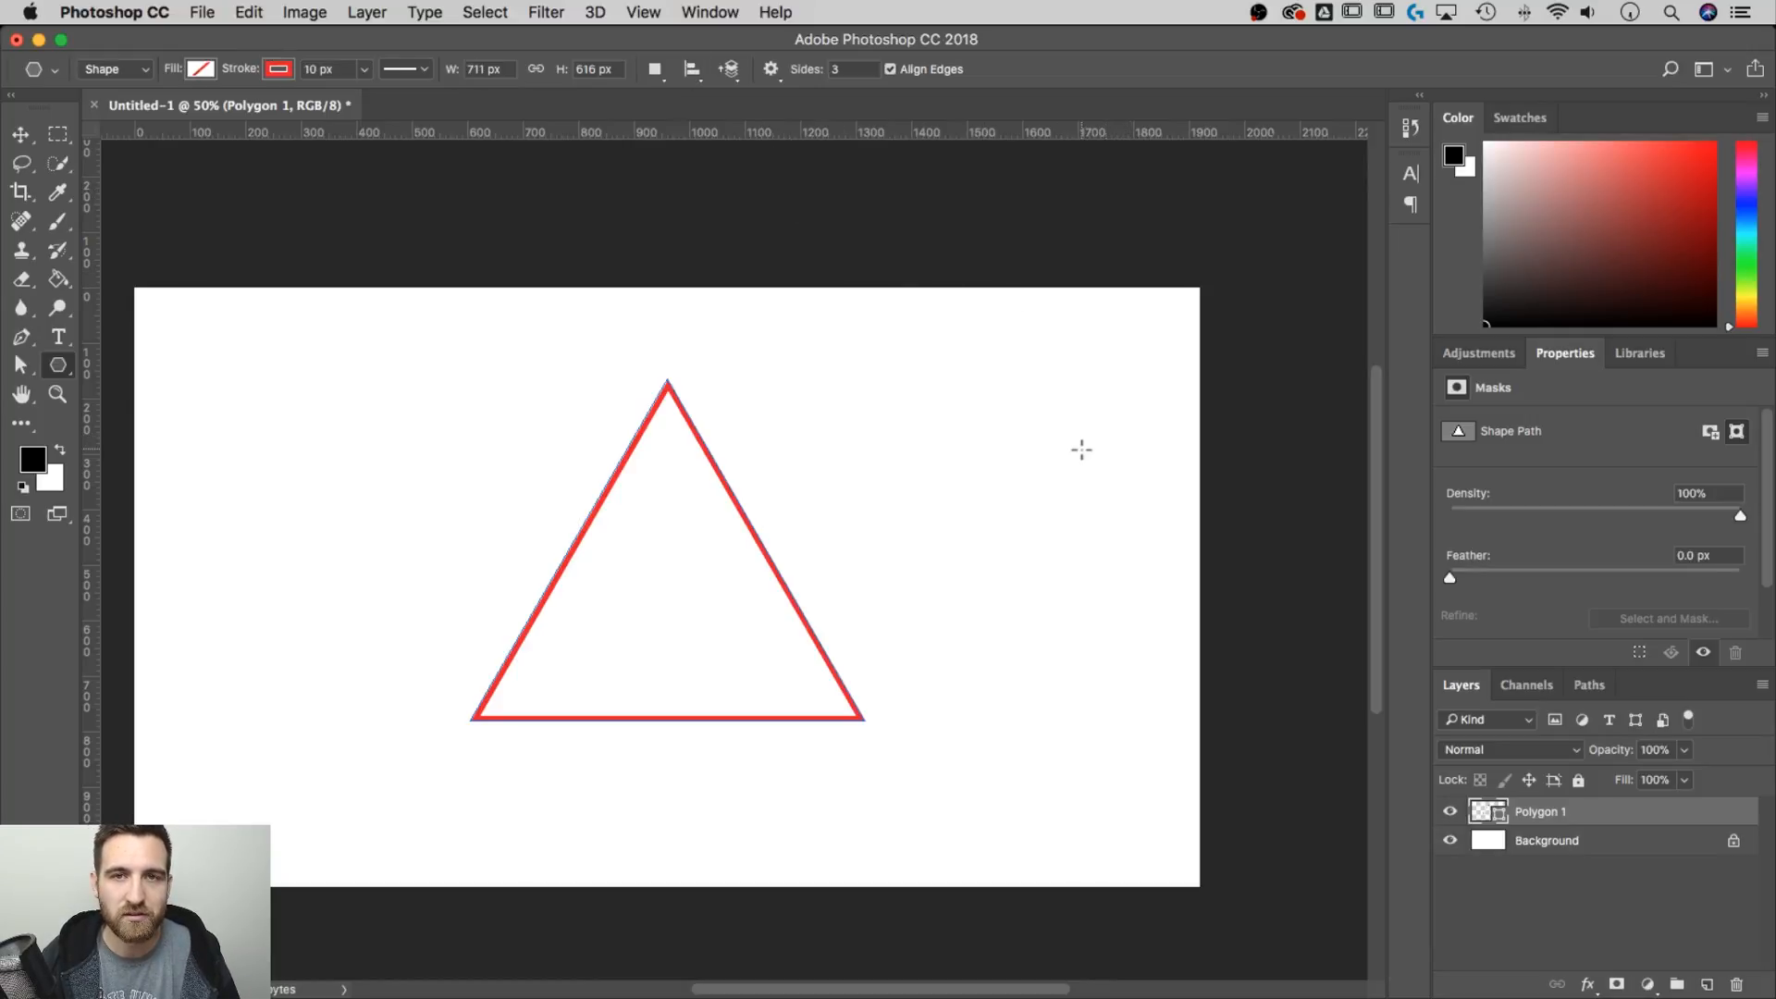